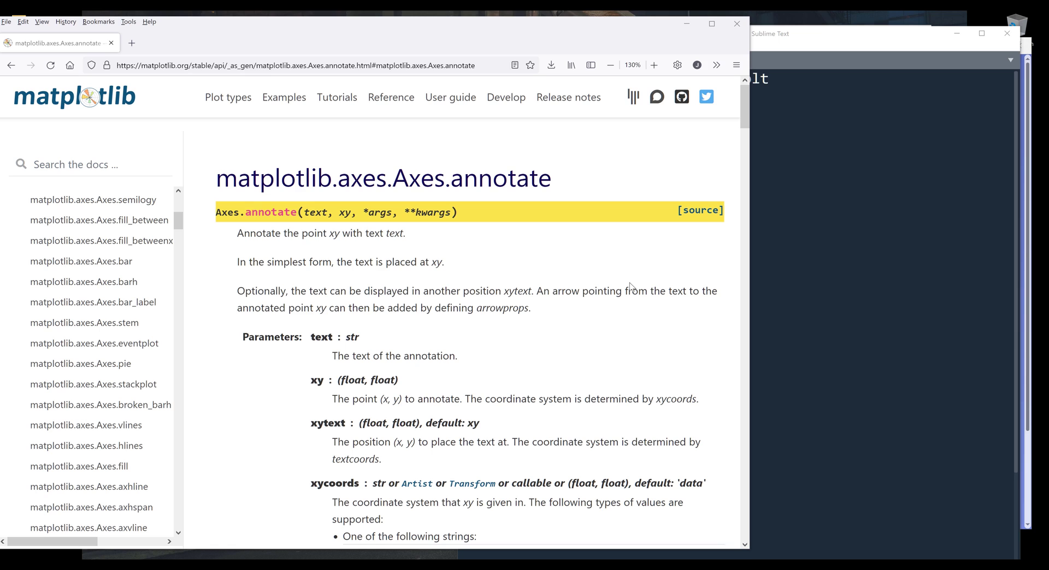
mouse_move(56, 405)
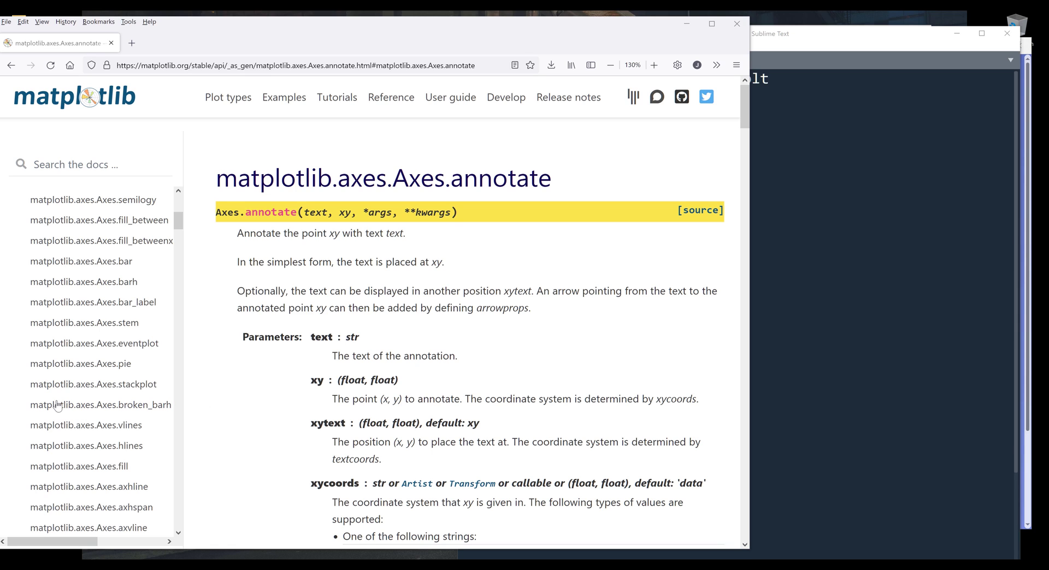
mouse_move(419, 399)
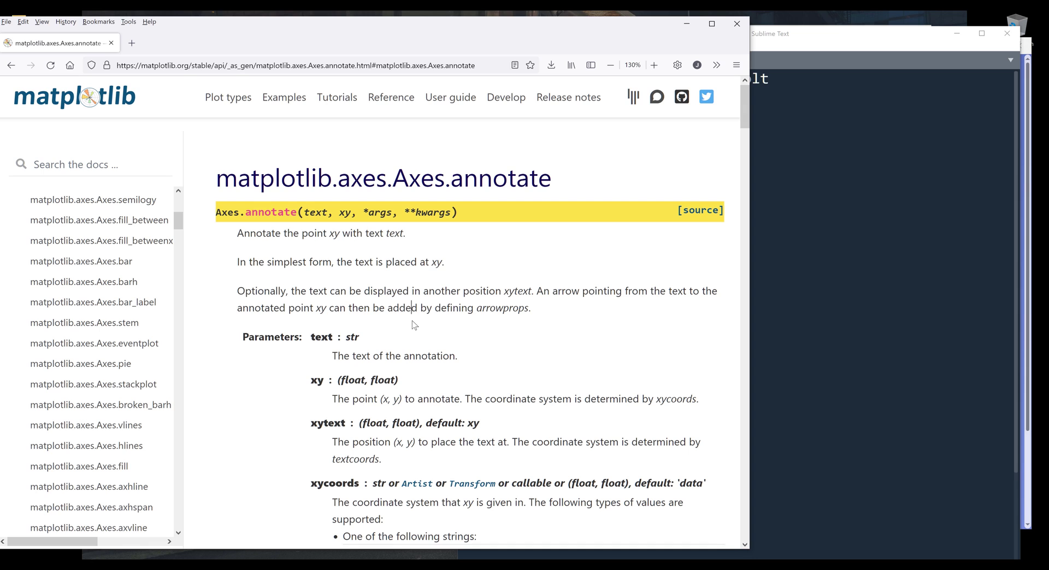
mouse_move(463, 310)
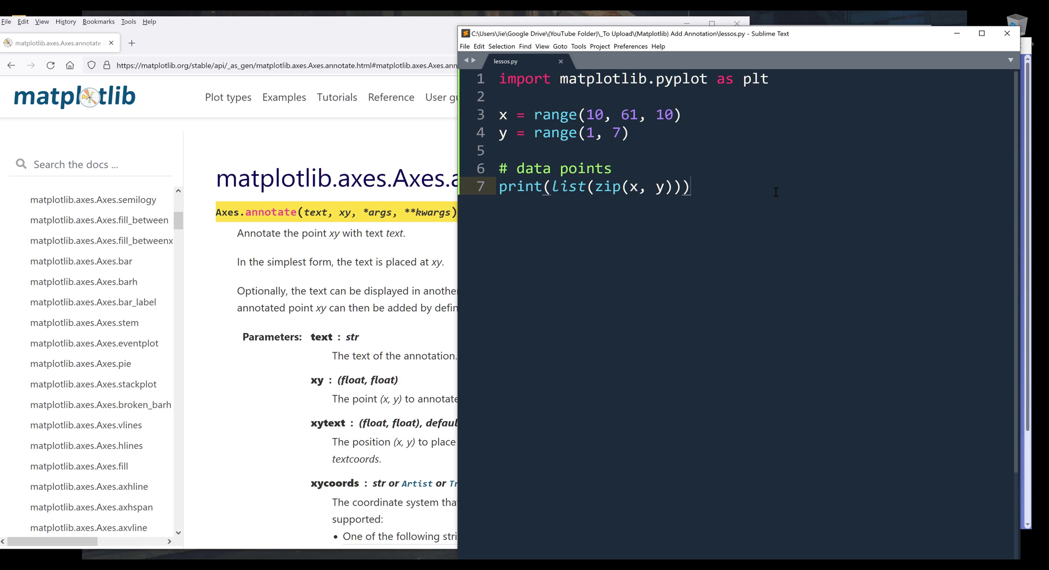
mouse_move(789, 189)
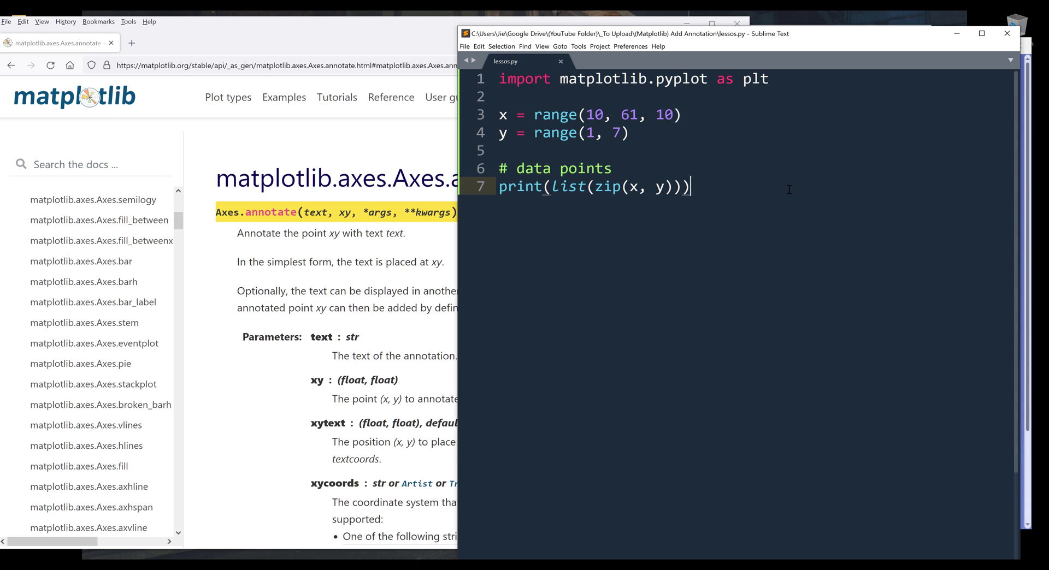
Add plt.bar(x, y, width=5) and plt.show() lines below the print statement
key(ctrl+b)
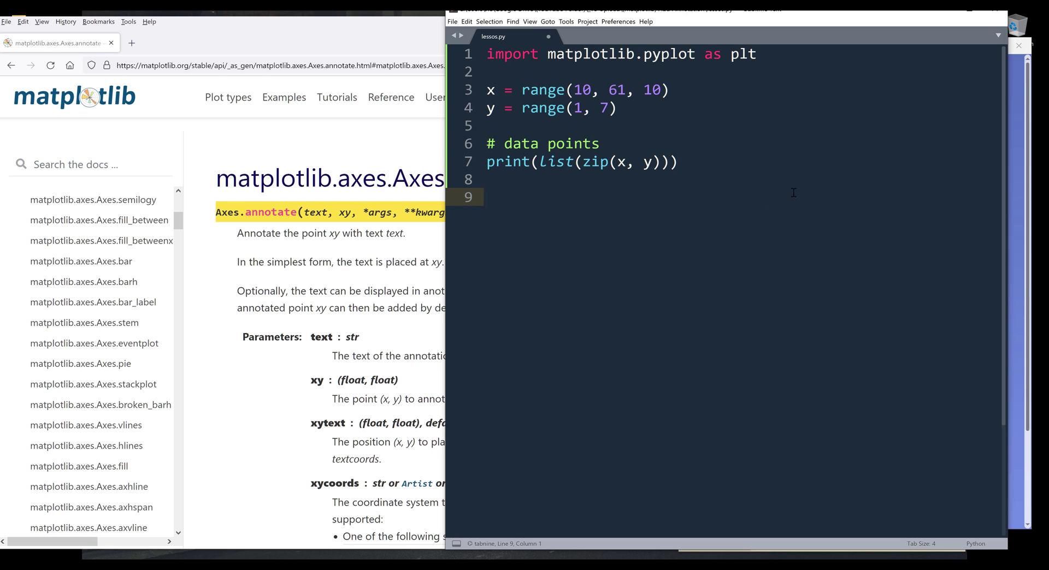
mouse_move(640, 203)
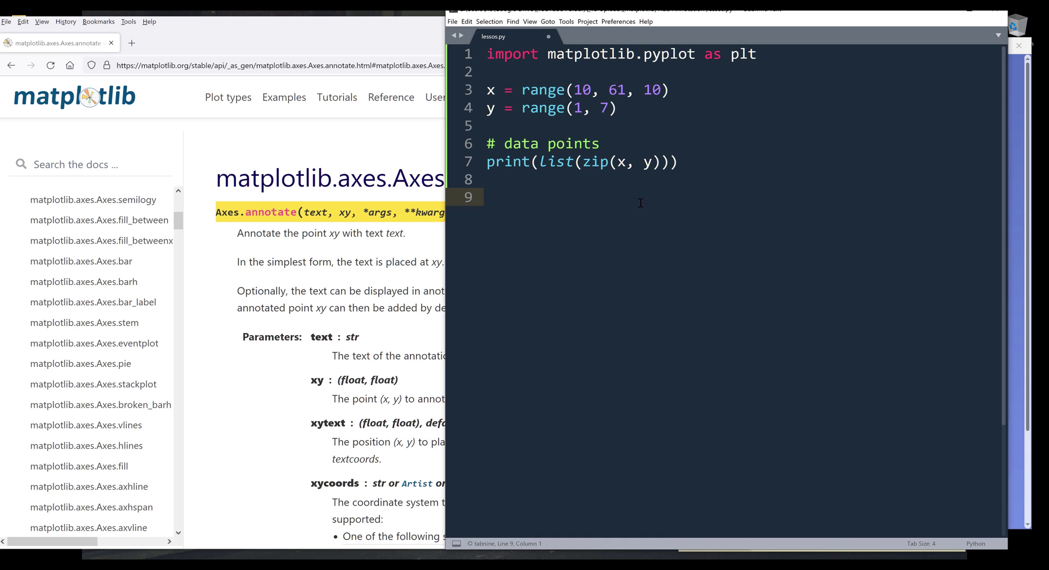
text(plt.plot)
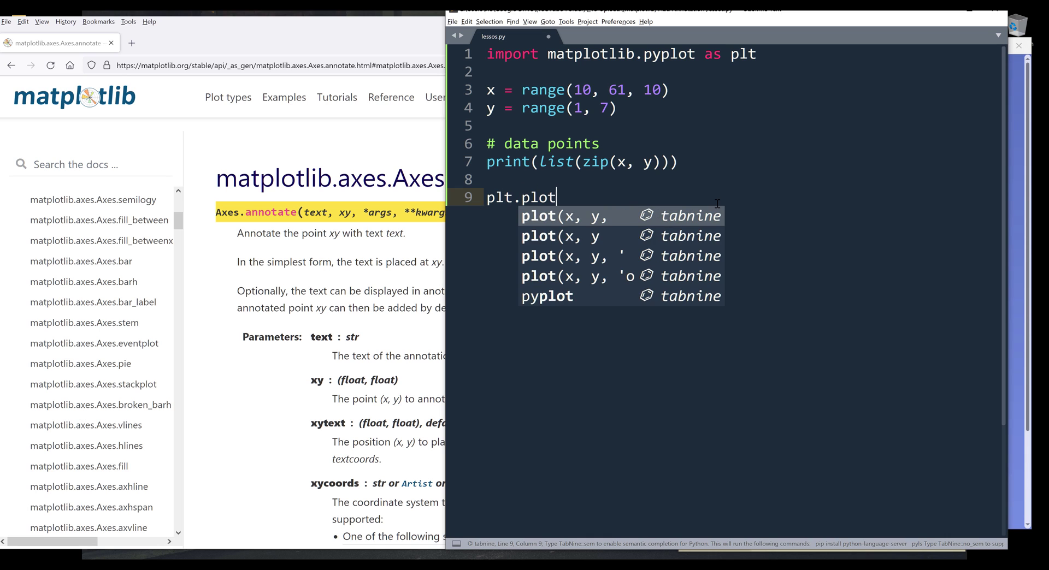
text(())
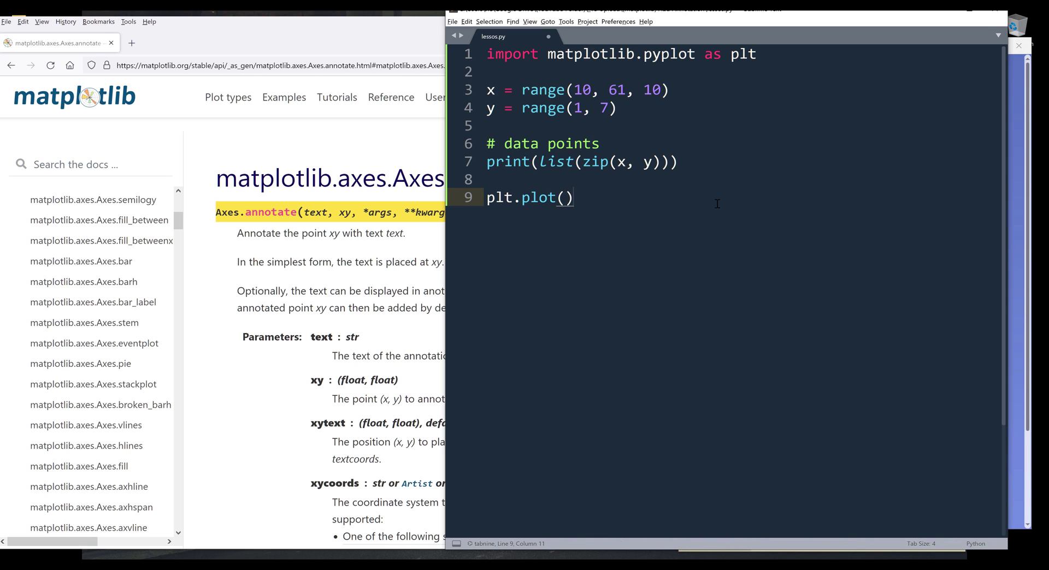
text(bar)
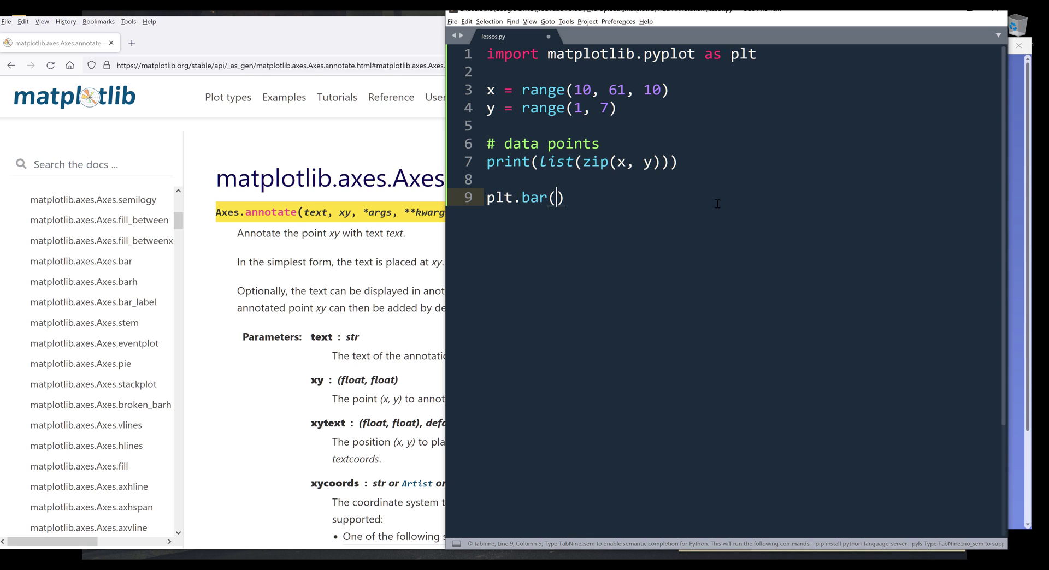
text(x, y)
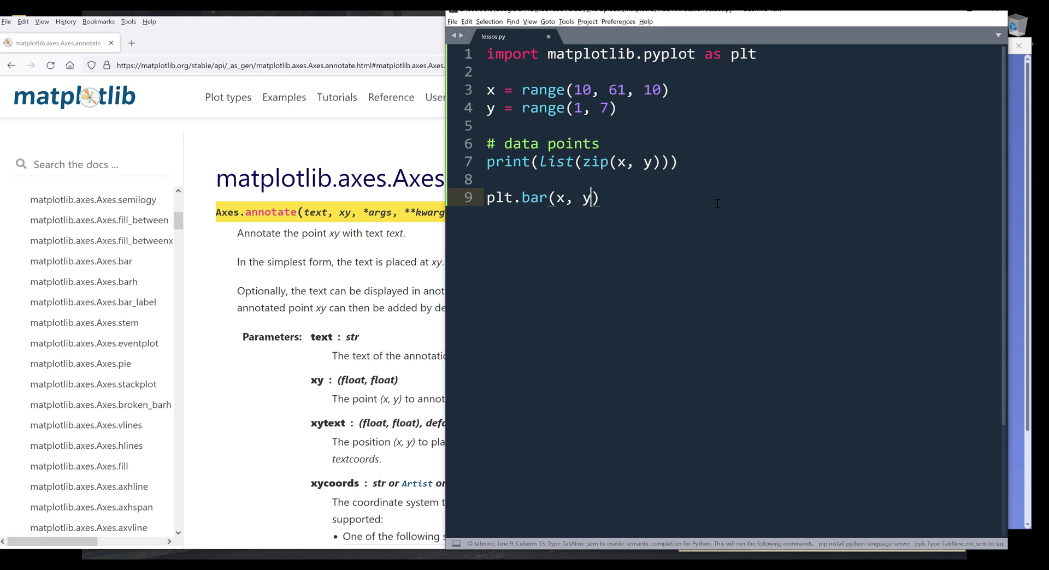
text(,)
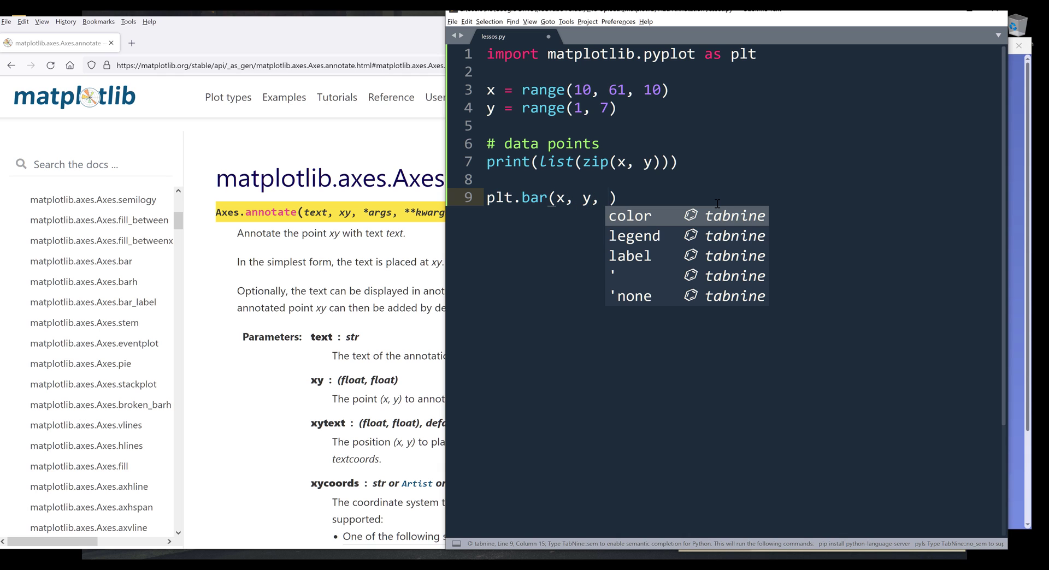
text(width+)
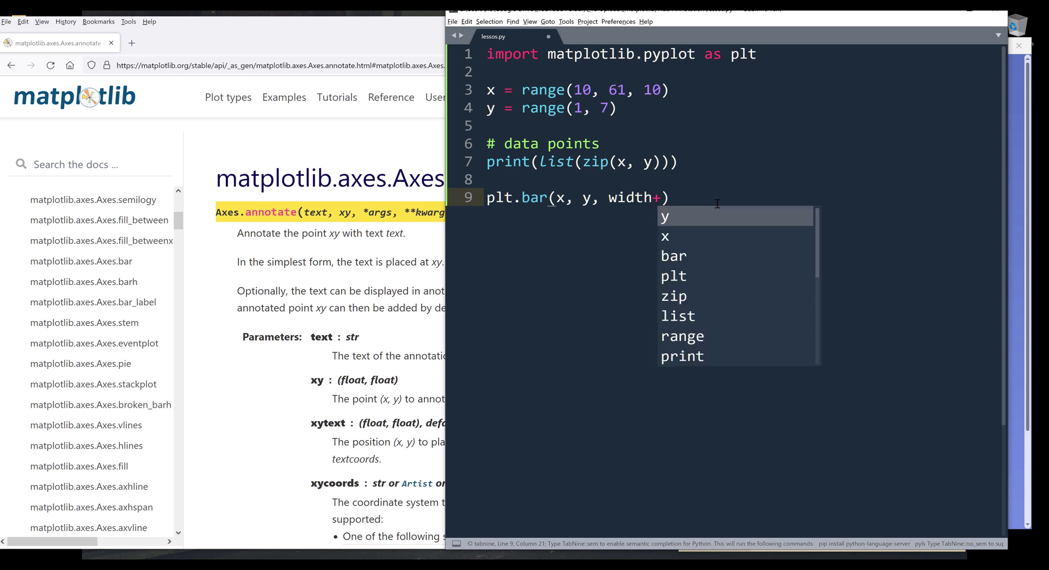
text(=5)
text(p)
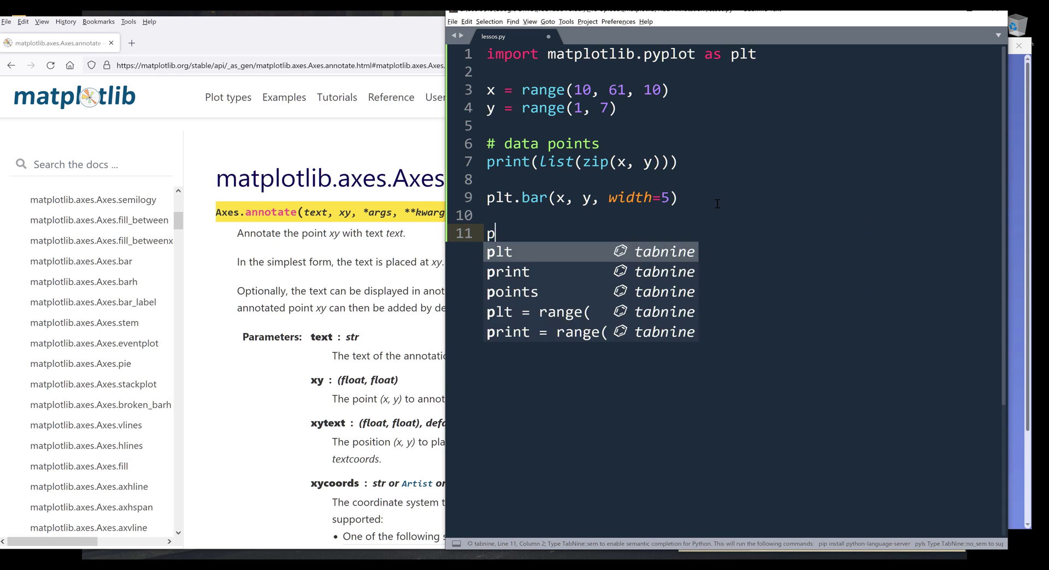
text(lt.show())
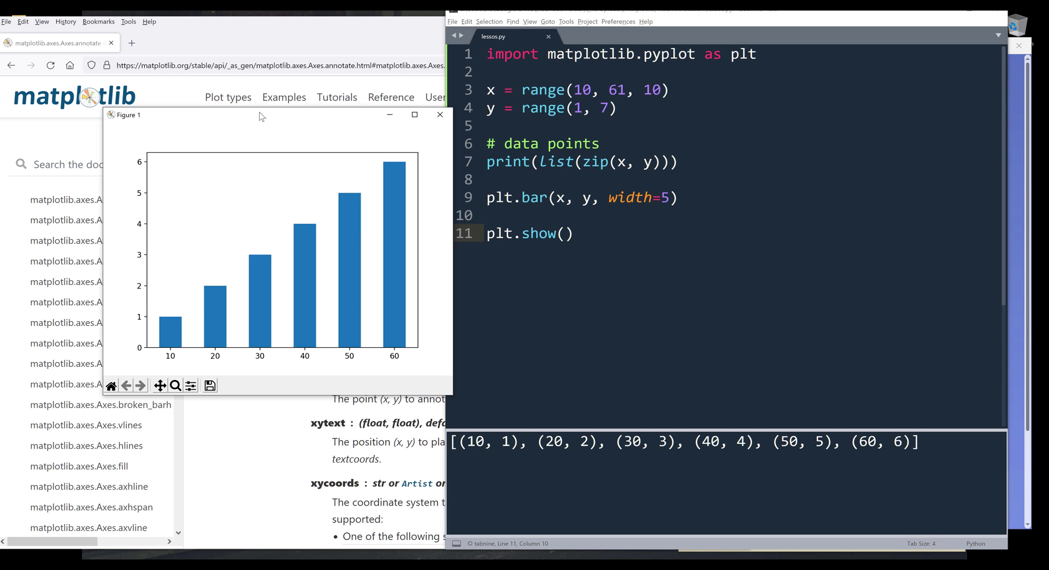
mouse_move(358, 191)
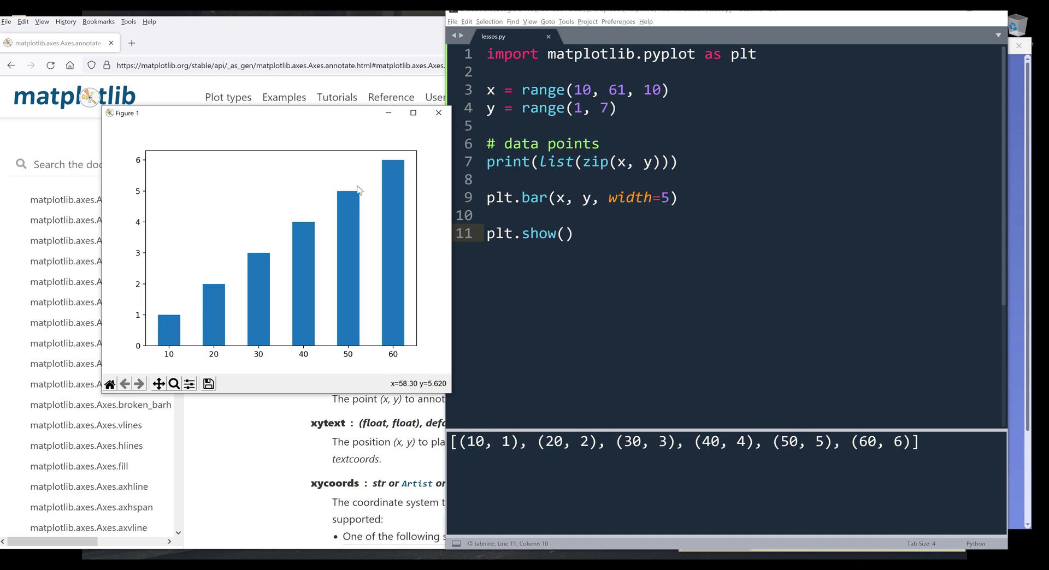
mouse_move(185, 293)
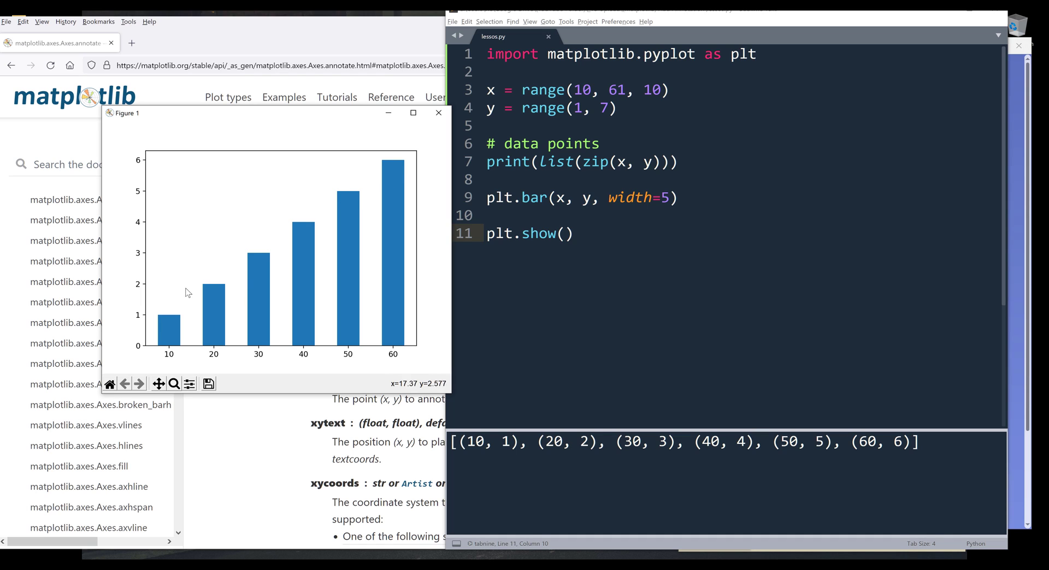
mouse_move(164, 333)
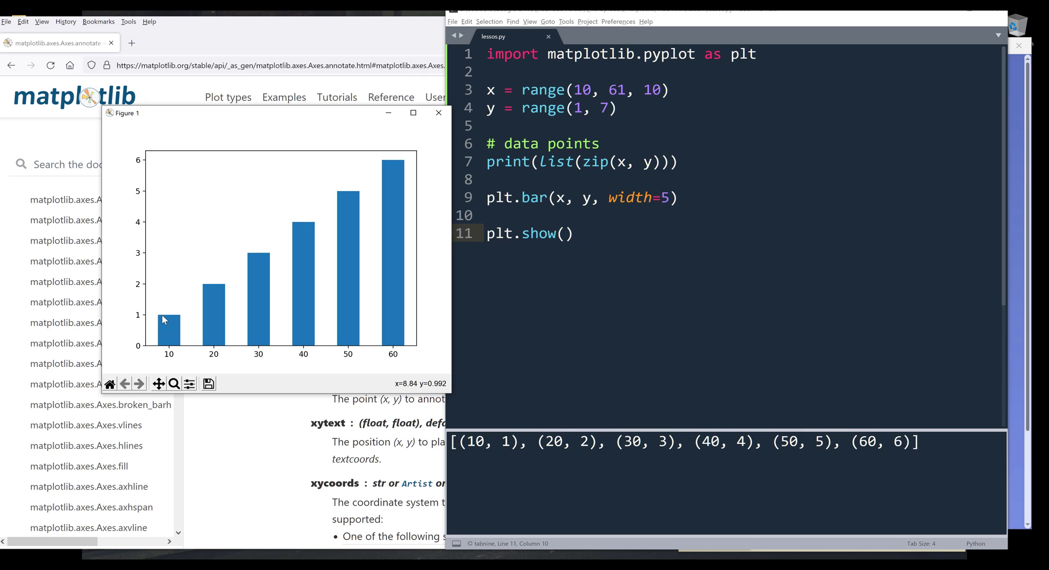
mouse_move(168, 311)
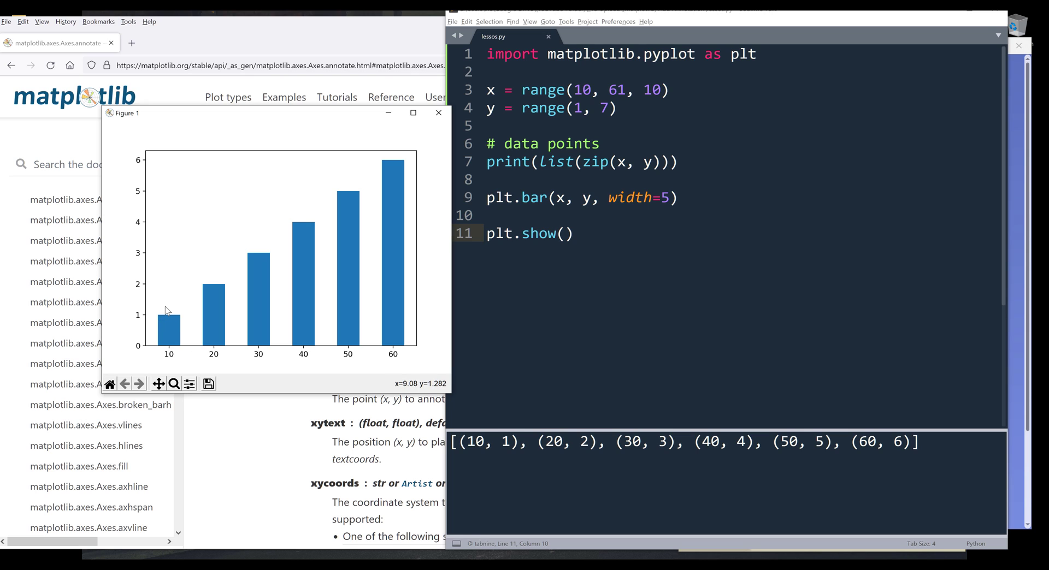
mouse_move(161, 299)
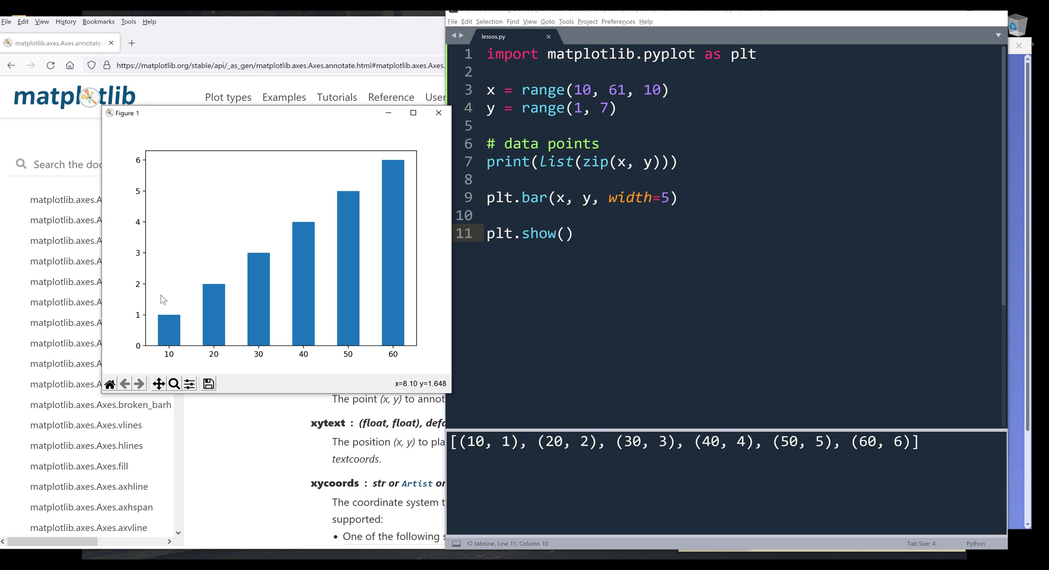
mouse_move(416, 158)
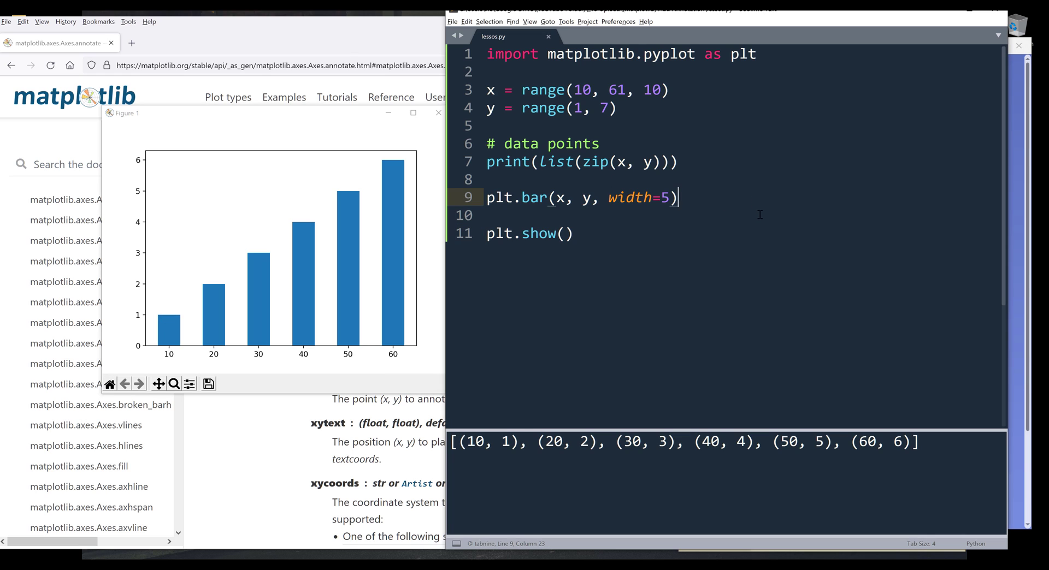
Insert blank lines above plt.show() and begin a 'plt.' statement there
key(Enter)
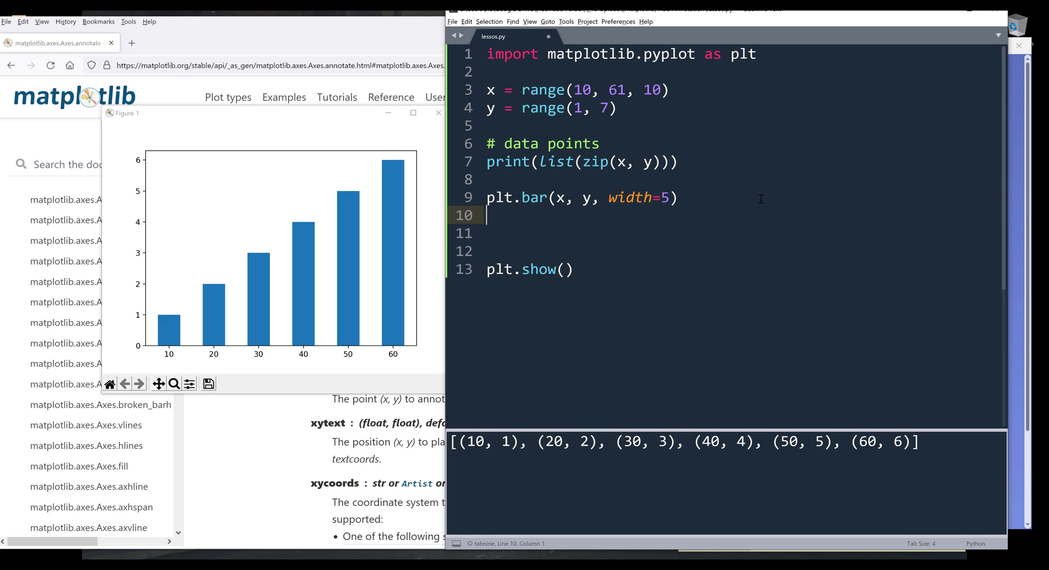
text(plt)
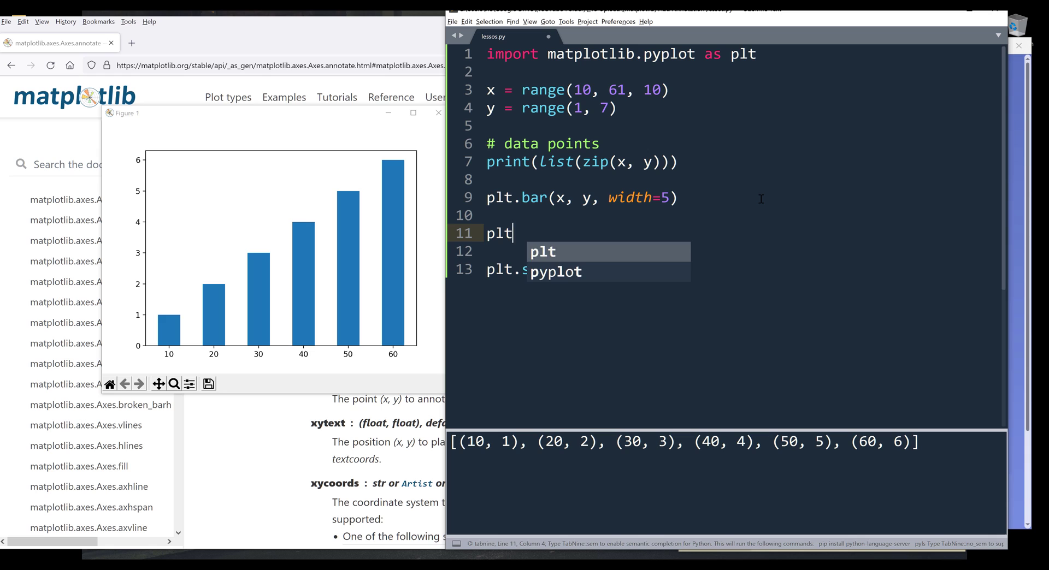
text(.)
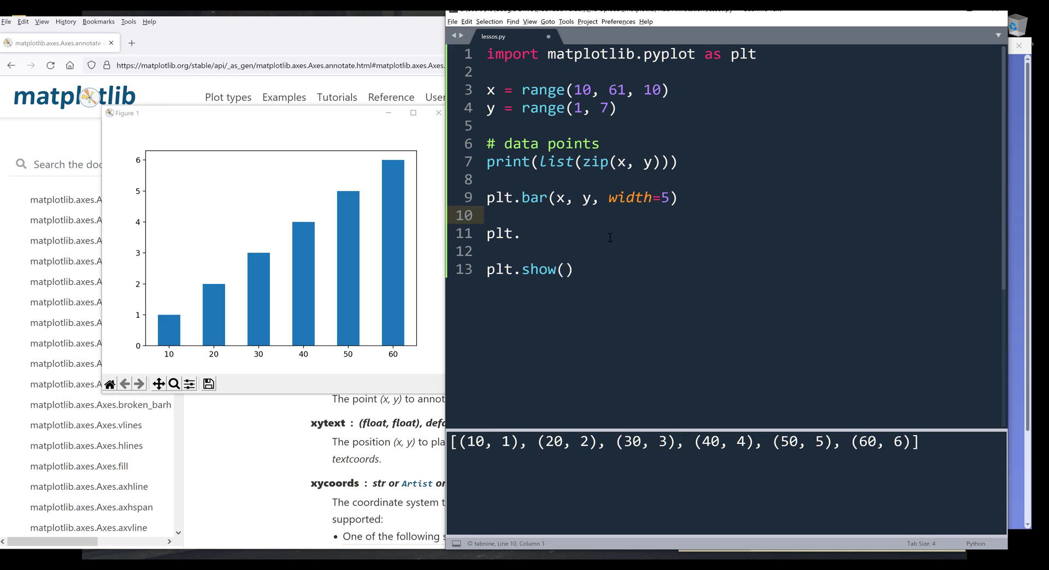
click(678, 197)
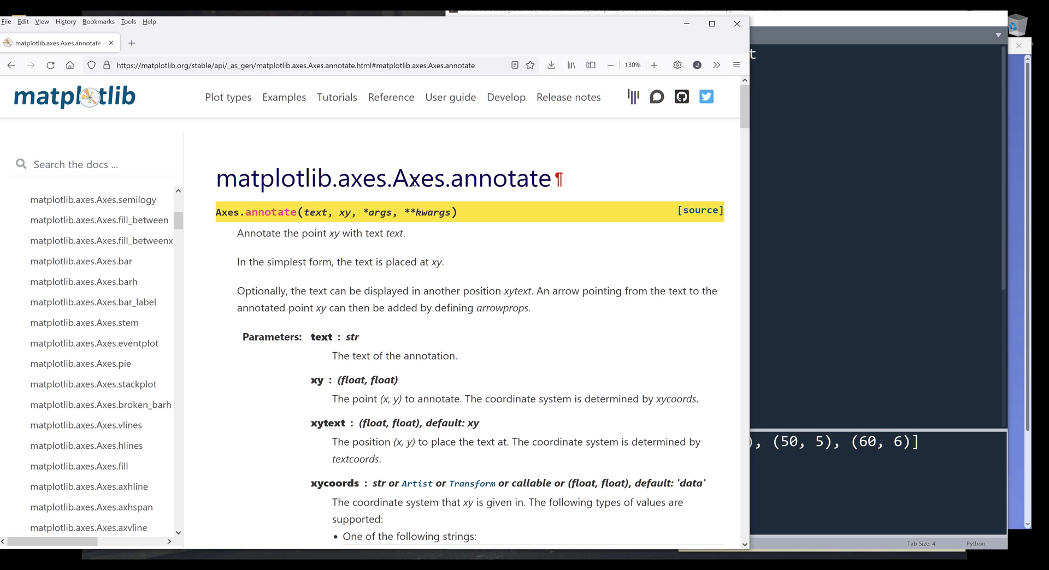
Read the Axes.annotate docs' text and xy parameter descriptions
double_click(500, 178)
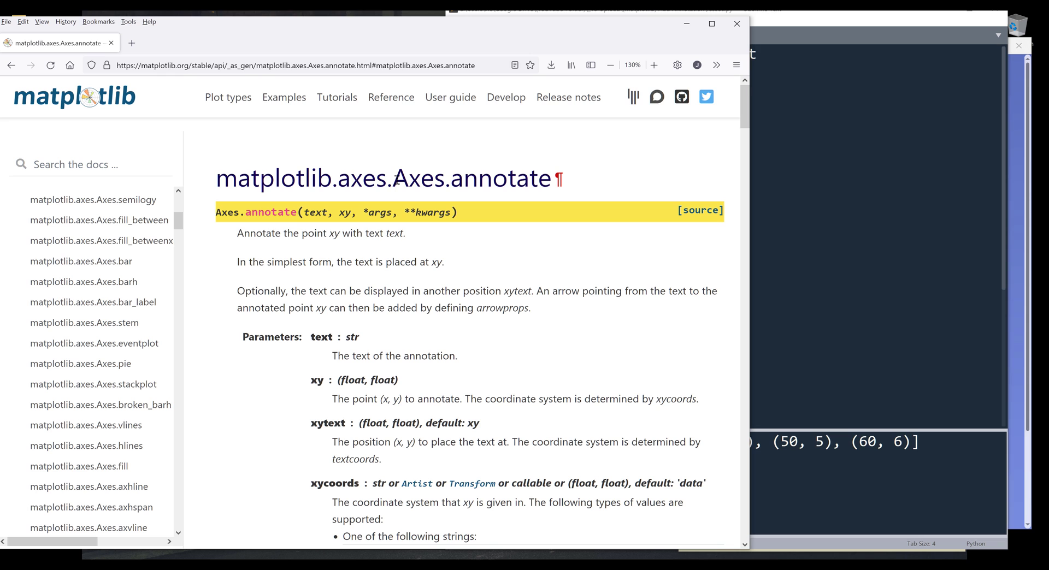
scroll(down, 3)
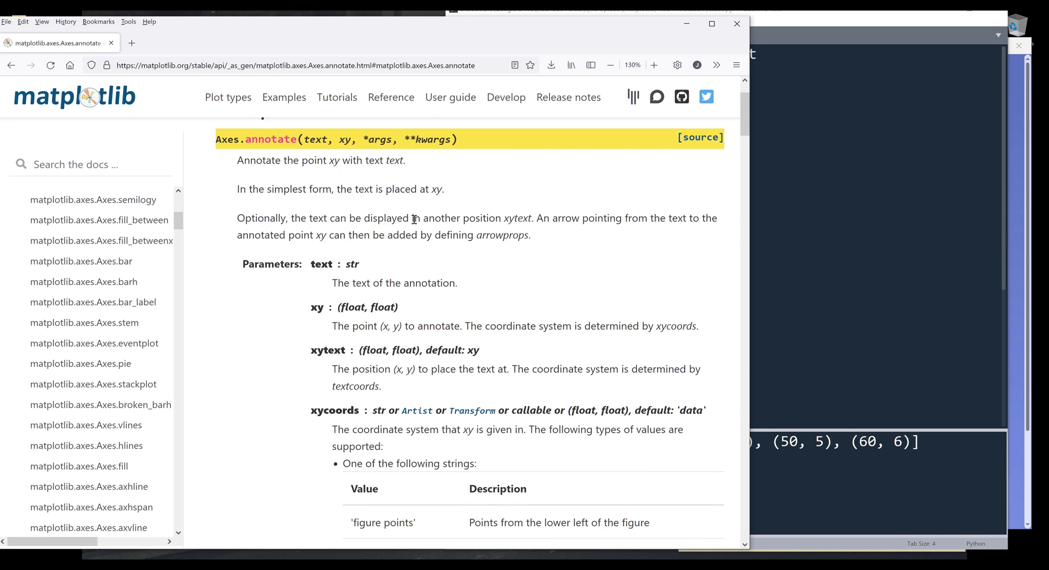
scroll(down, 3)
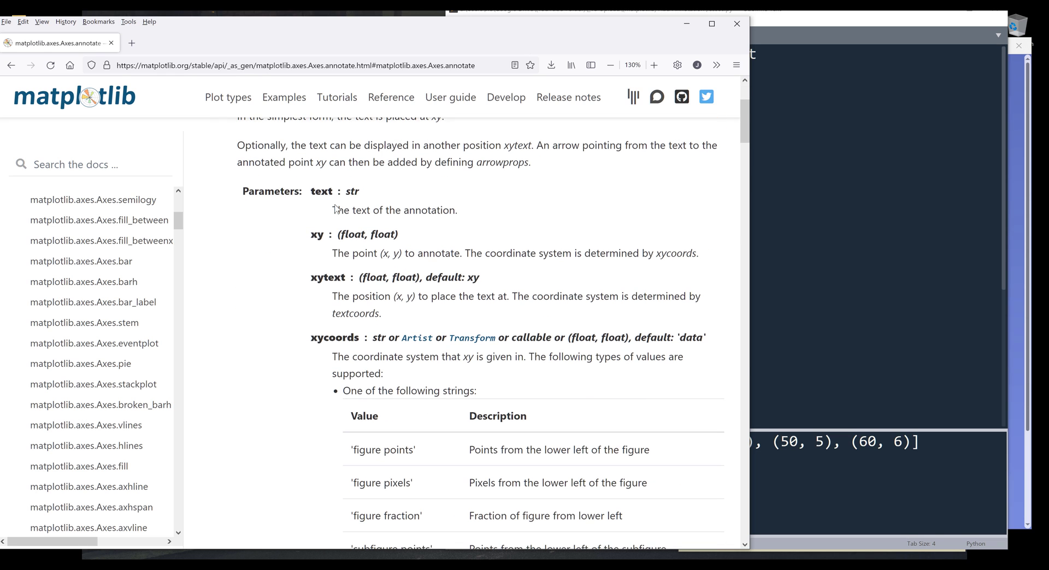
mouse_move(315, 192)
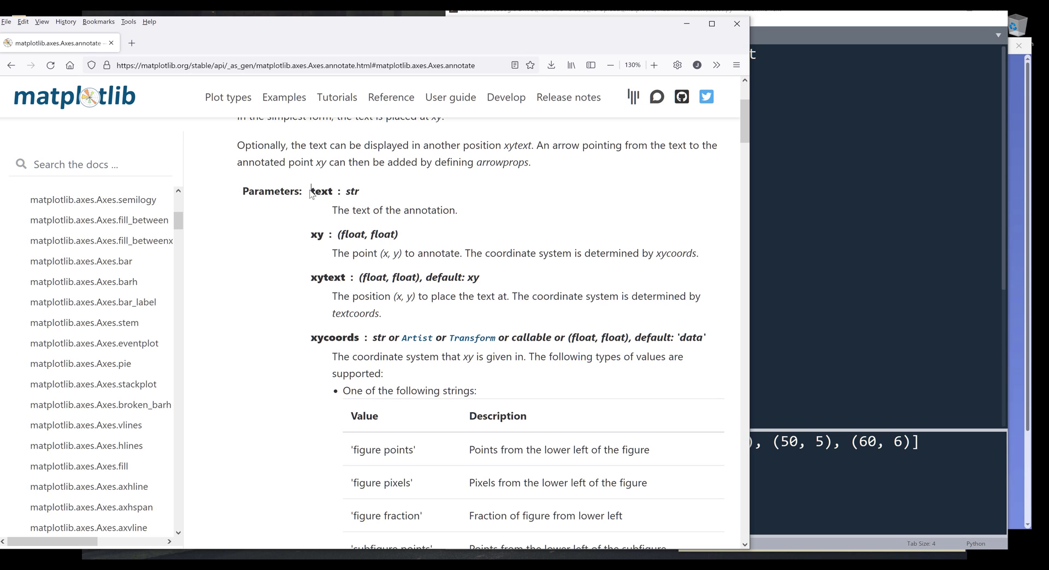
double_click(321, 191)
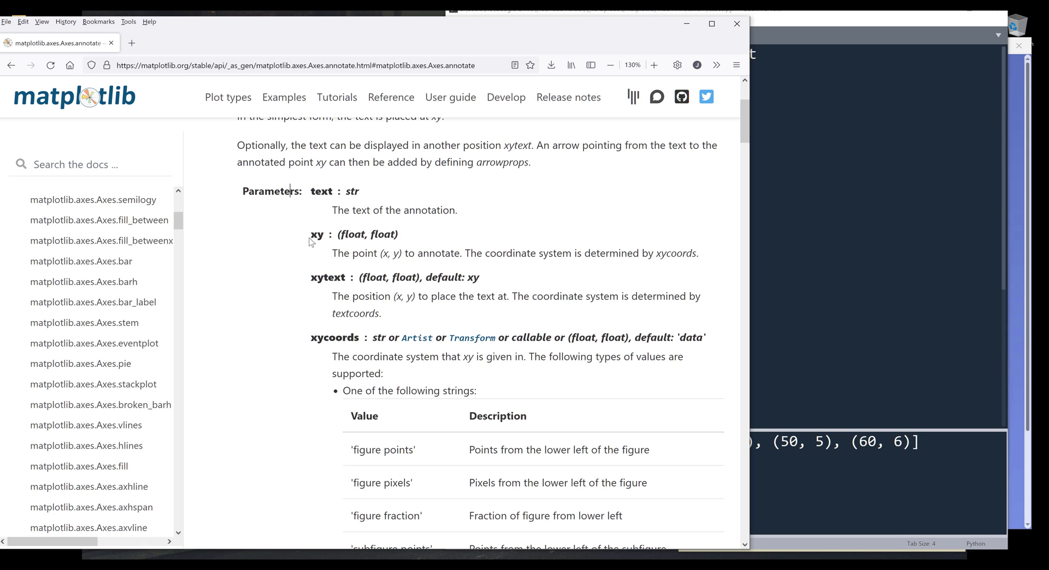
double_click(317, 234)
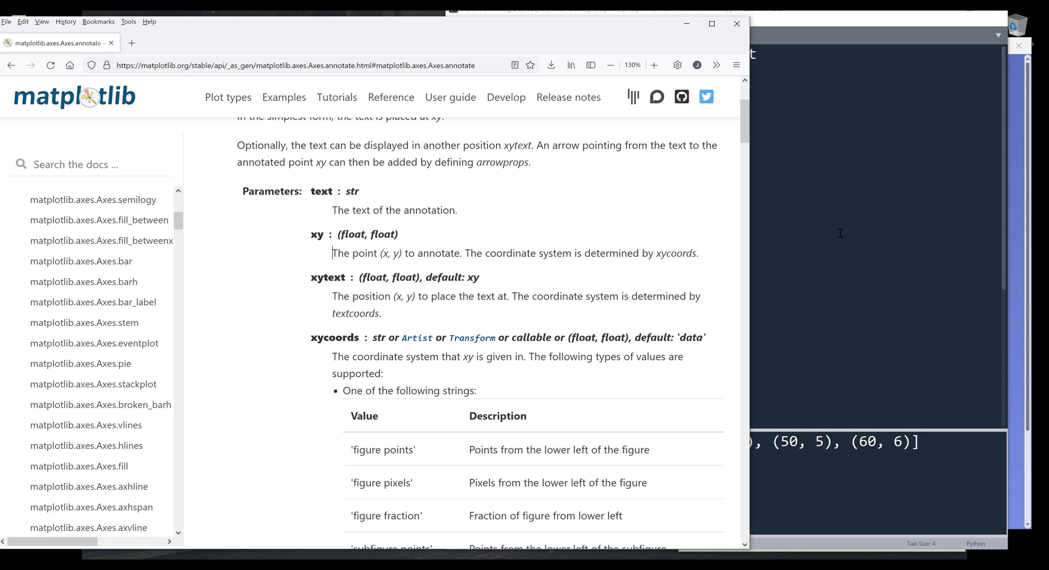
mouse_move(375, 247)
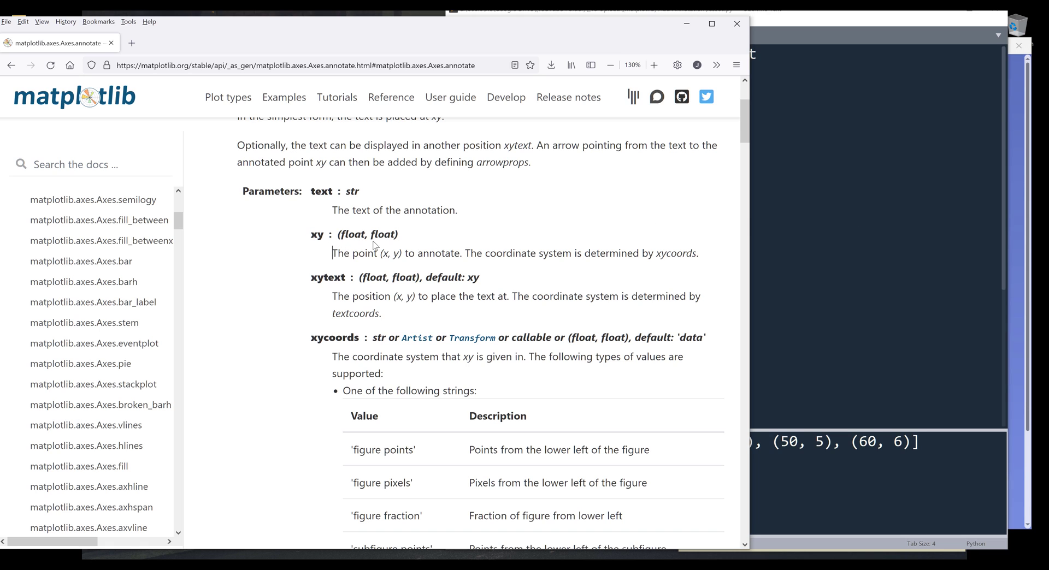
mouse_move(367, 237)
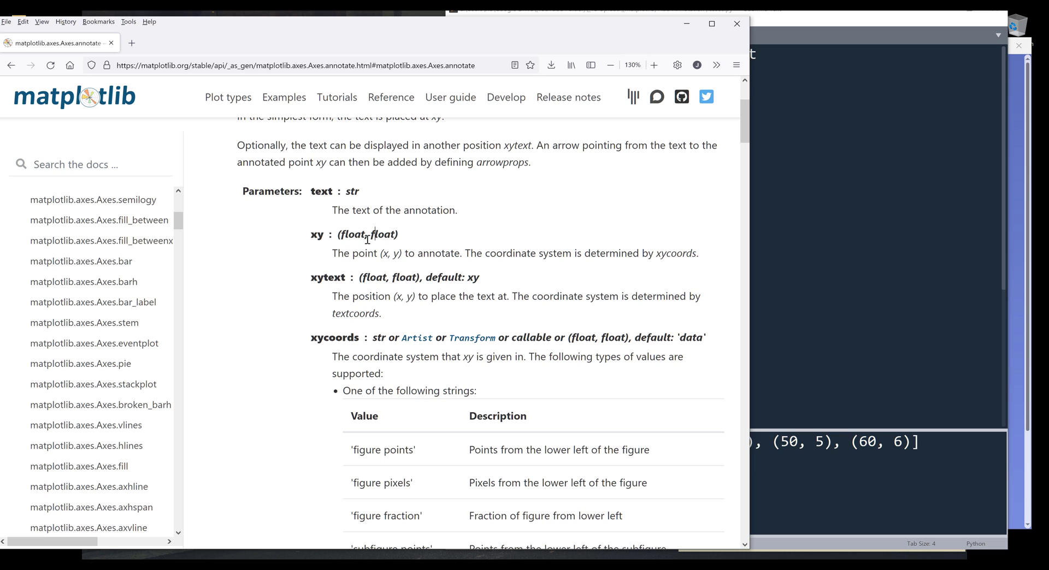
mouse_move(309, 237)
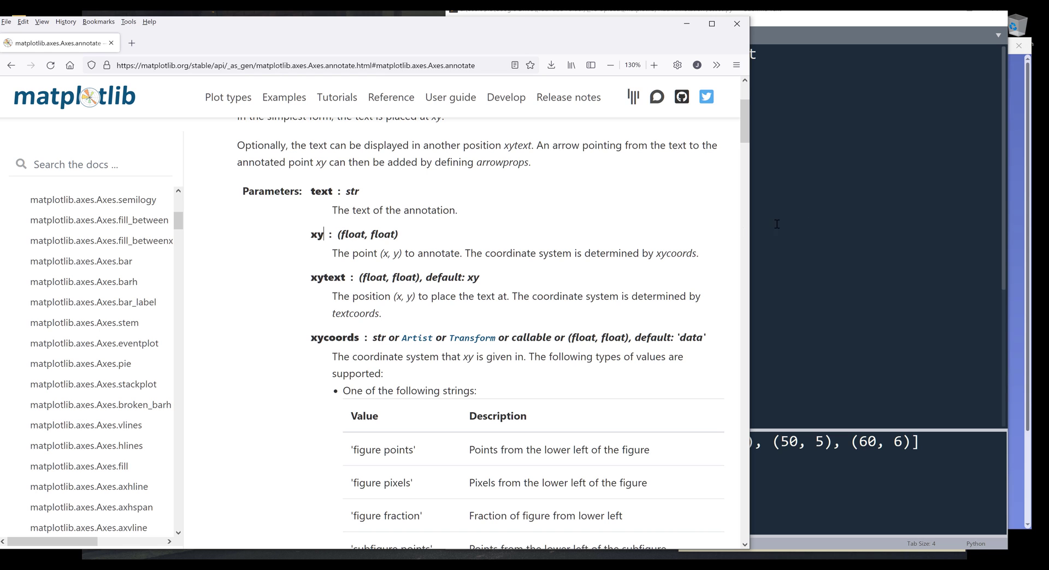
Read the xytext and xycoords descriptions, highlighting the 'data' coordinate option
scroll(down, 3)
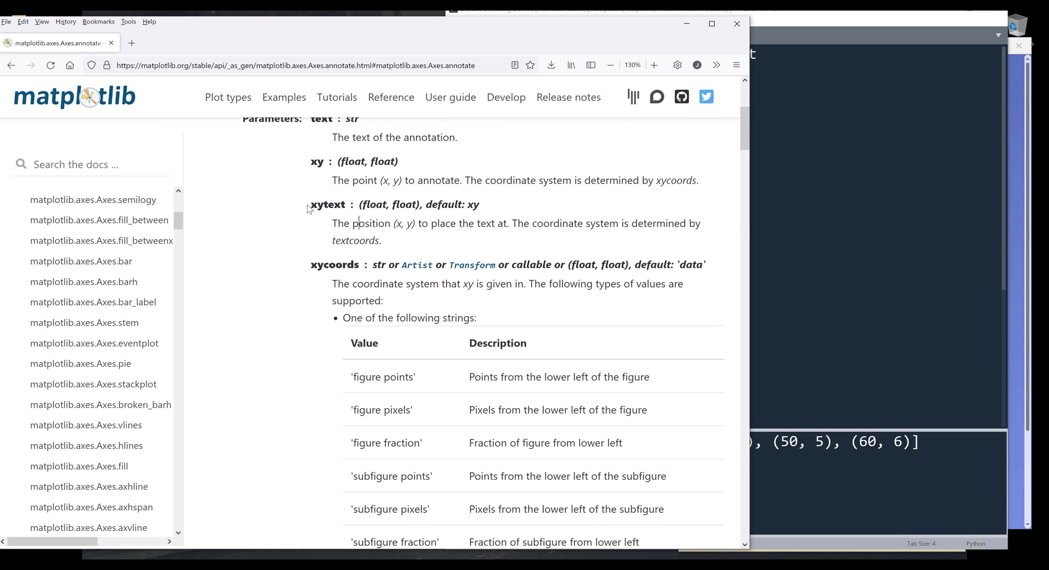
double_click(327, 204)
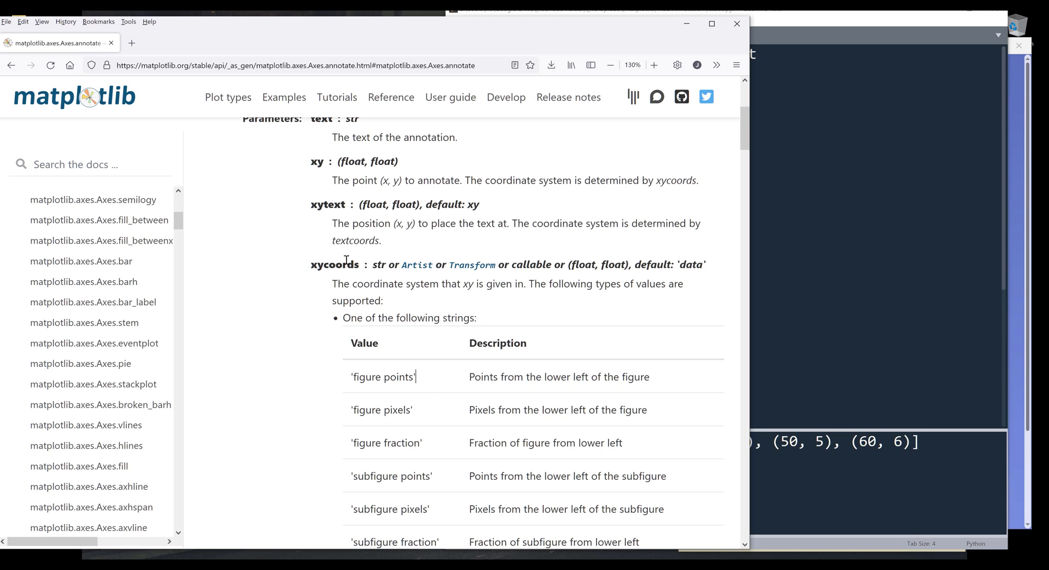
double_click(315, 265)
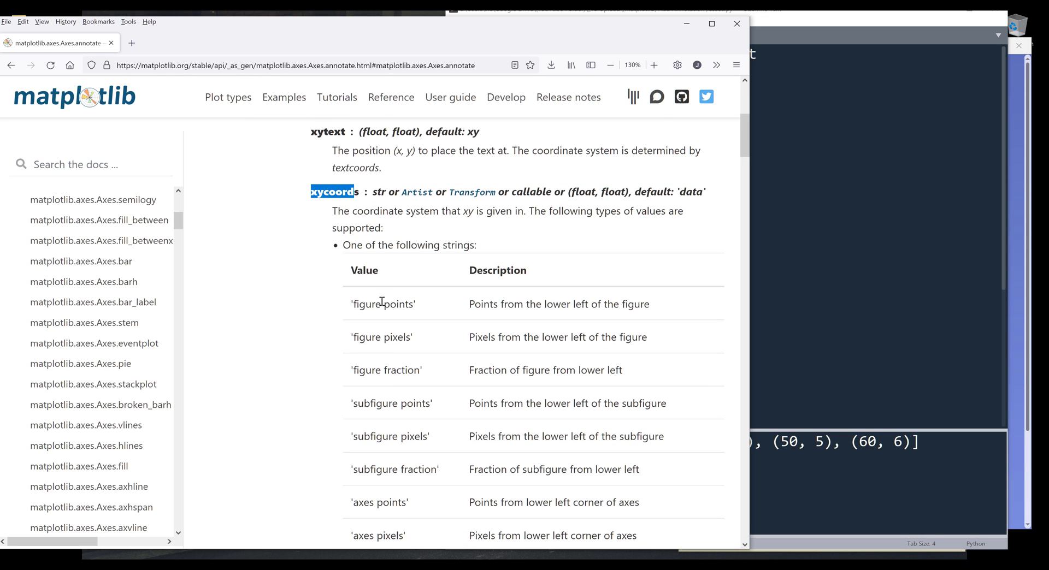
scroll(down, 3)
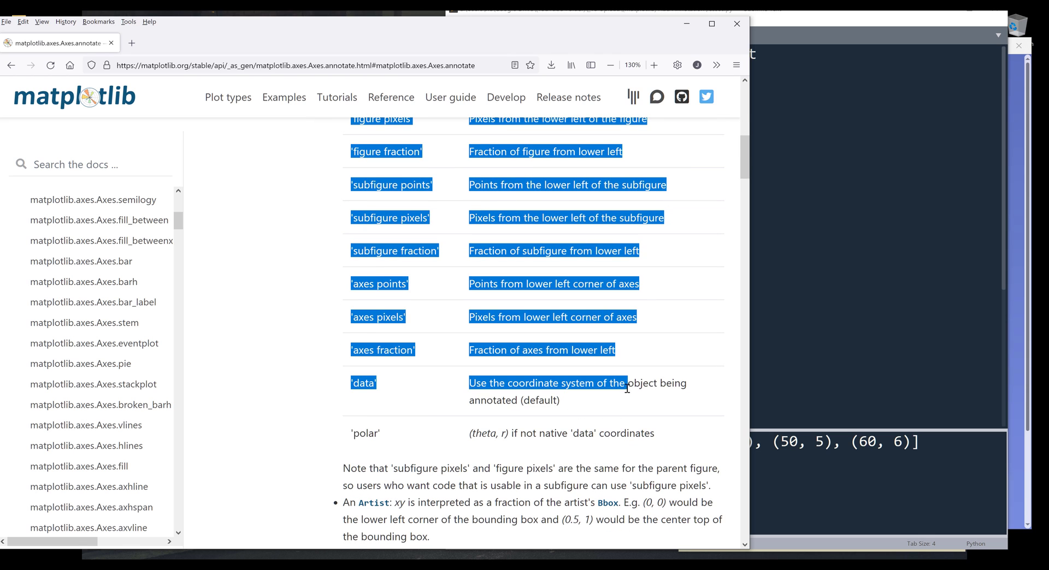
click(649, 413)
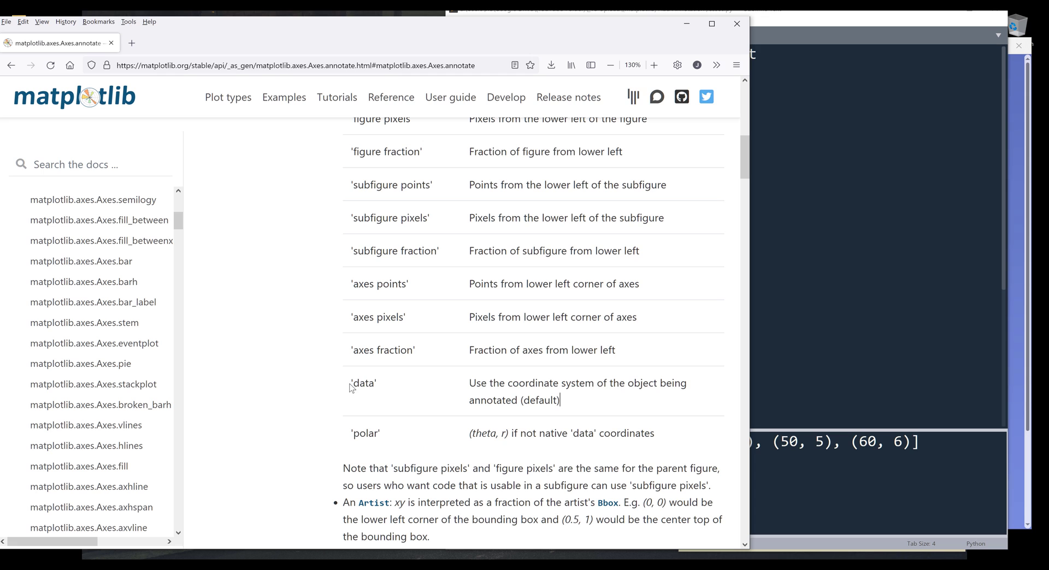
double_click(363, 383)
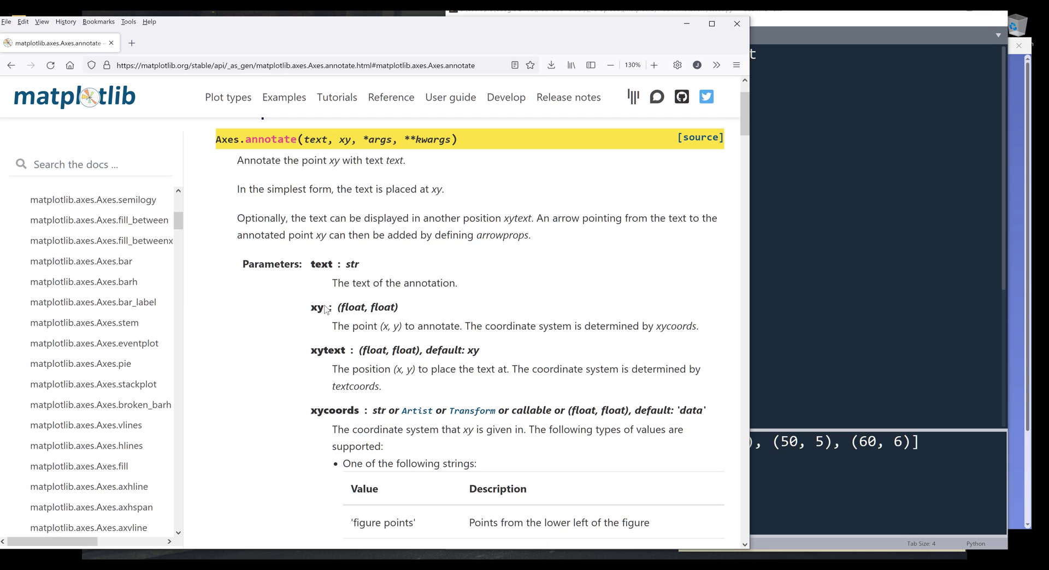
mouse_move(532, 327)
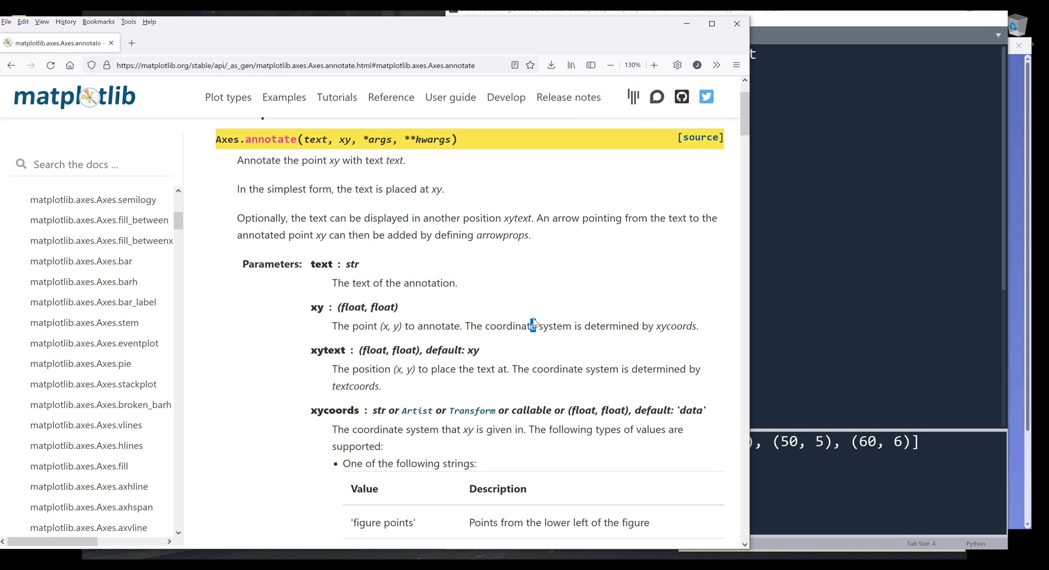
scroll(down, 3)
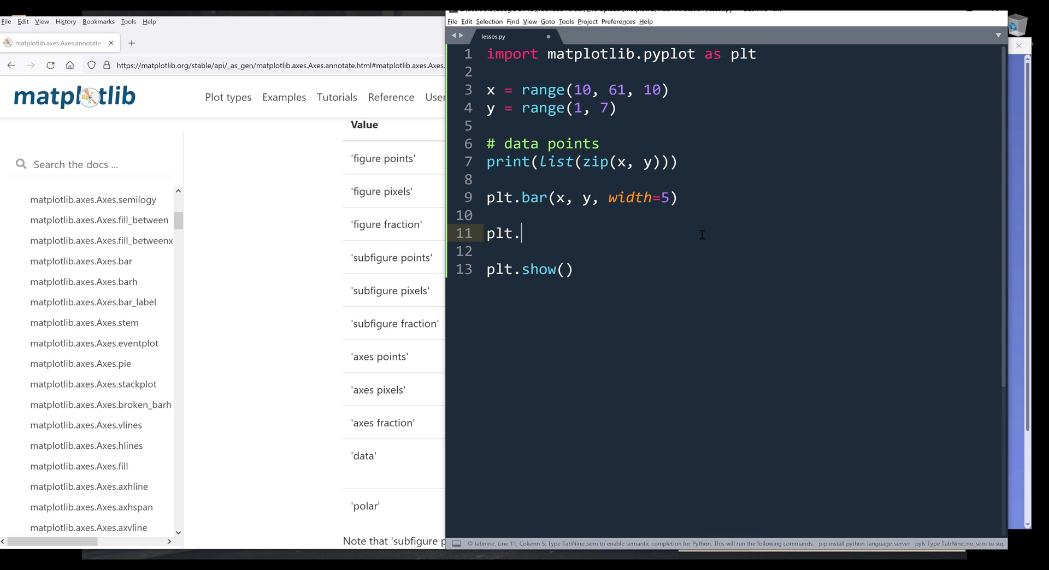
Write plt.annotate('min value', x=(10, 1)) and run it, hitting the missing-xy TypeError
text(annotate()
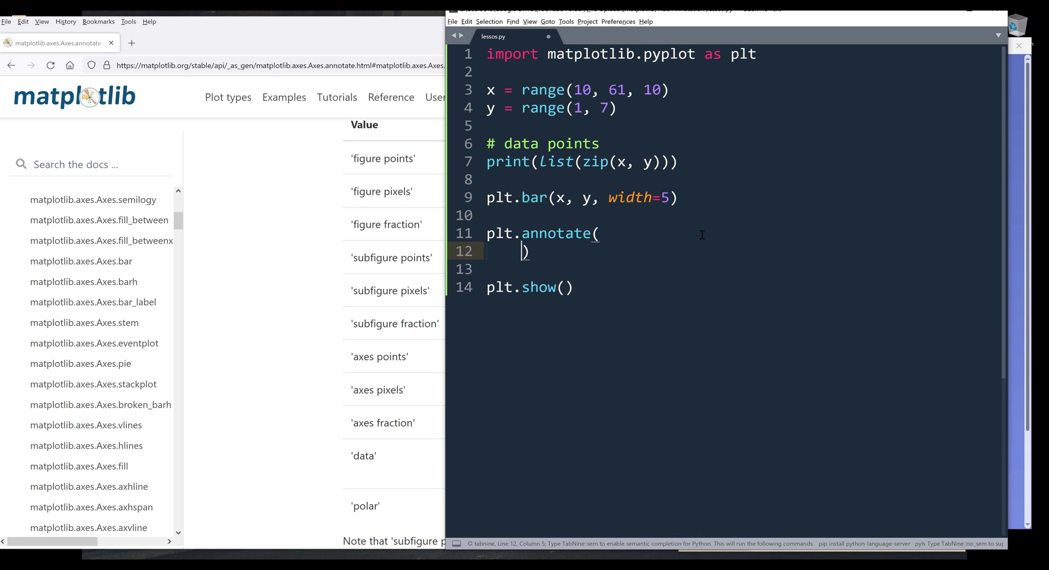
text('')
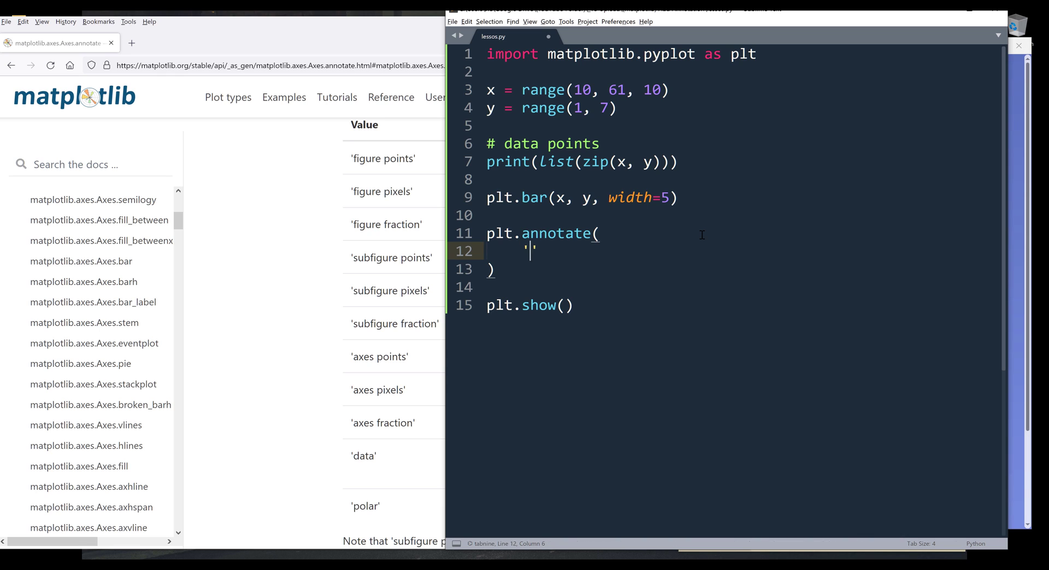
text(min)
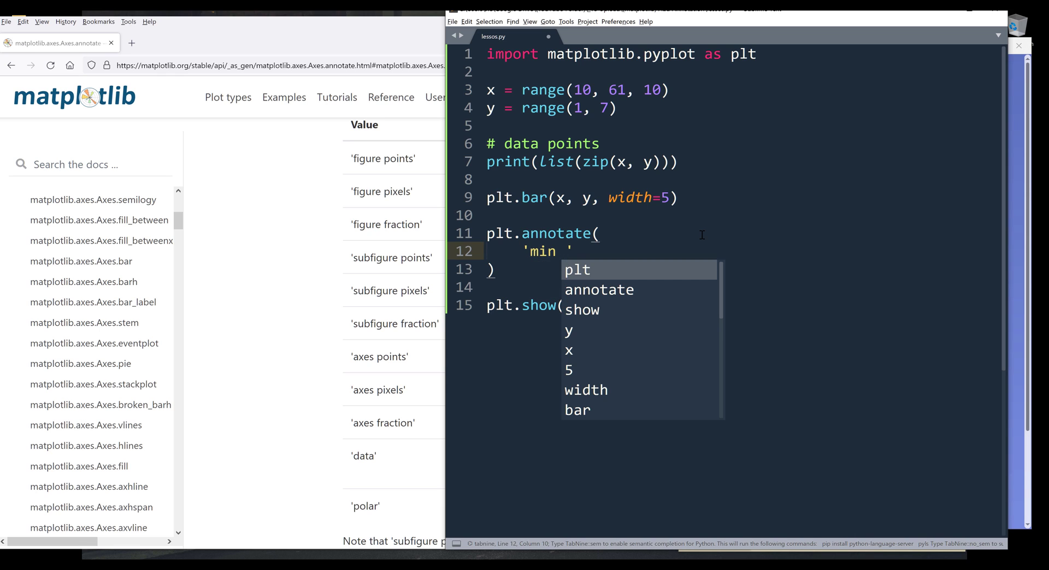
text(value',)
text(x)
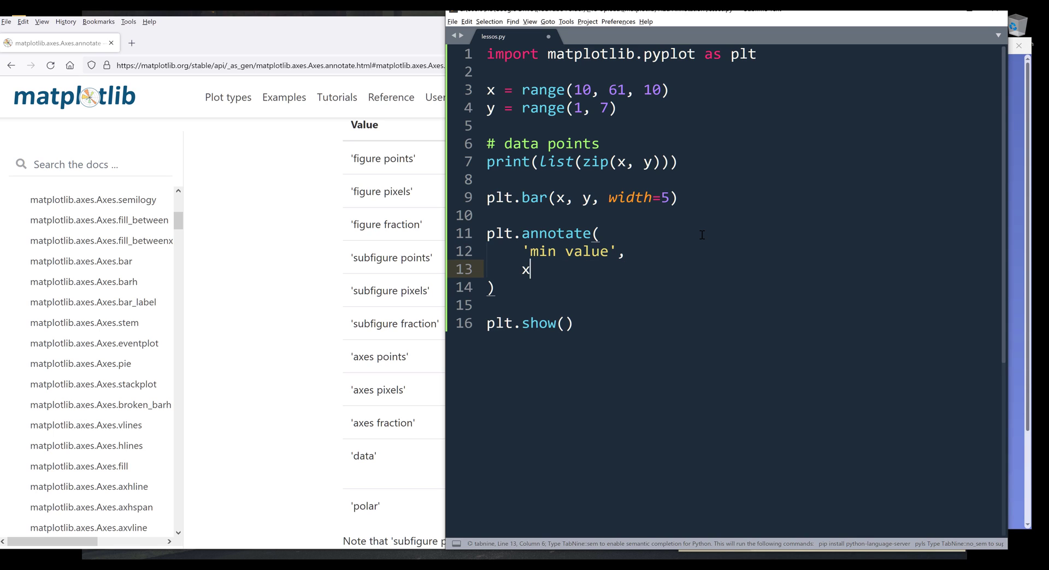
text(=())
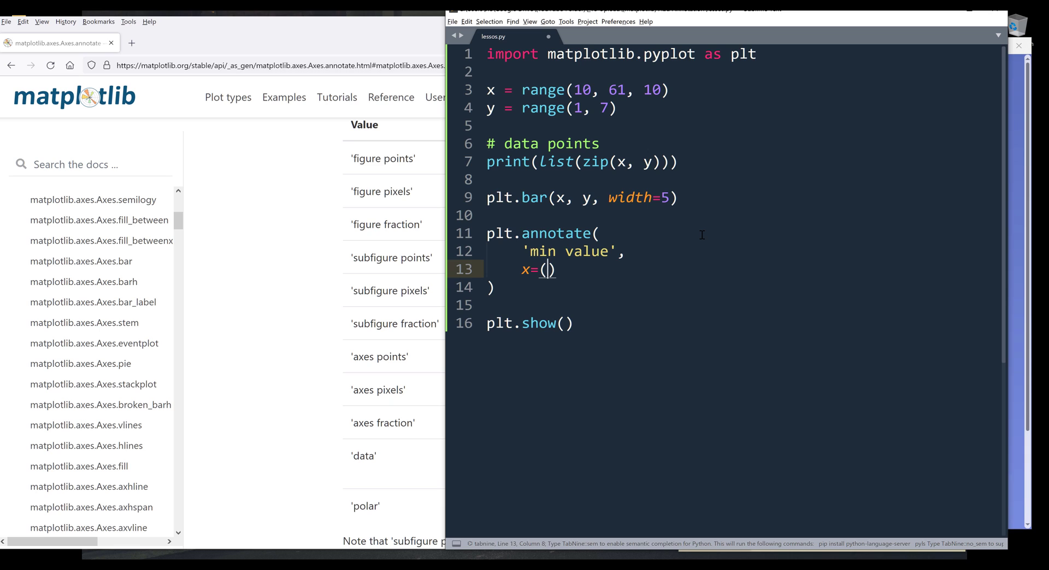
text(10,)
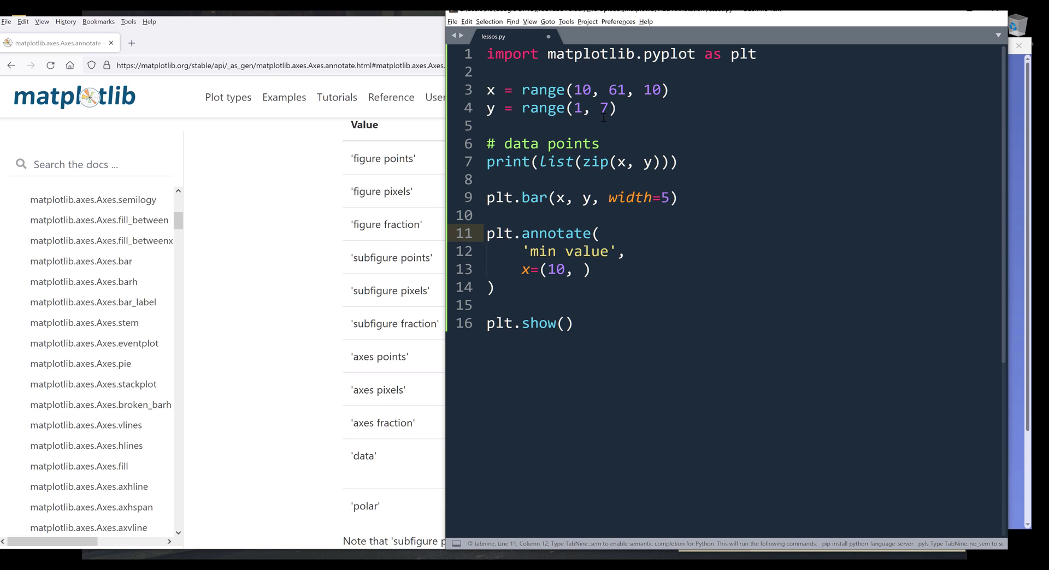
click(580, 269)
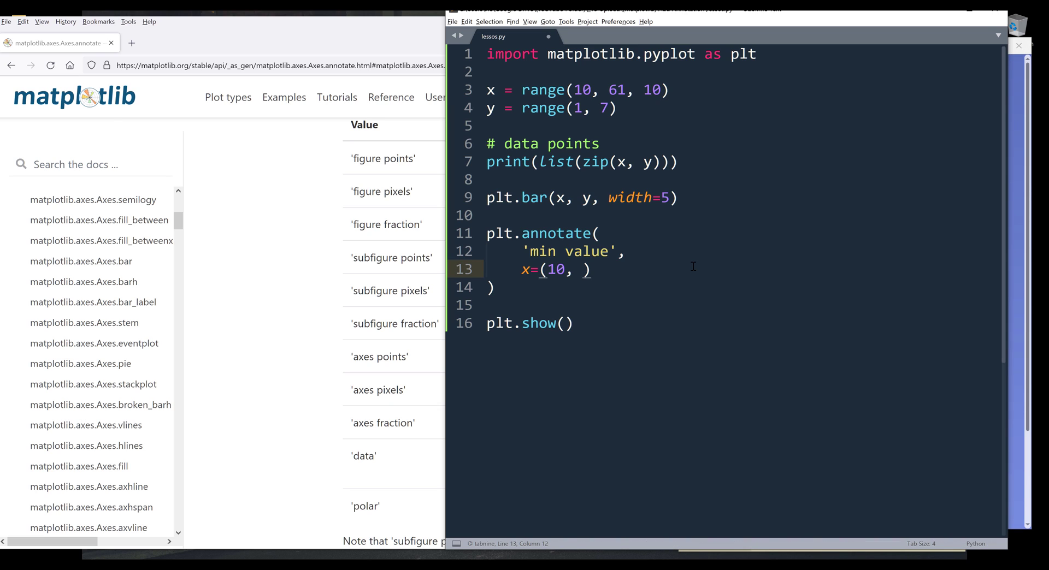
text(1)
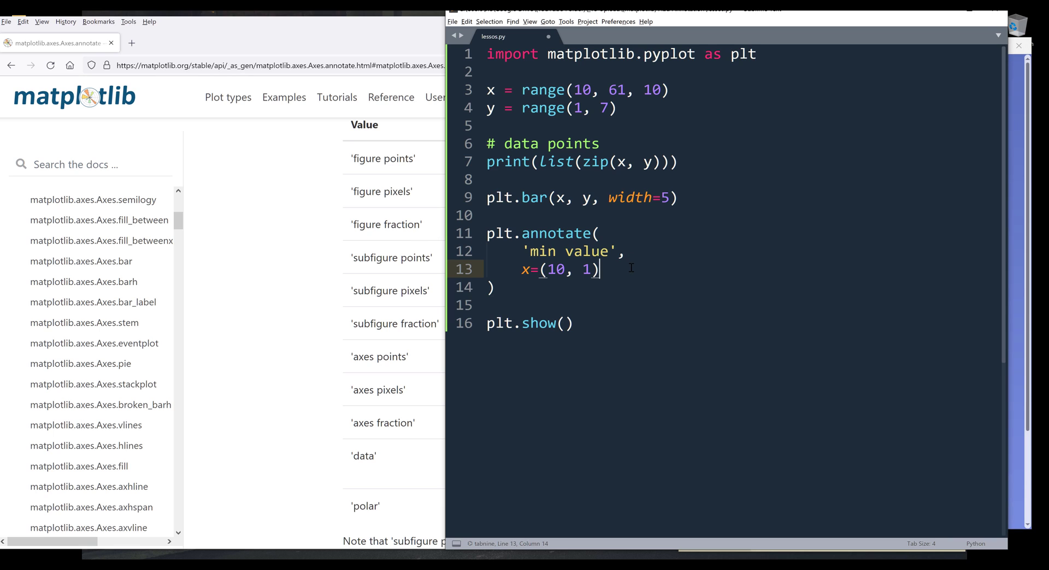
click(493, 323)
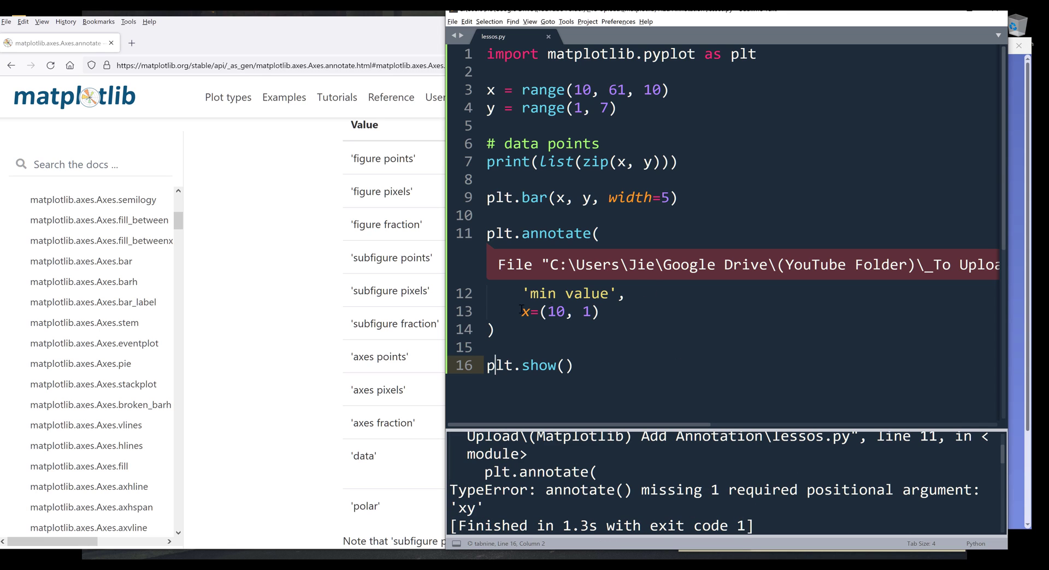
Change the x= keyword to xy=(10, 1) and rerun to see the label
click(530, 312)
text(y)
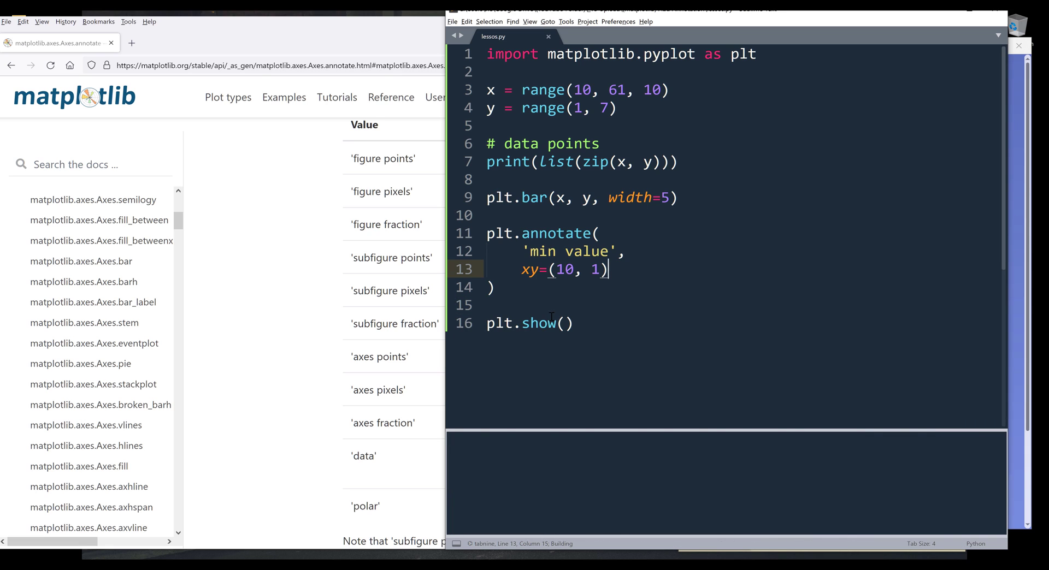
key(F5)
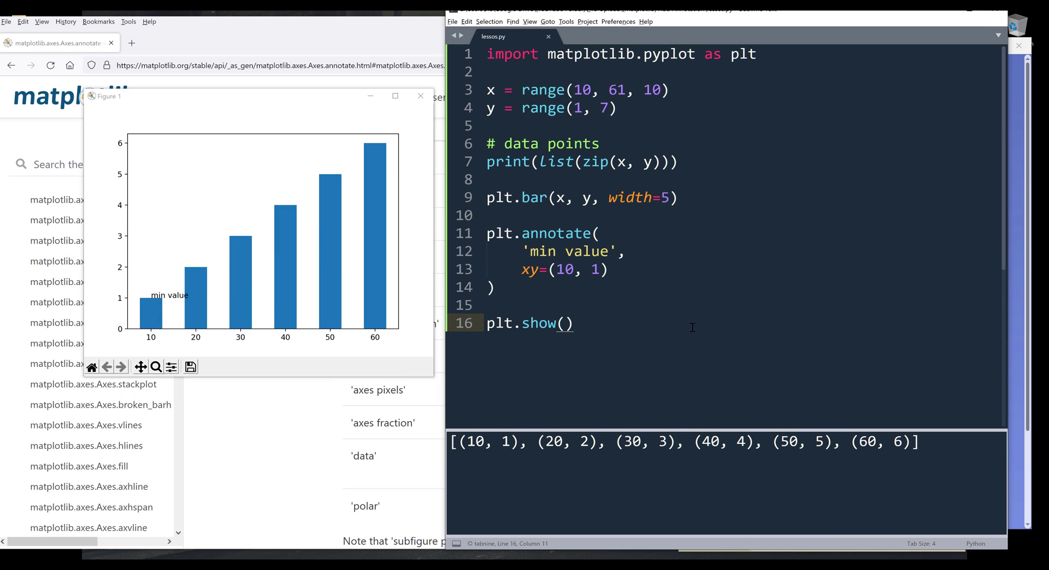
mouse_move(318, 335)
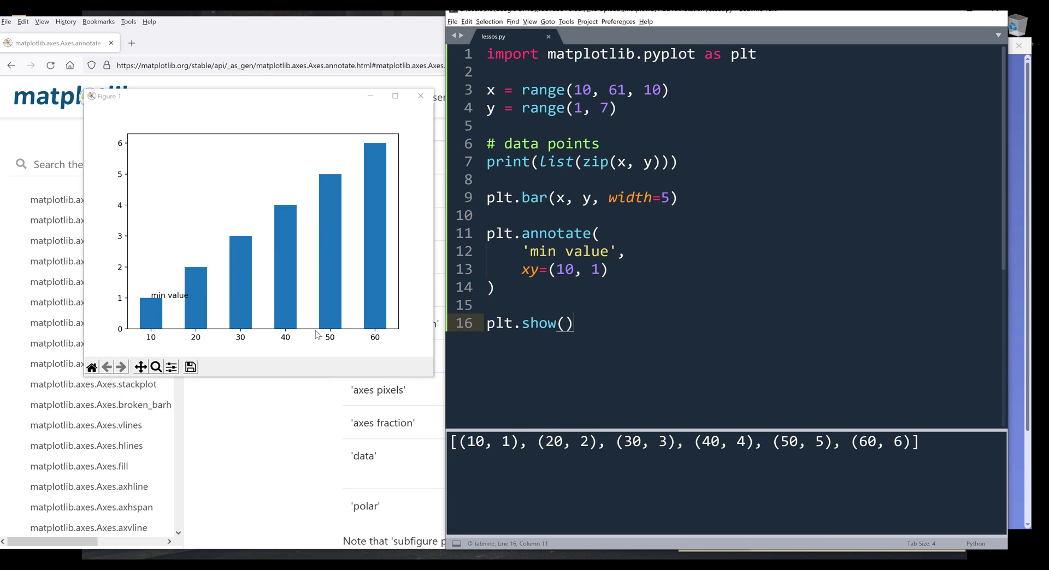
mouse_move(197, 297)
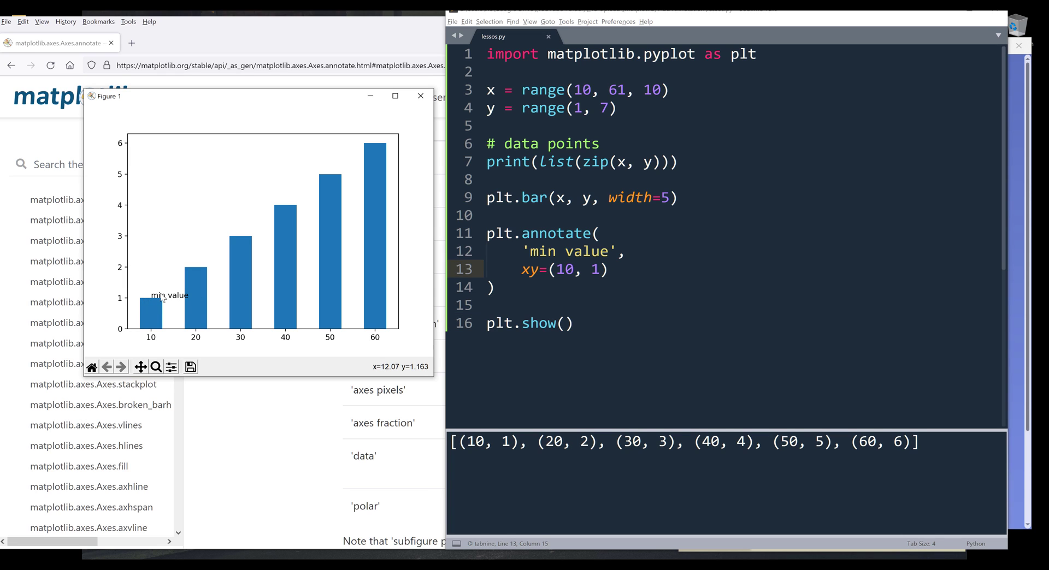
mouse_move(275, 310)
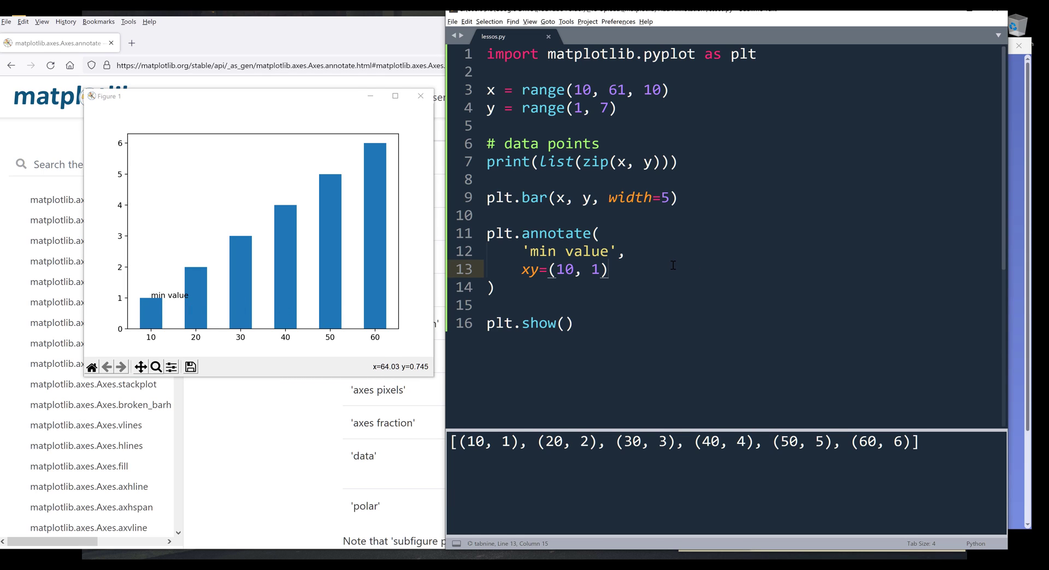
Add horizontalalignment='center' with a '# left, center, right' comment
text(,)
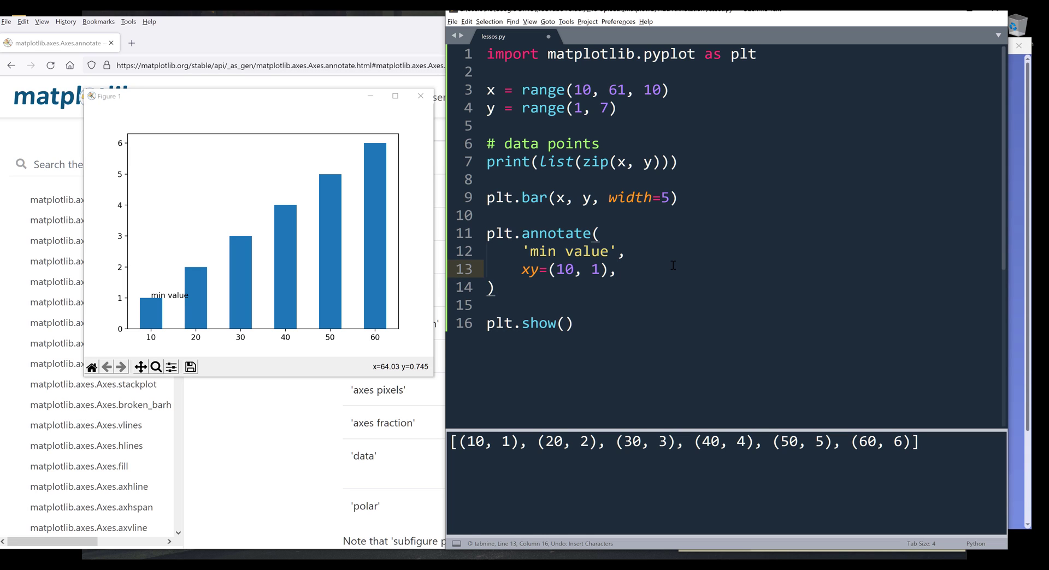
key(enter)
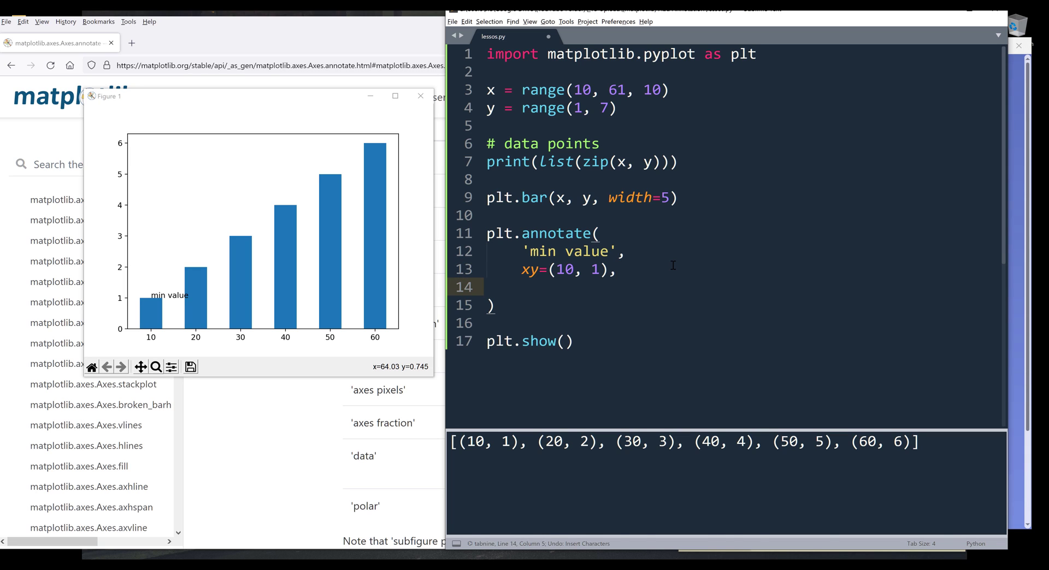
text(horizontalalignment=')
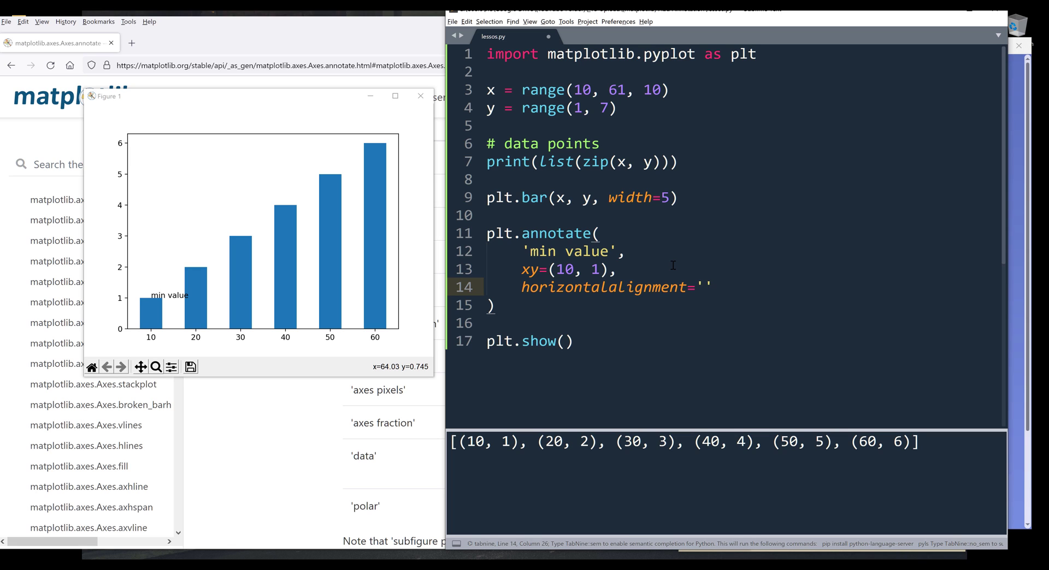
text(center',)
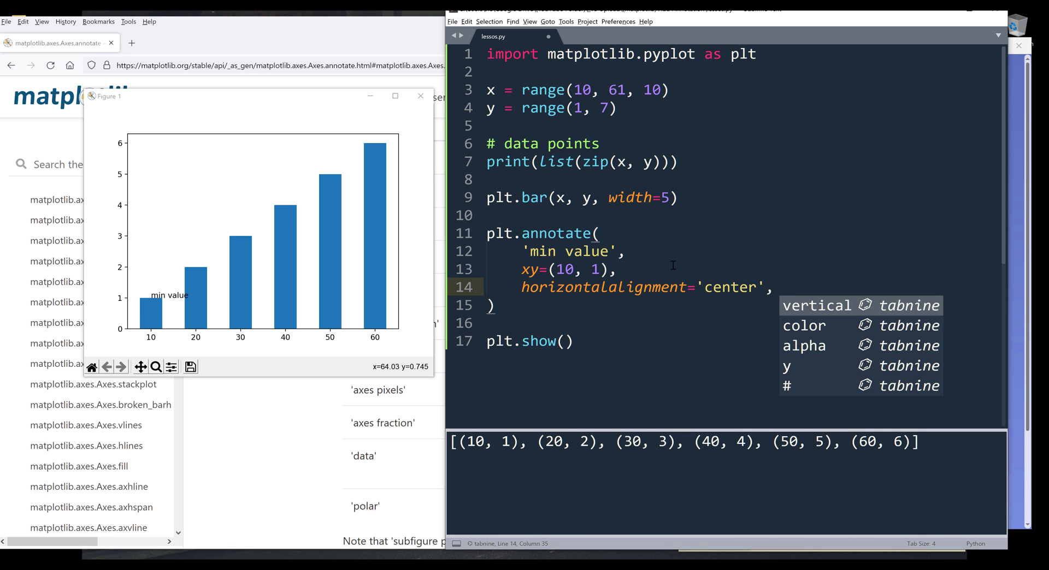
text(# left)
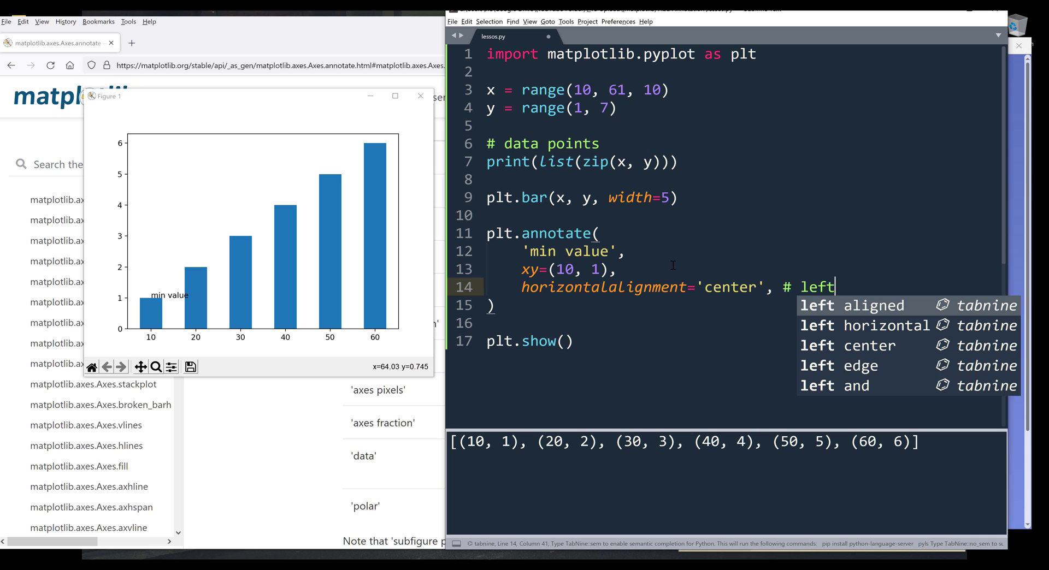
text(, center, right)
text(v)
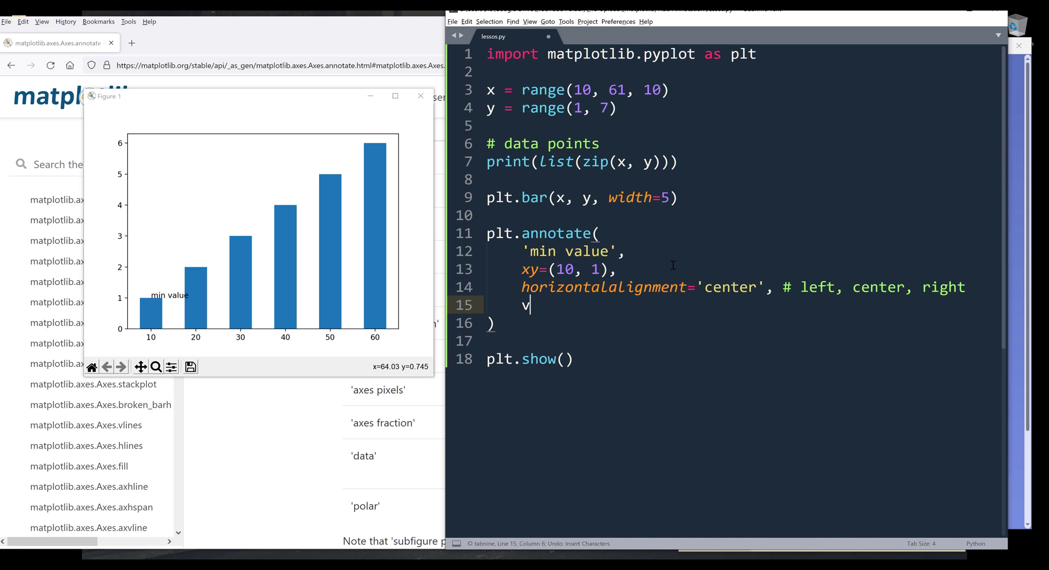
Add verticalalignment='bottom' with a '# top, center, bottom' comment
text(erticalalignment='')
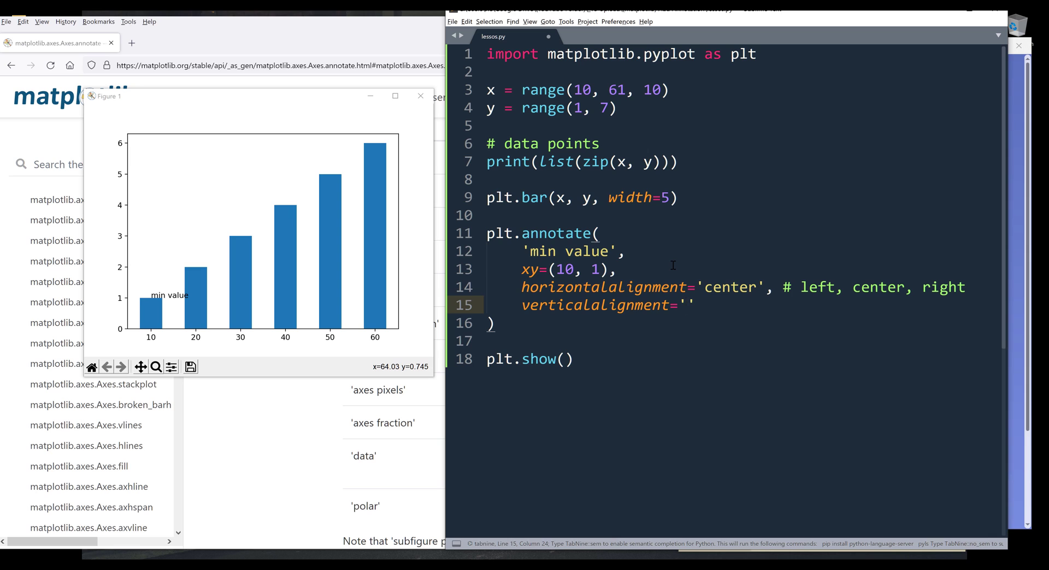
text(bottom)
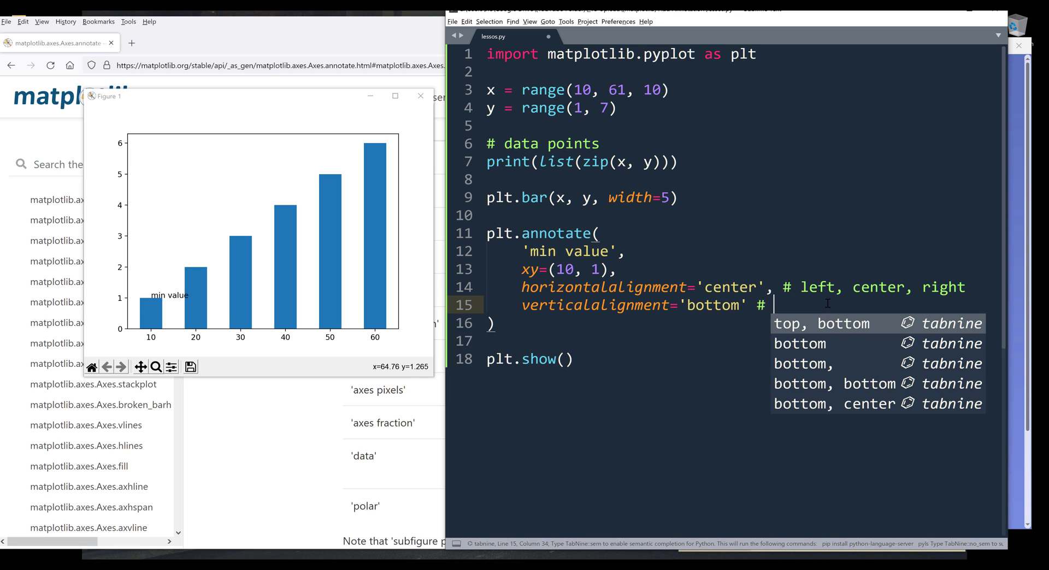
text(t)
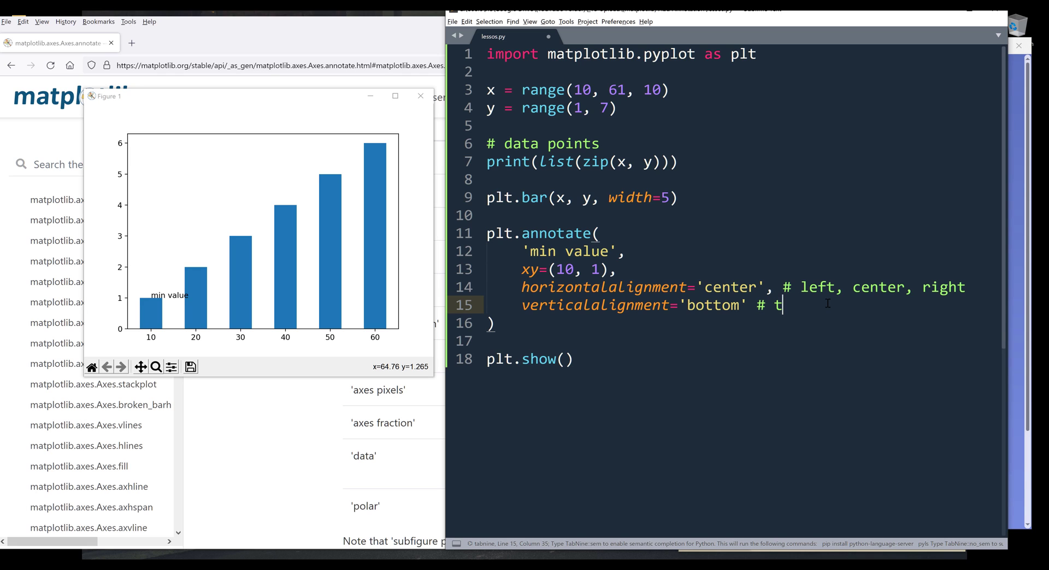
text(op, center, bottom)
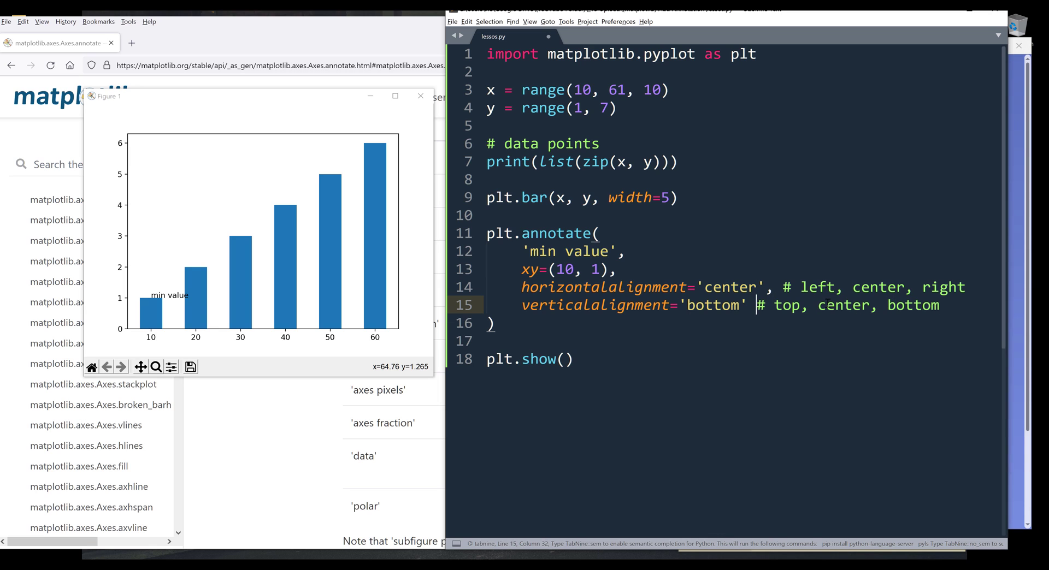
text(,)
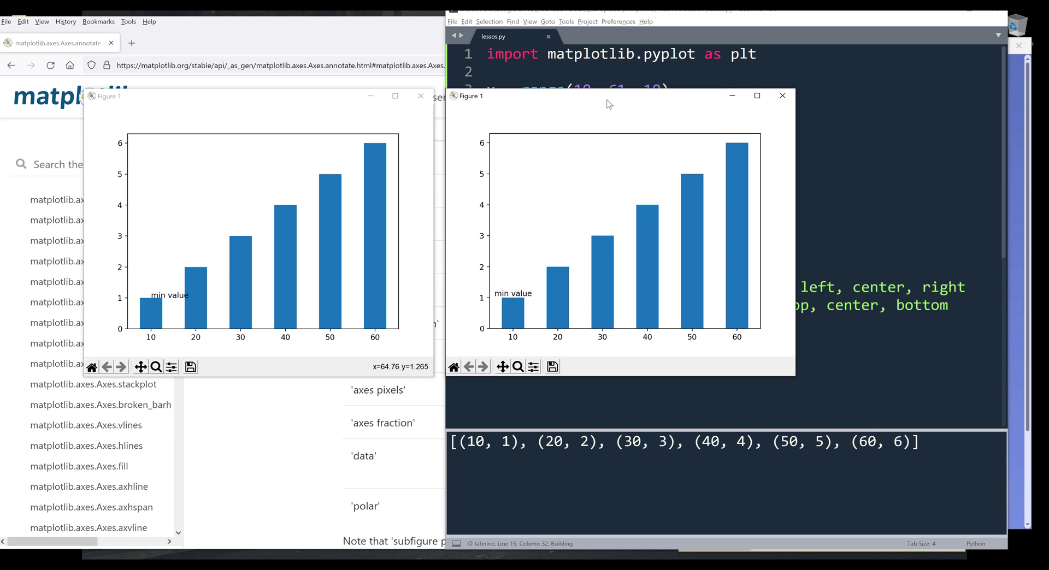
mouse_move(248, 321)
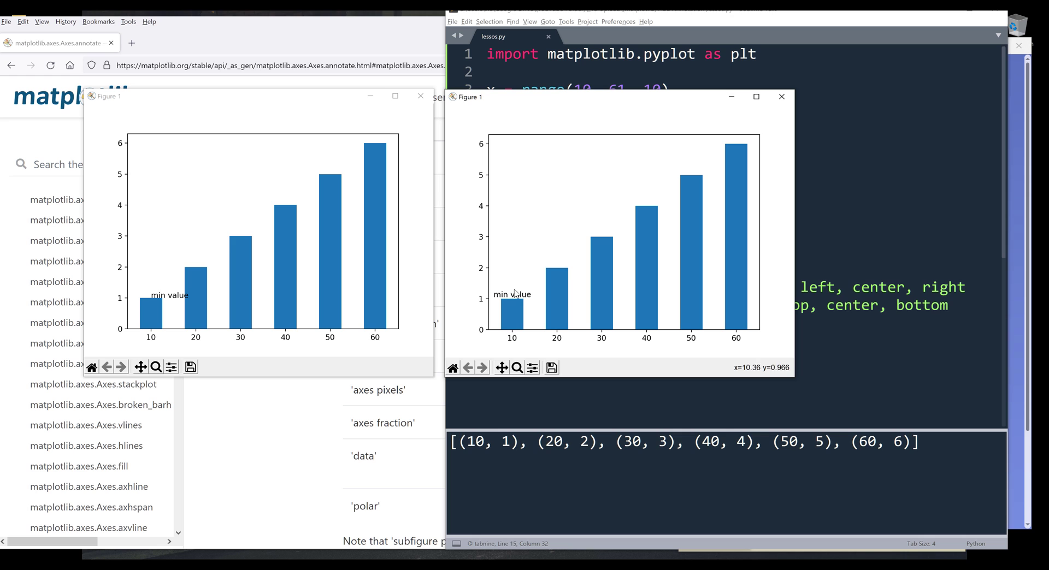
Close the chart window and bring the annotate documentation back into view
click(421, 95)
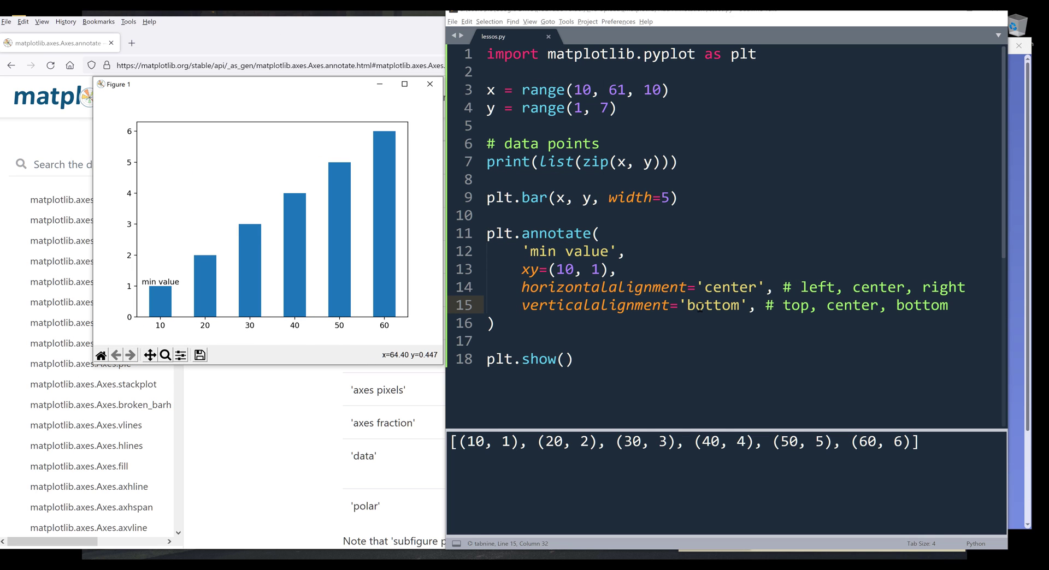
mouse_move(353, 296)
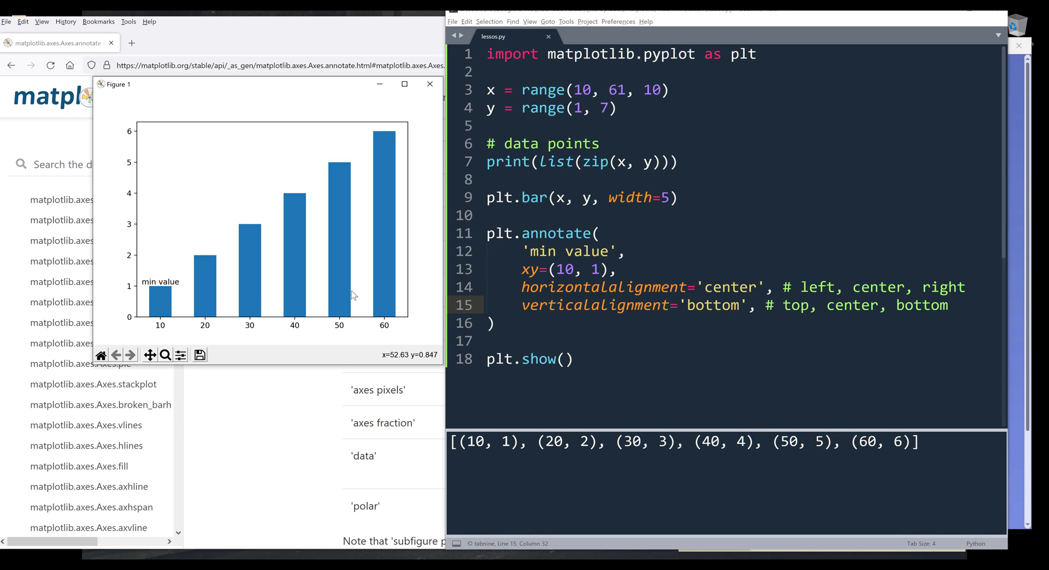
mouse_move(144, 290)
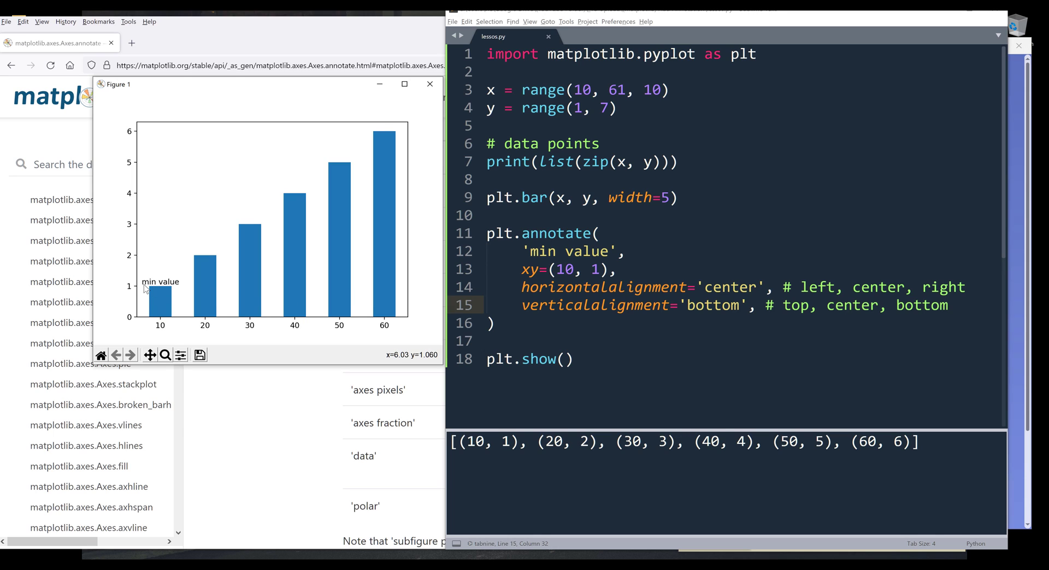
mouse_move(187, 251)
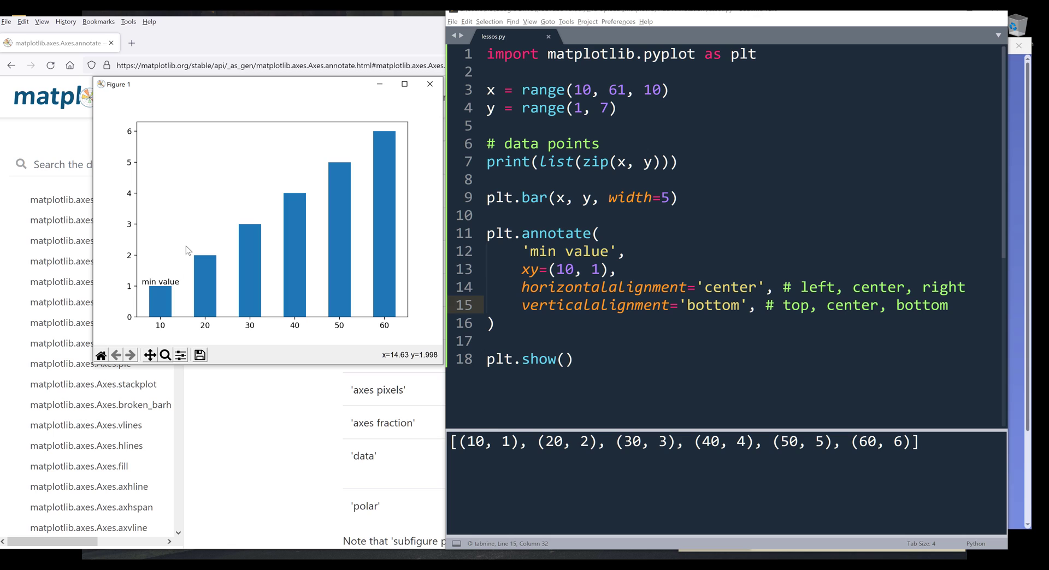
mouse_move(204, 241)
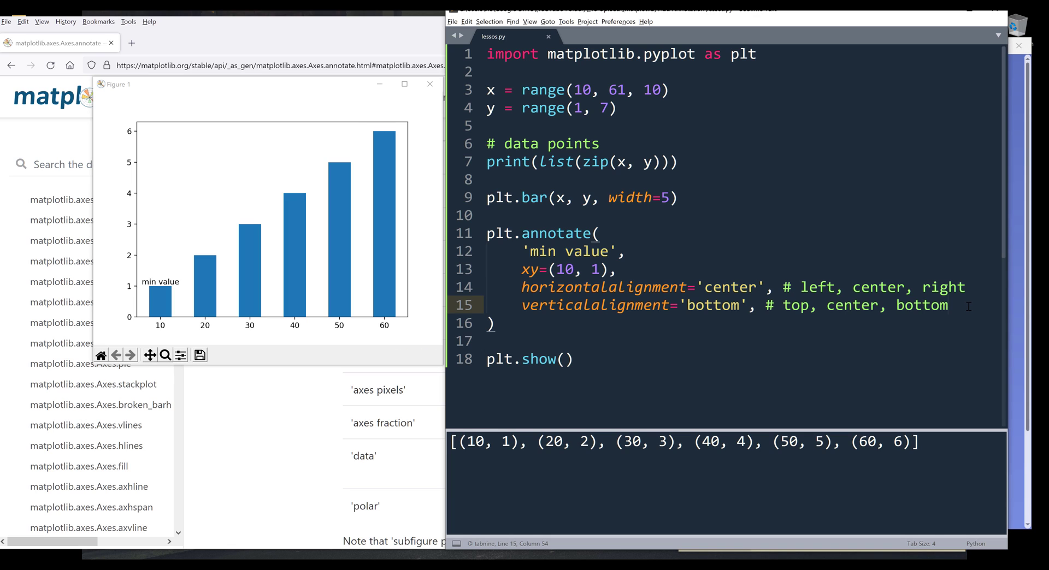
key(Enter)
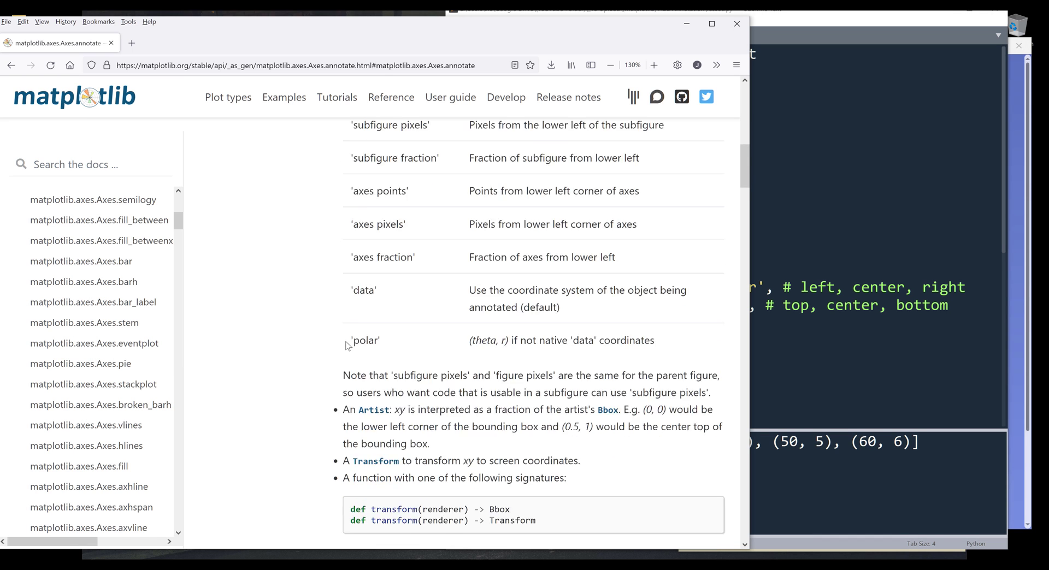
Scroll the annotate docs to arrowprops and select its description
scroll(down, 3)
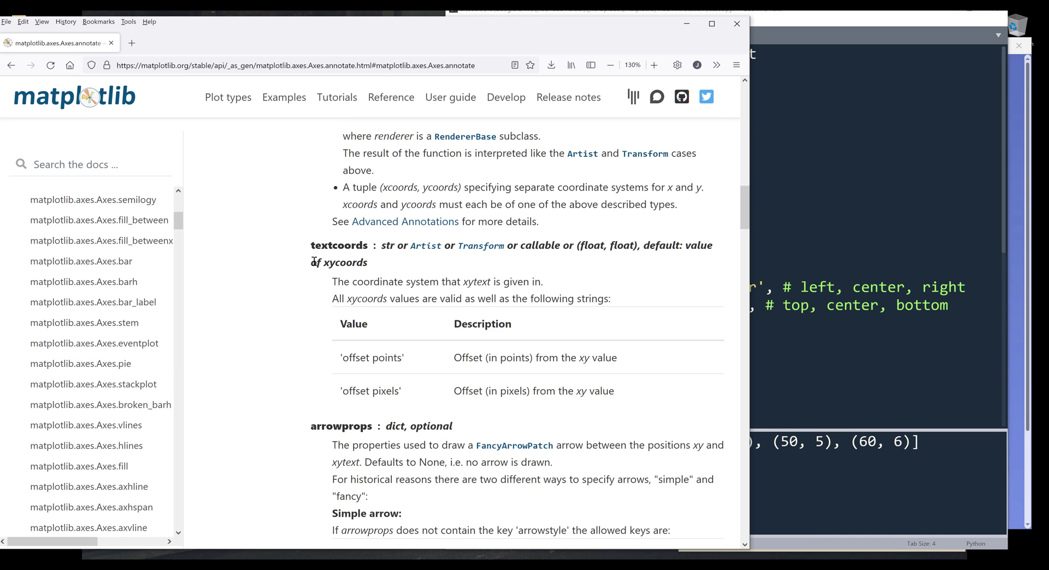
scroll(down, 3)
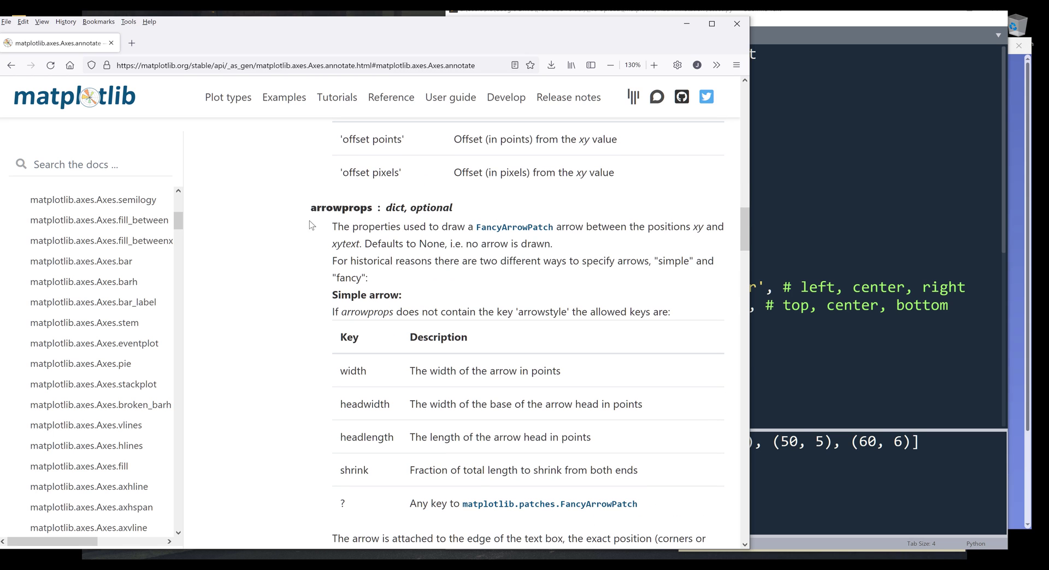
double_click(341, 208)
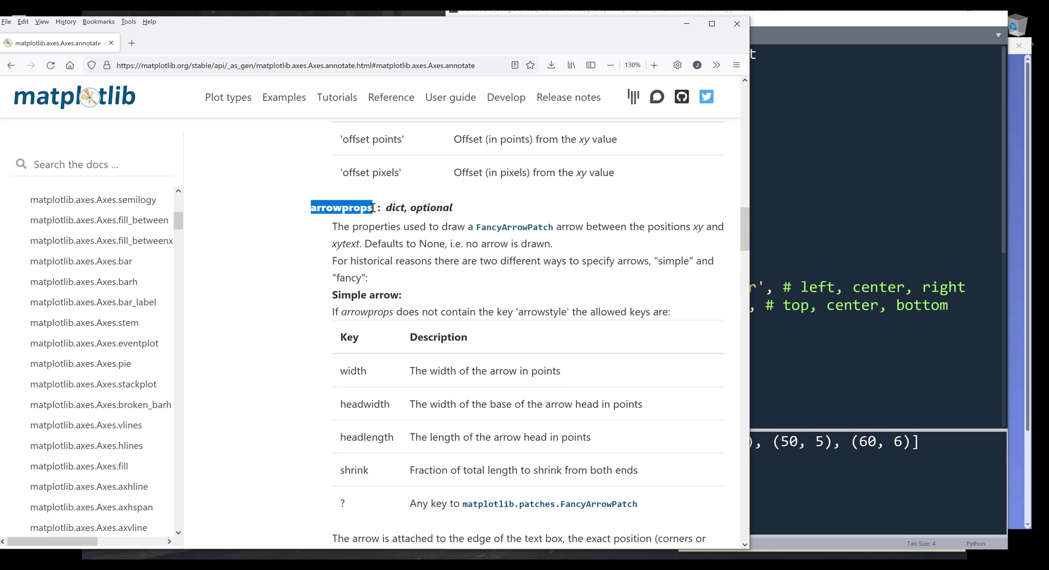
scroll(down, 3)
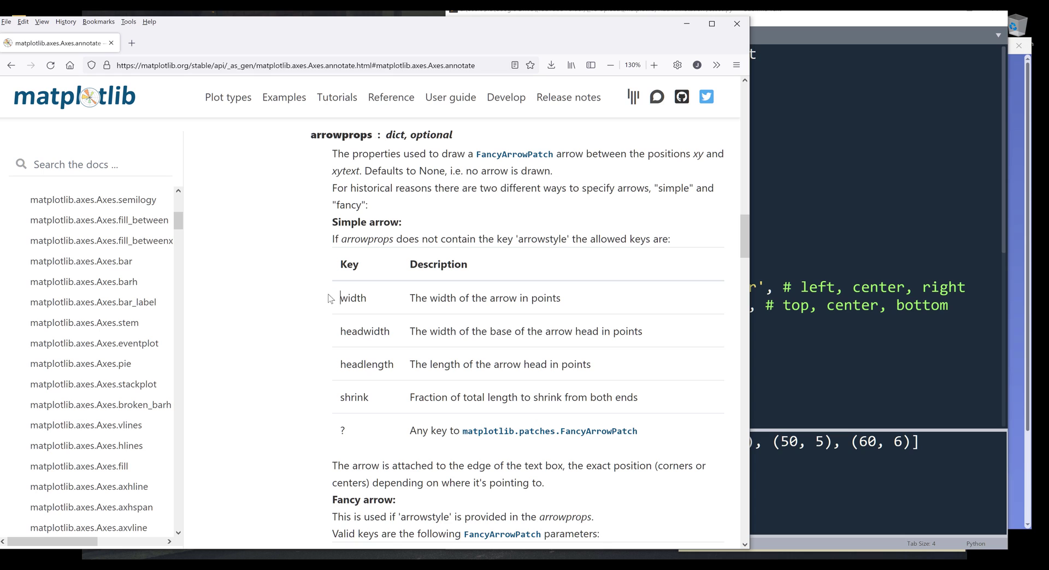
drag(328, 298, 652, 397)
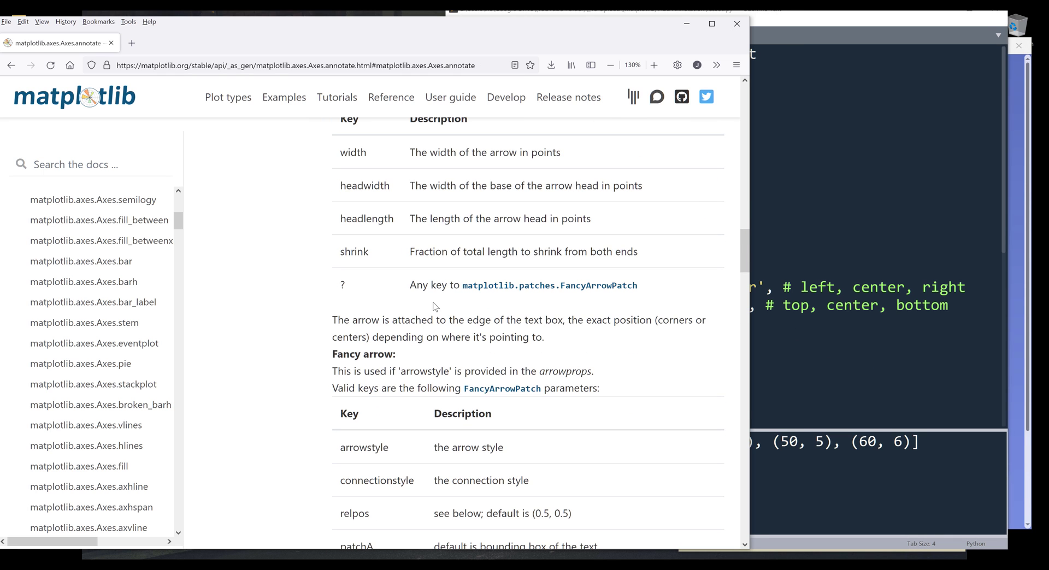
mouse_move(628, 287)
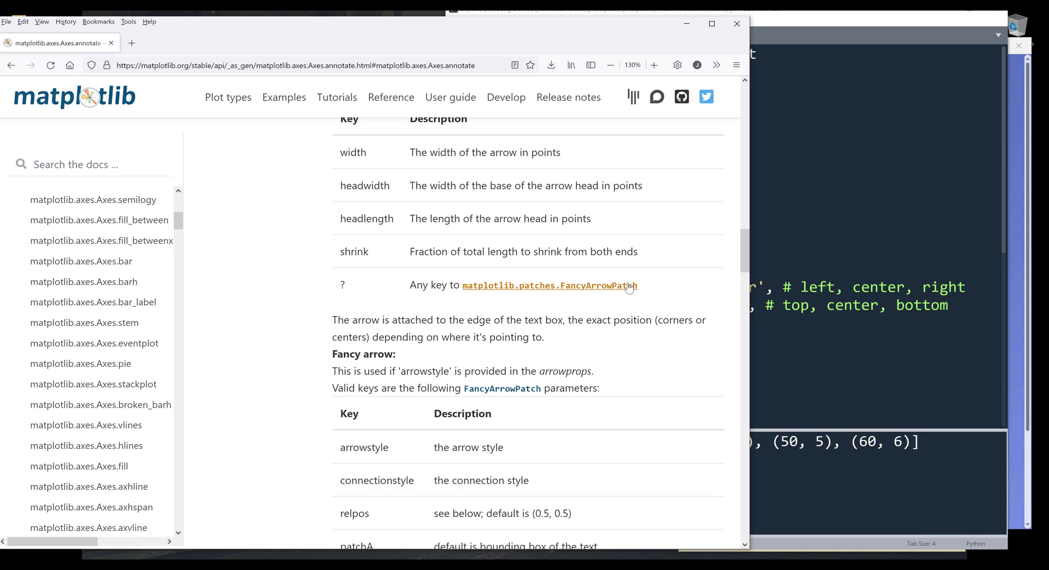
mouse_move(541, 294)
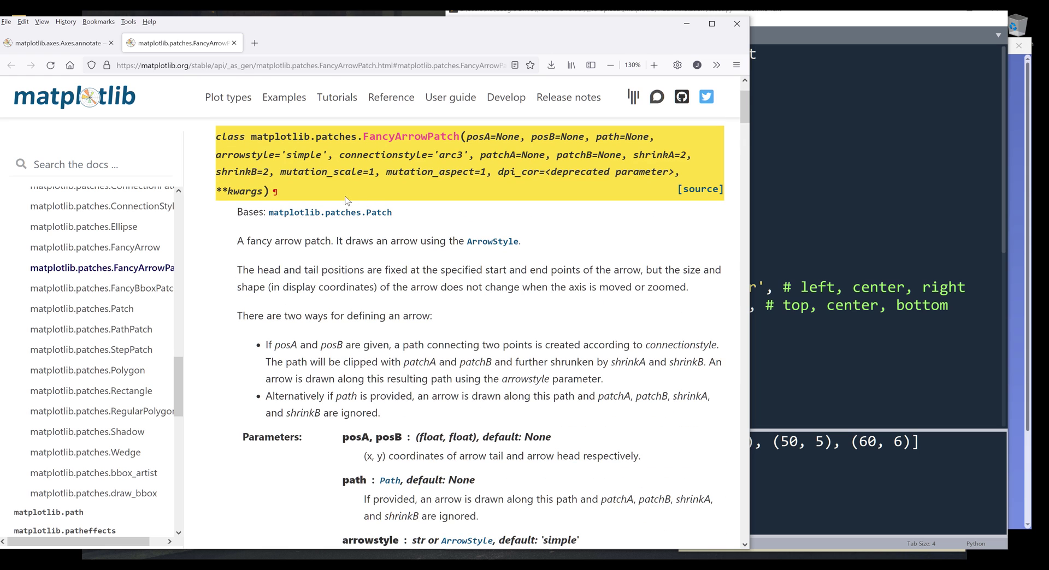
Scroll through the FancyArrowPatch arrow style table, then return to the script
scroll(down, 3)
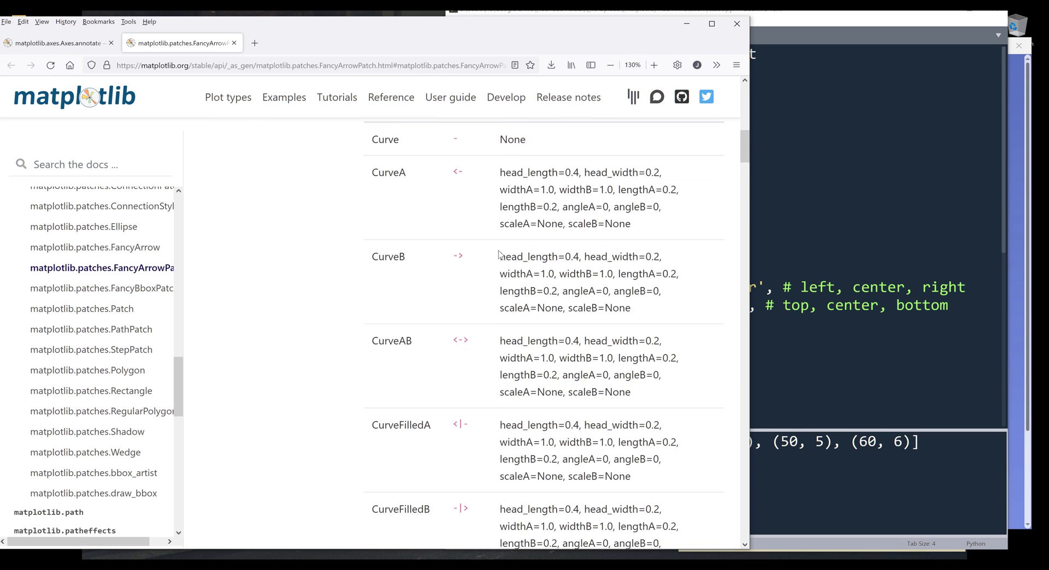
scroll(down, 3)
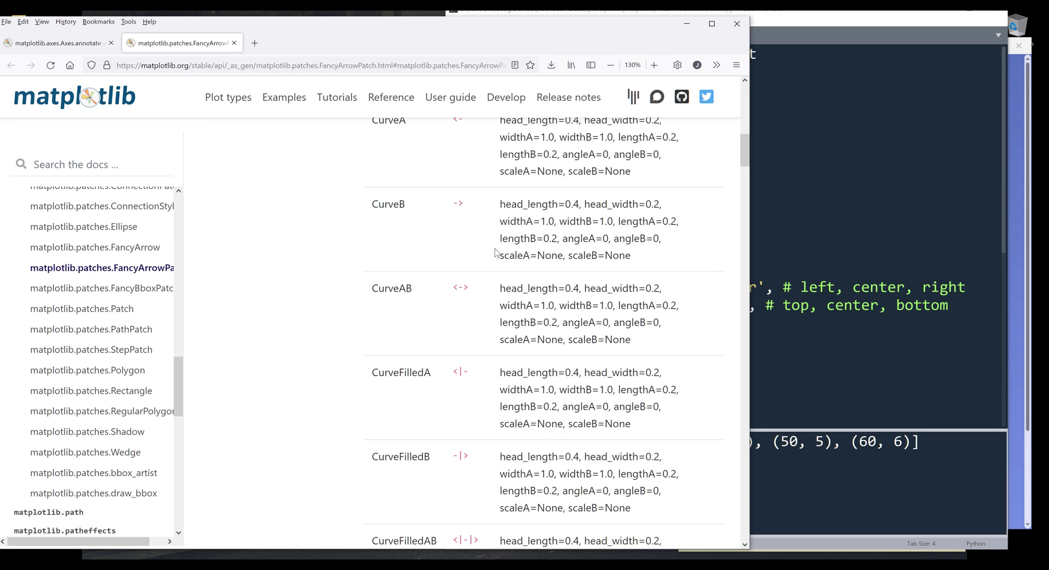
scroll(down, 3)
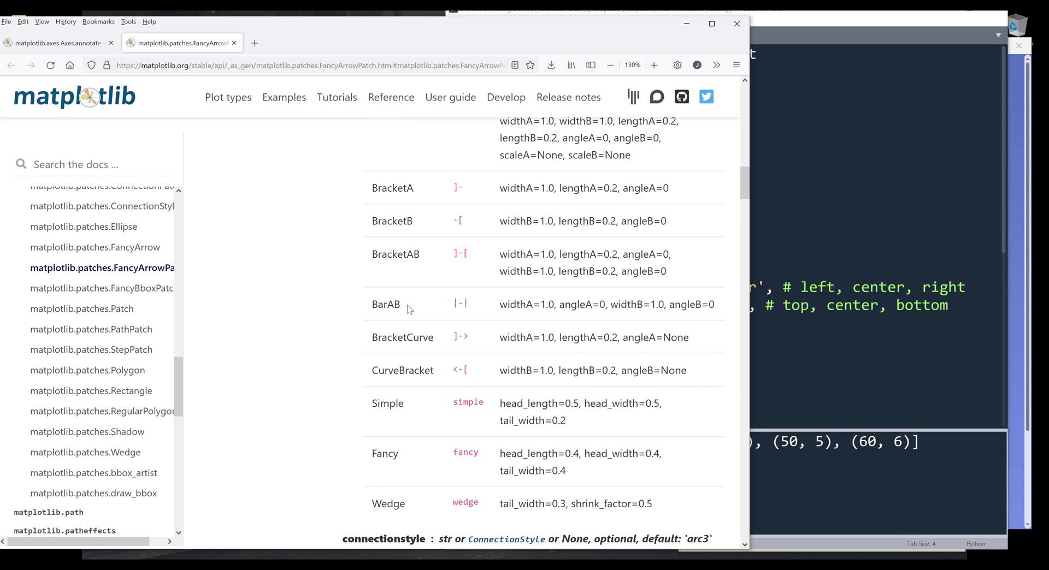
scroll(down, 3)
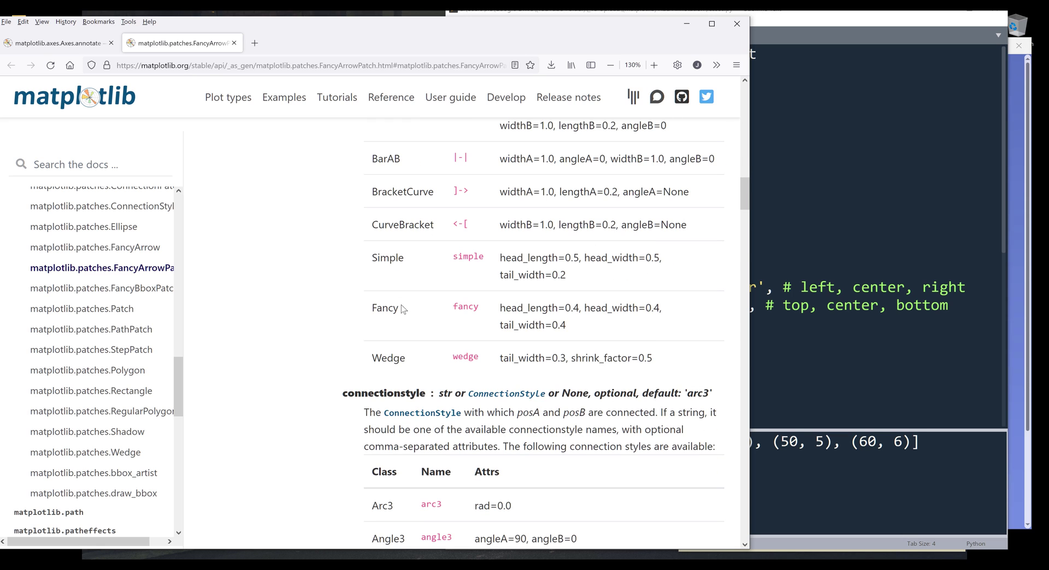
click(60, 43)
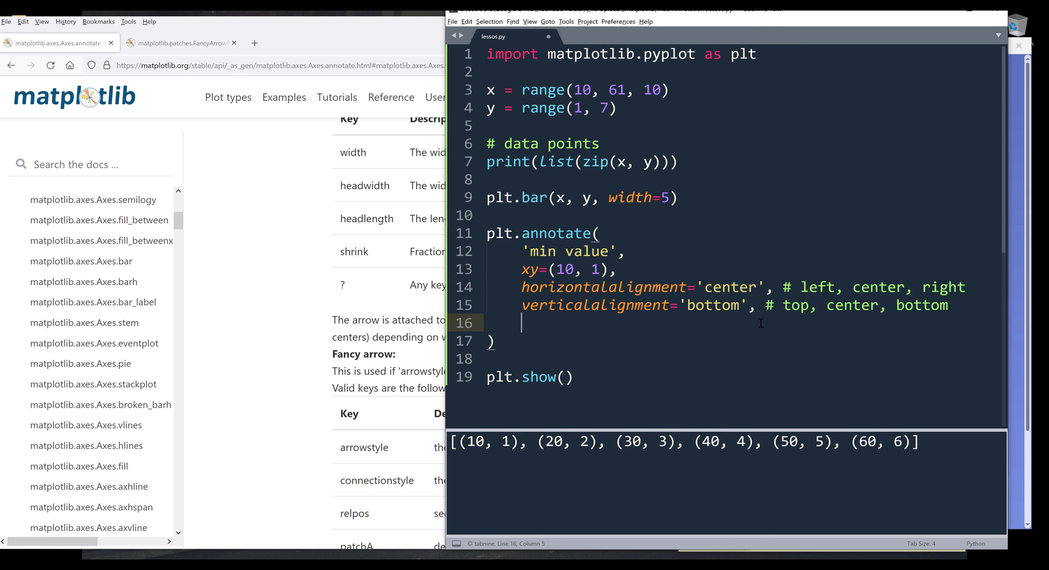
Type arrowprops={'facecolor': 'red', 'shrink': 0.02} into the annotate call
text(arrows)
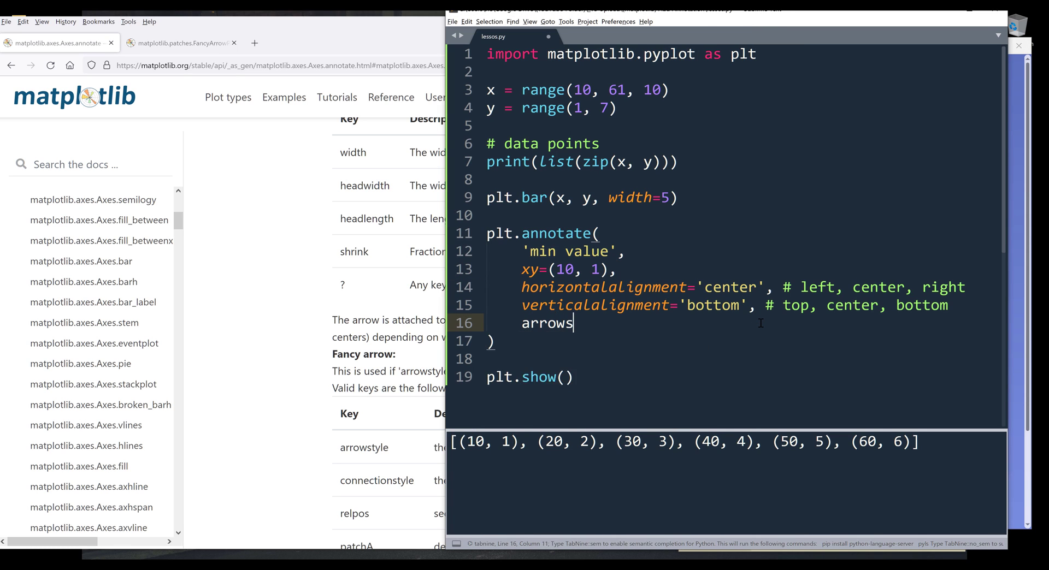
key(Backspace)
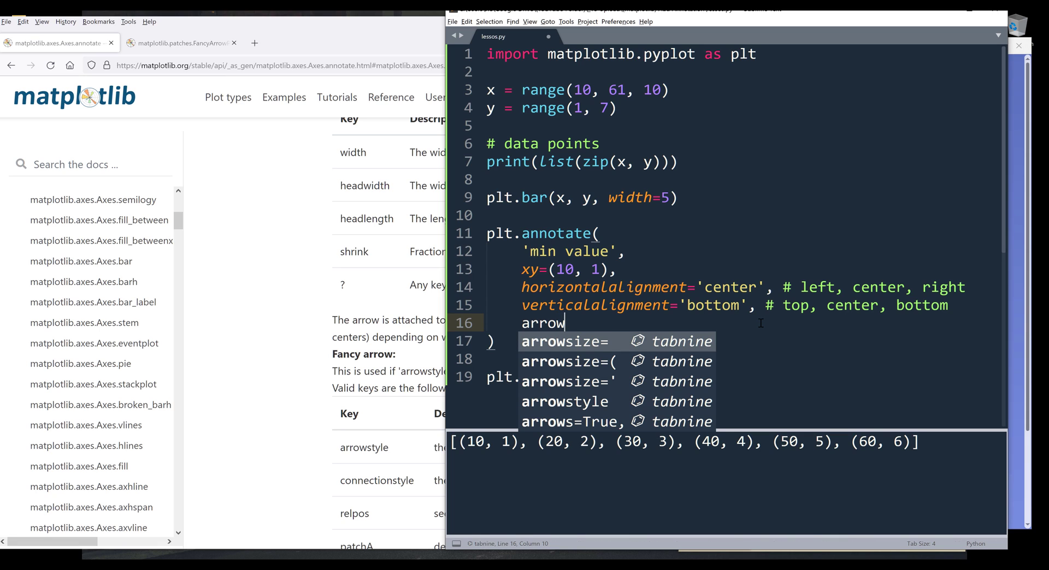
text(pro)
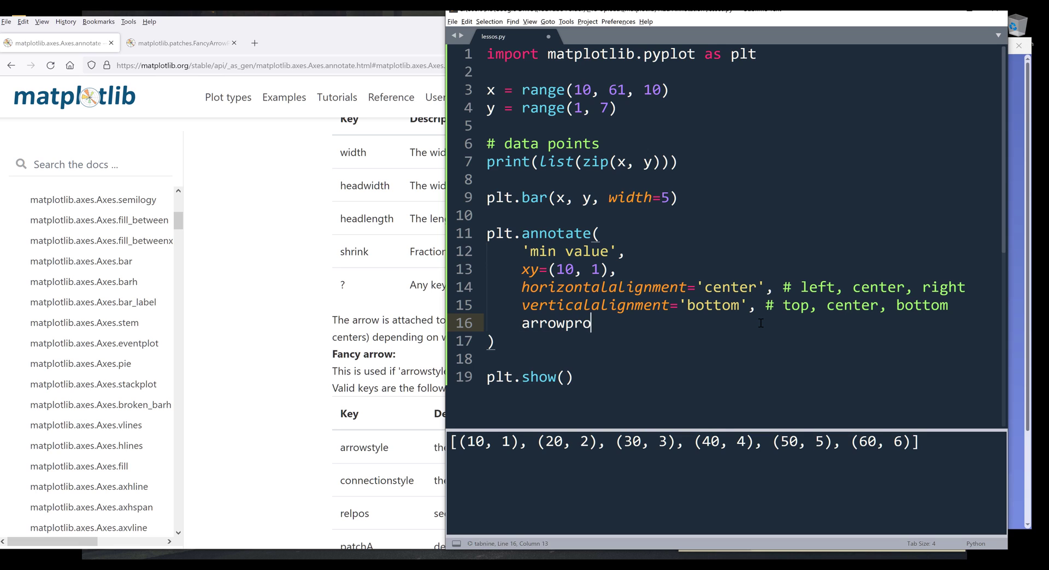
text(ps={)
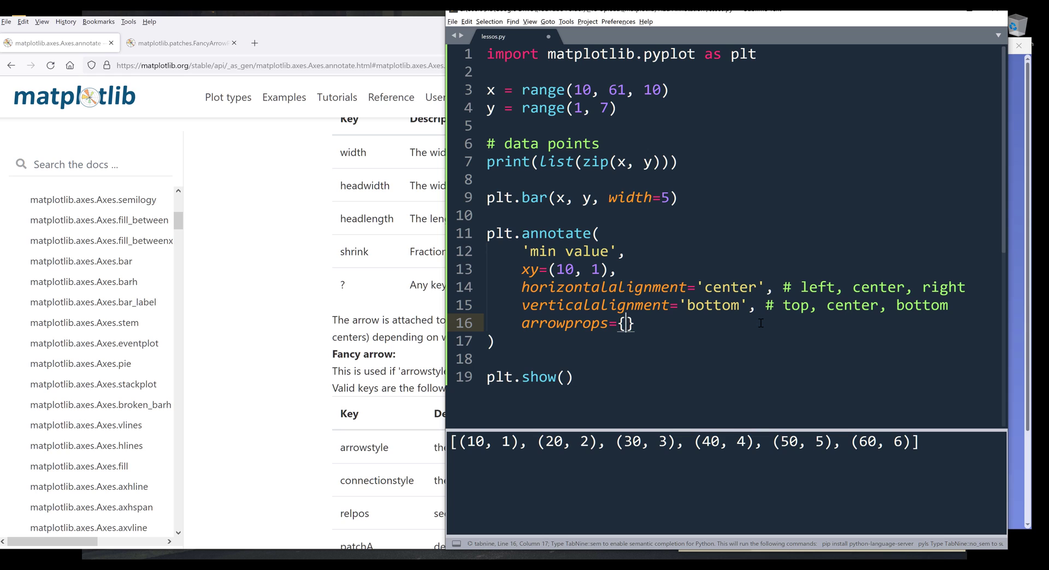
text('face')
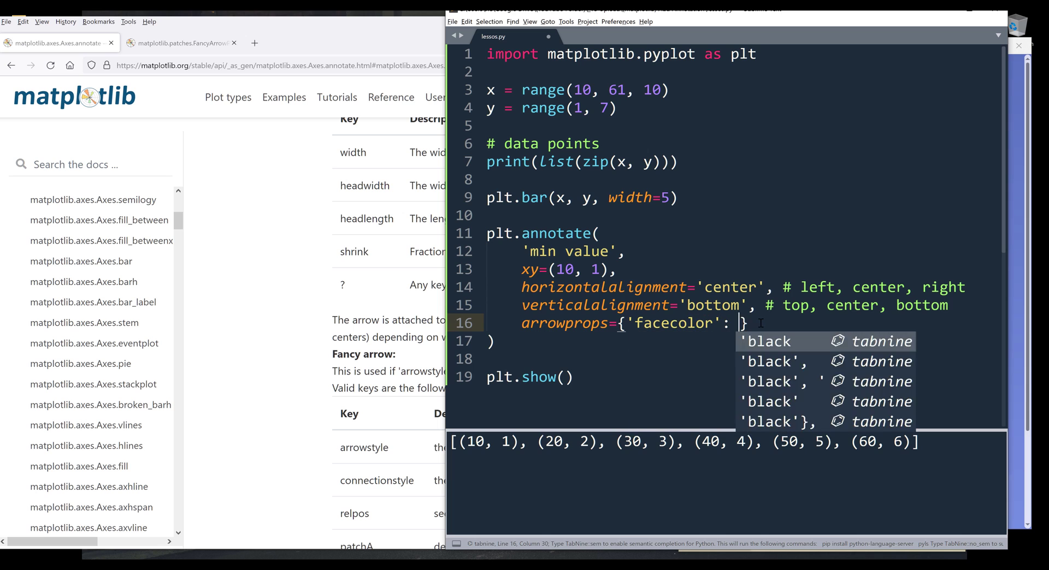
text('red')
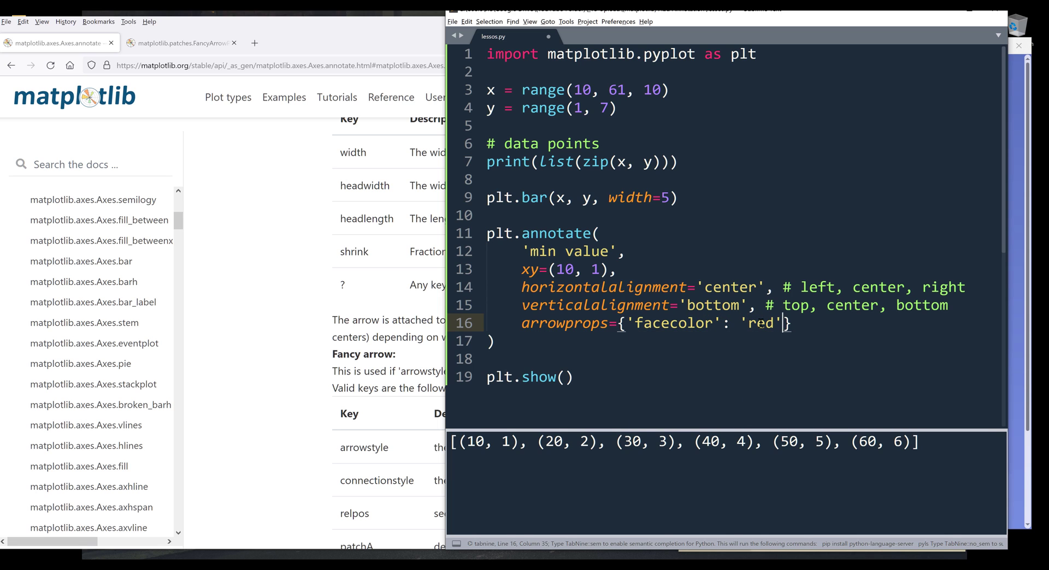
text(, '')
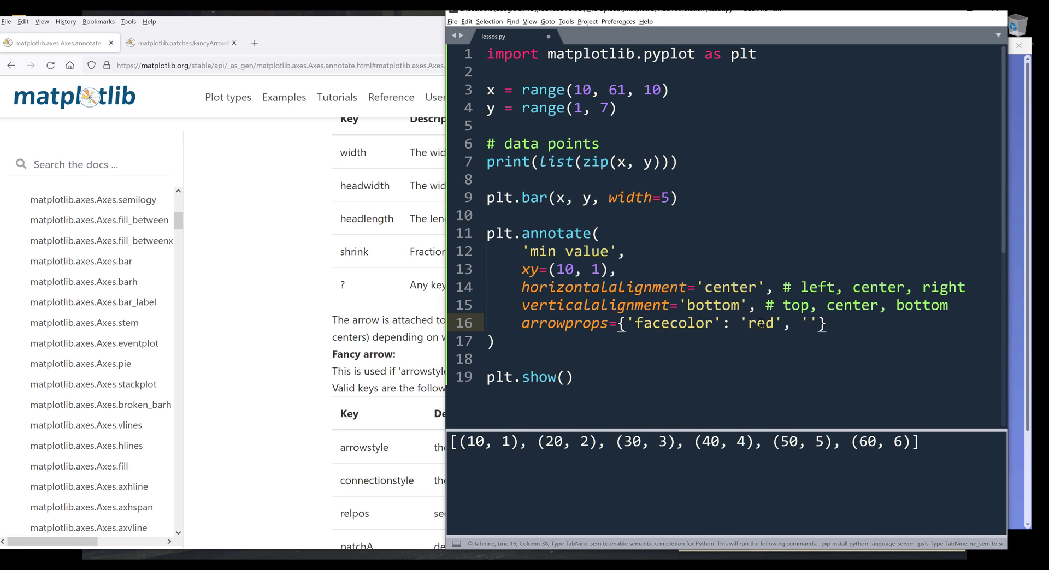
text(shrink)
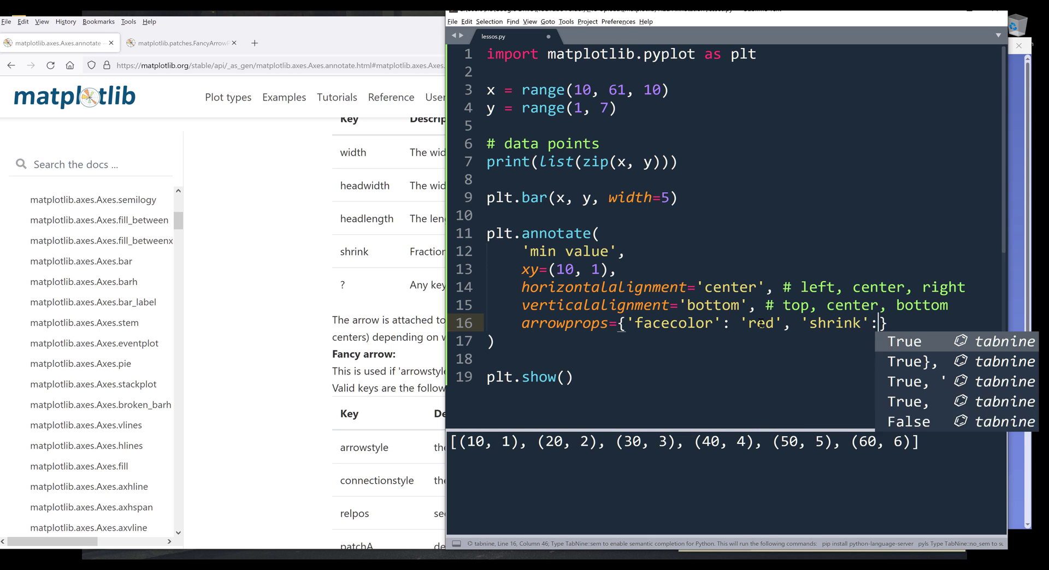
text(0)
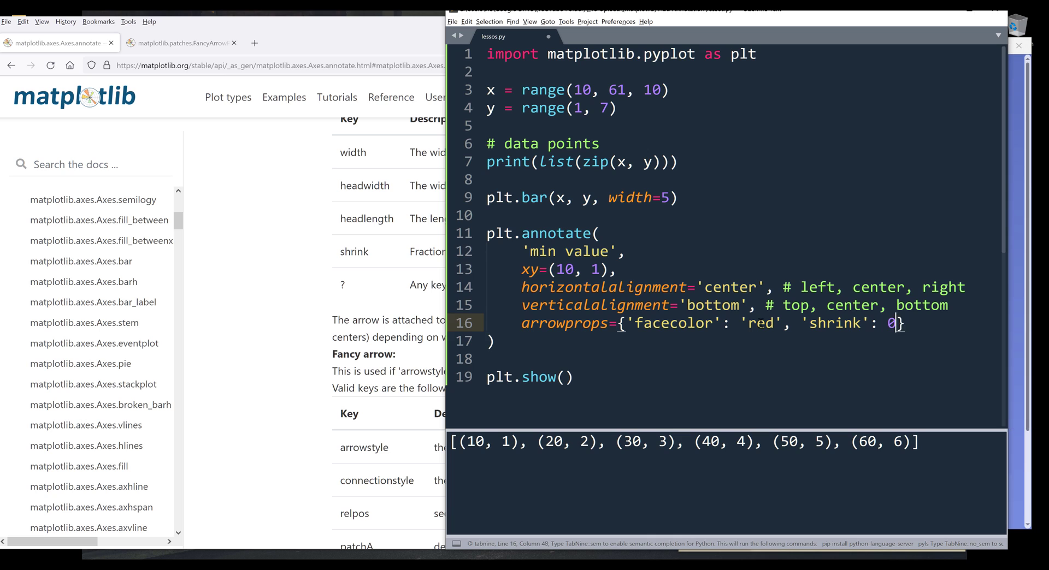
text(.02)
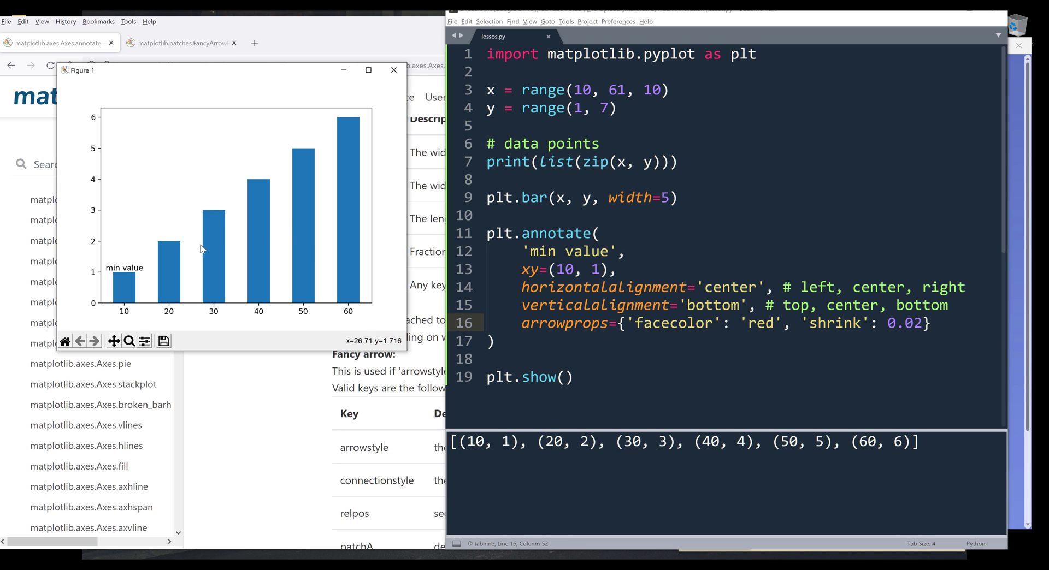
mouse_move(184, 253)
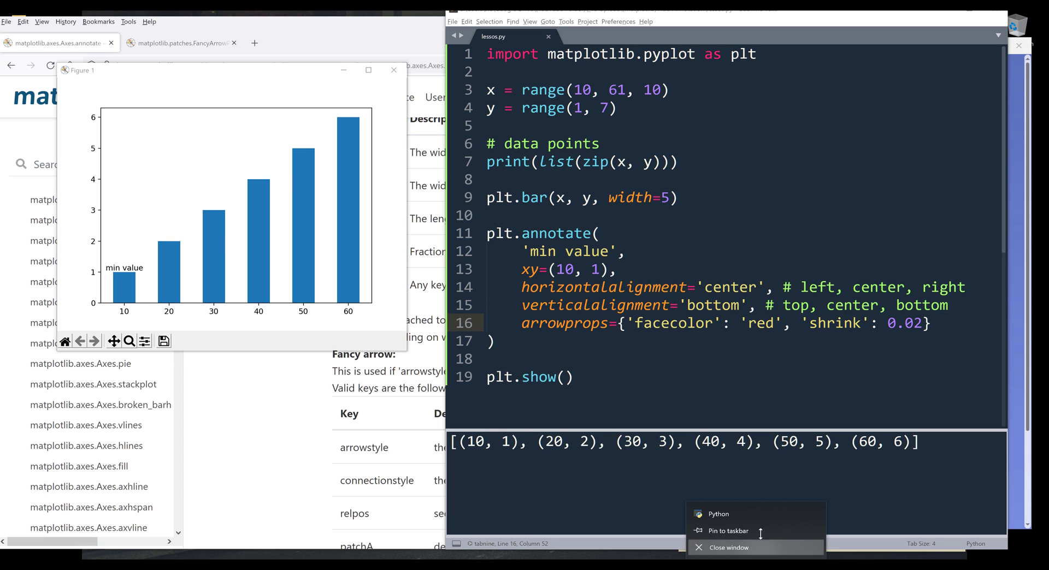
View Figure 1, then add a comma and new line after arrowprops
click(606, 270)
text(,)
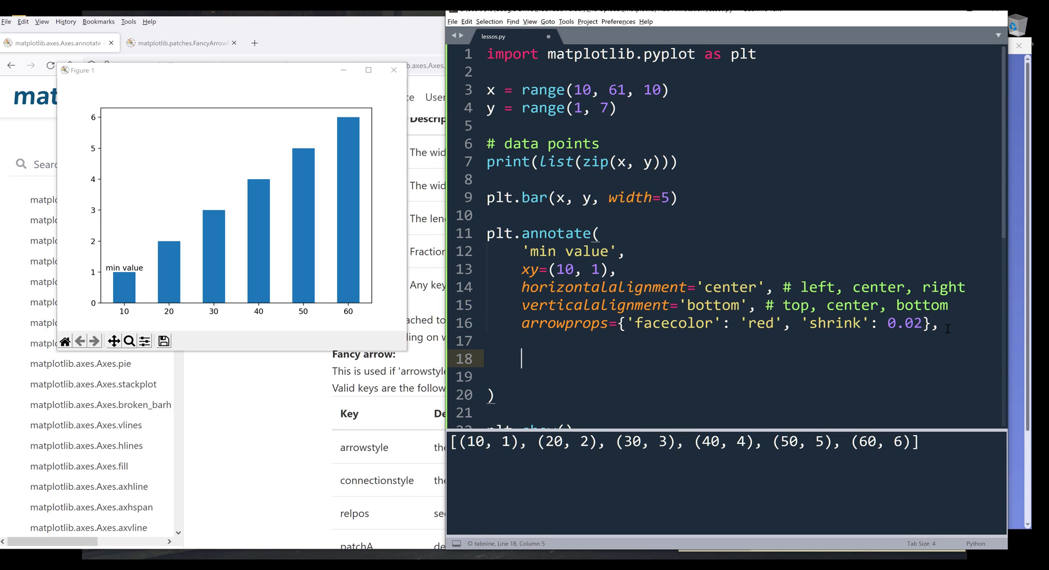
Add xytext=(15, 3) to the annotate call so the 'min value' label is offset
text(xy)
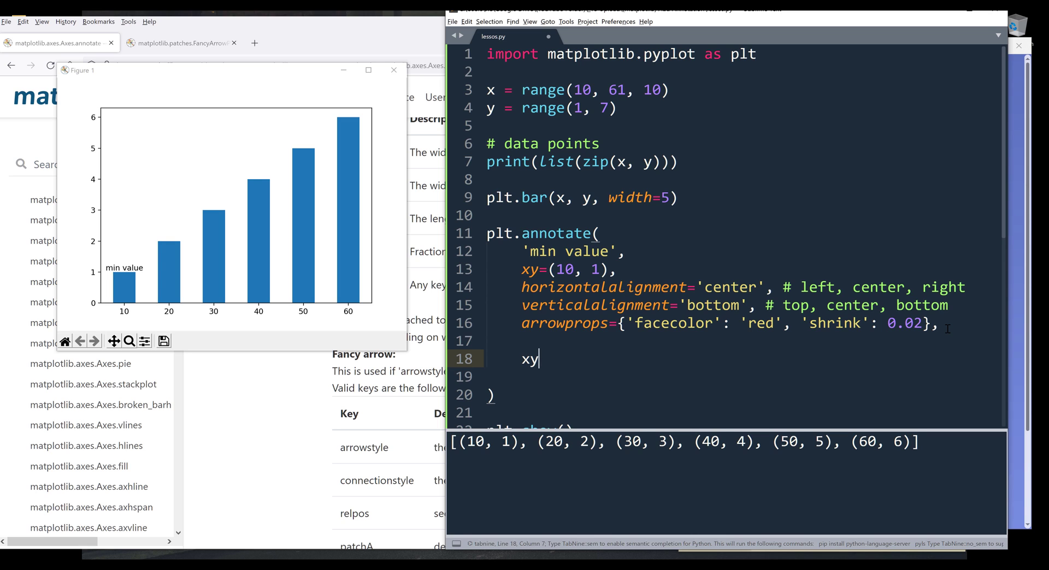
text(text=()
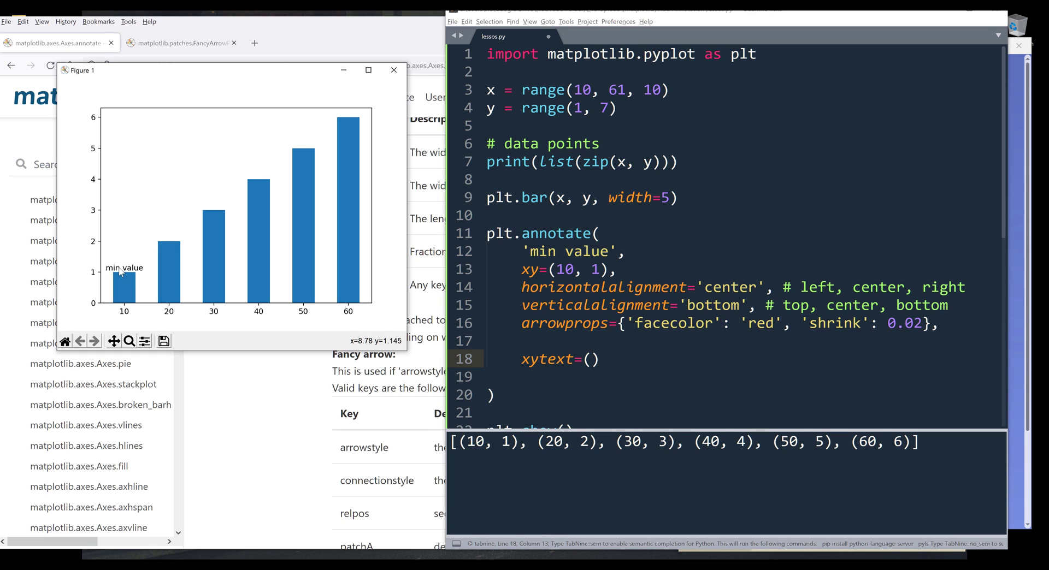
mouse_move(97, 217)
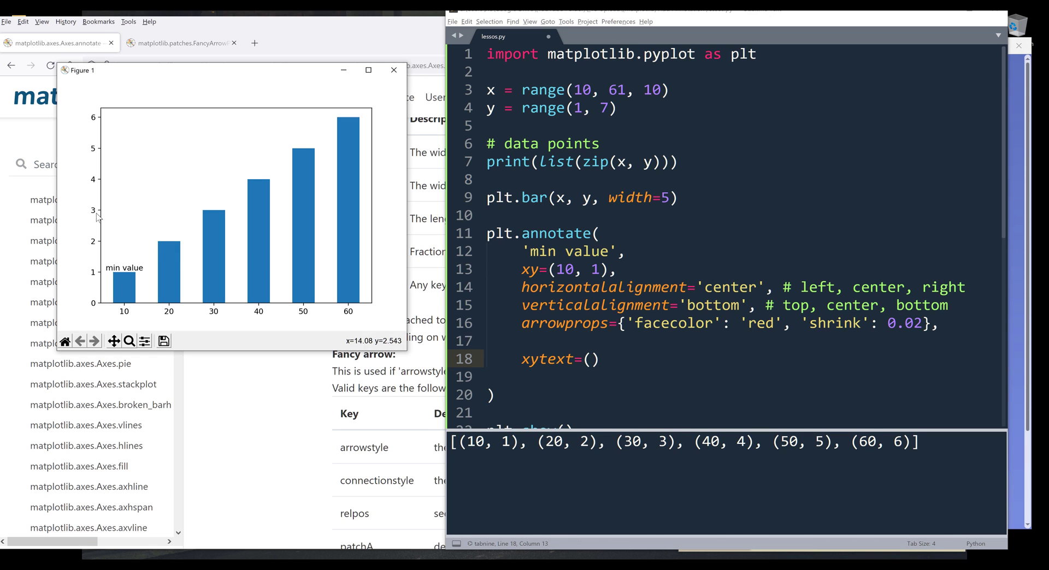
mouse_move(131, 271)
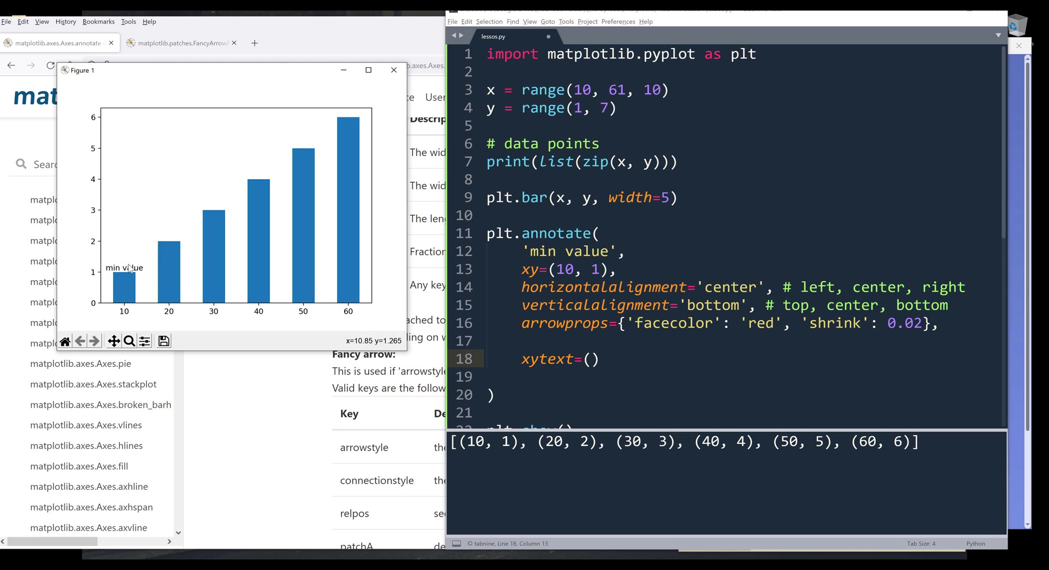
mouse_move(128, 259)
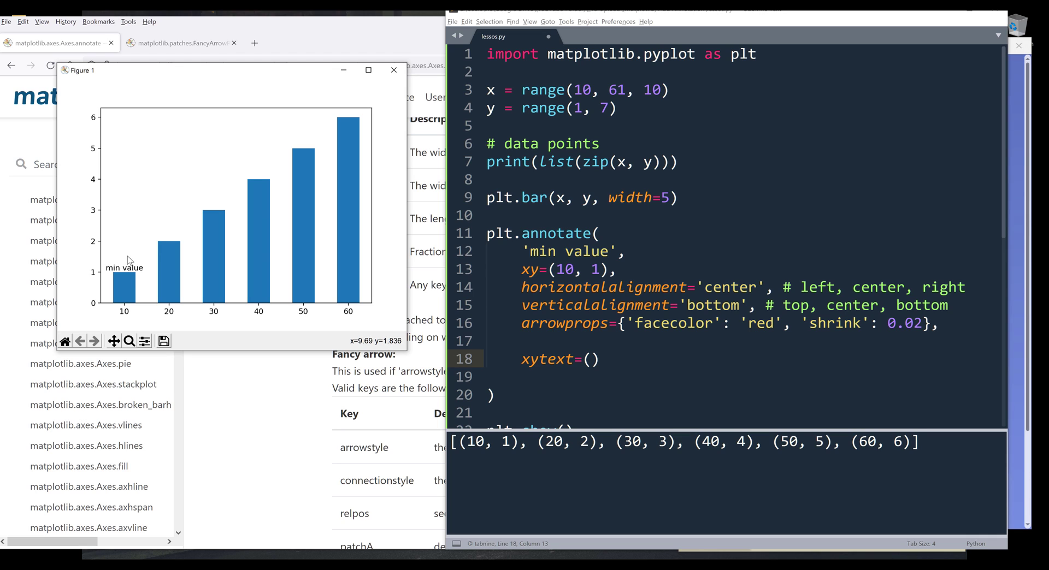
mouse_move(146, 220)
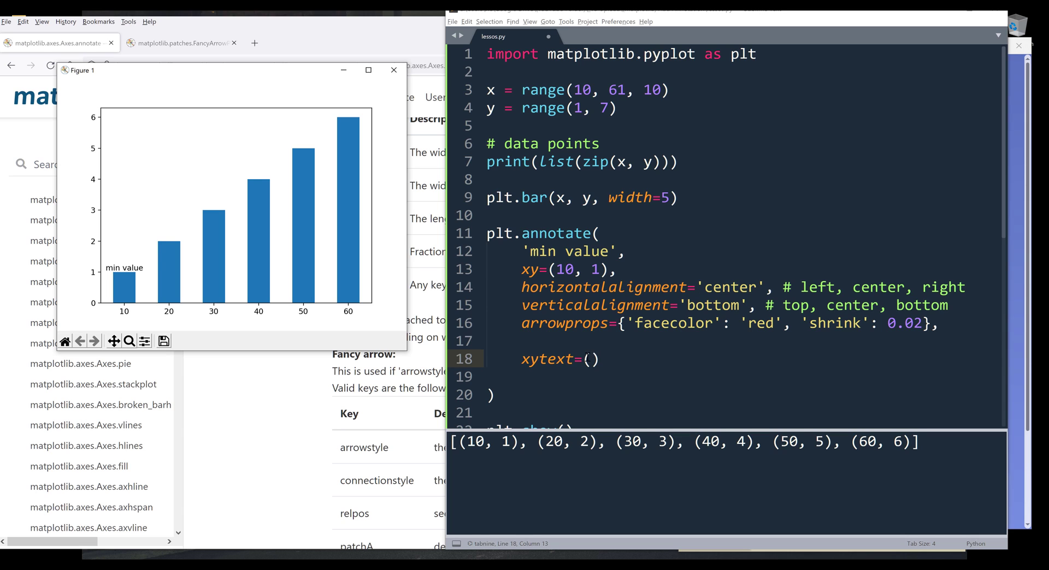
text(15, 3)
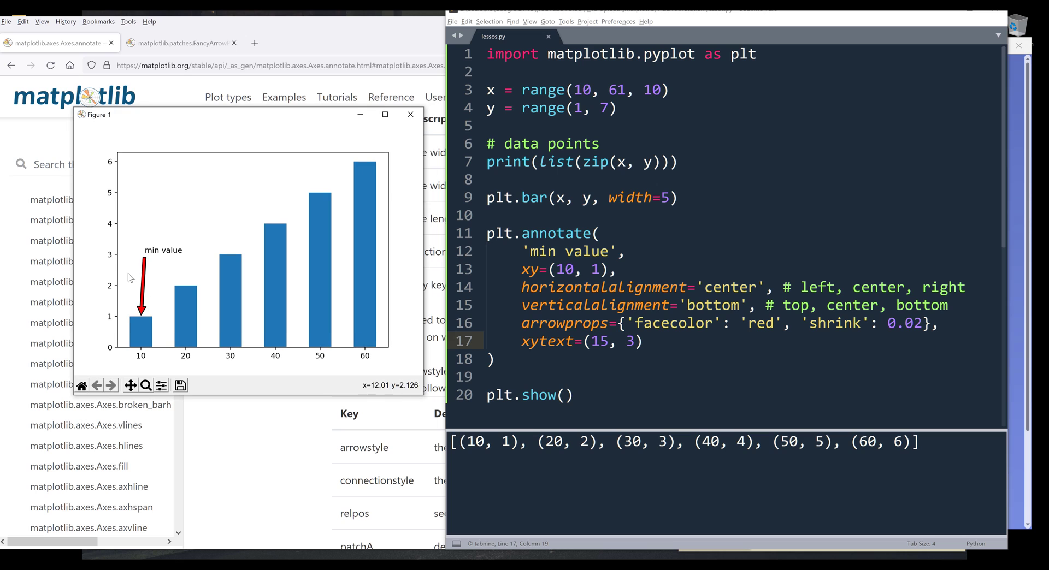
mouse_move(140, 321)
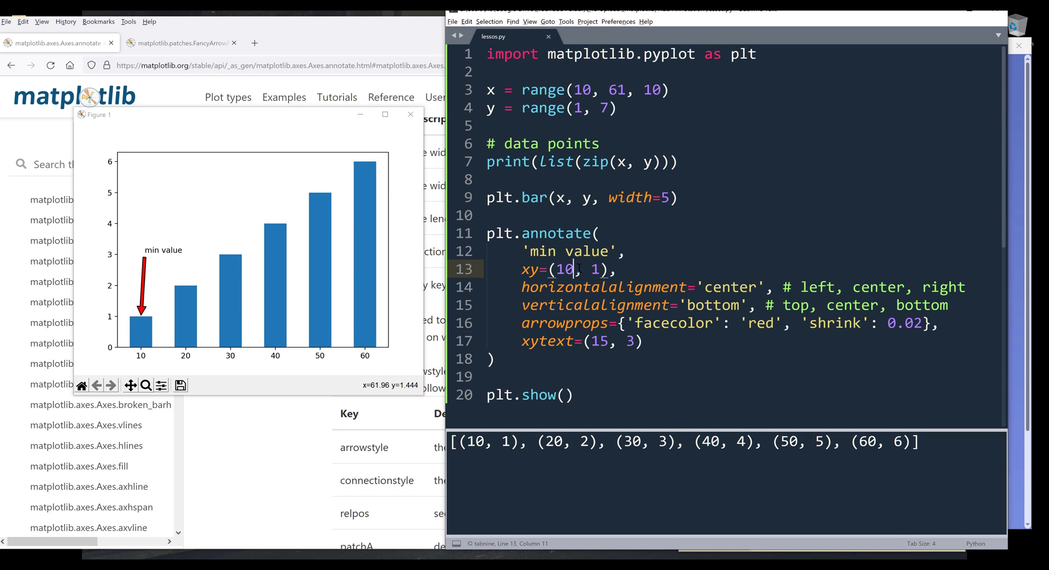
Comment the xy line as the arrow head position and xytext as where the text sits
click(643, 341)
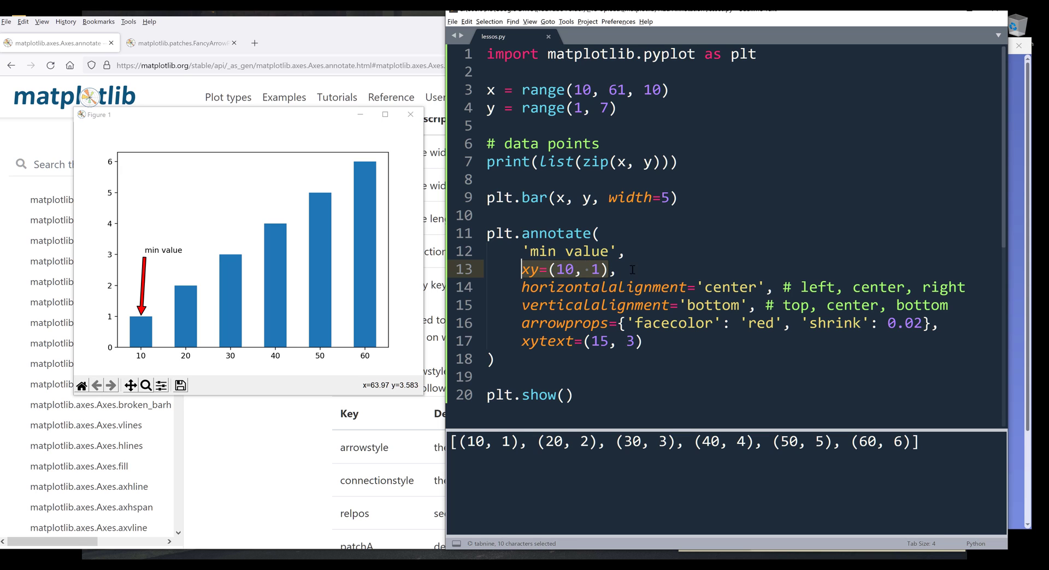
text(# set)
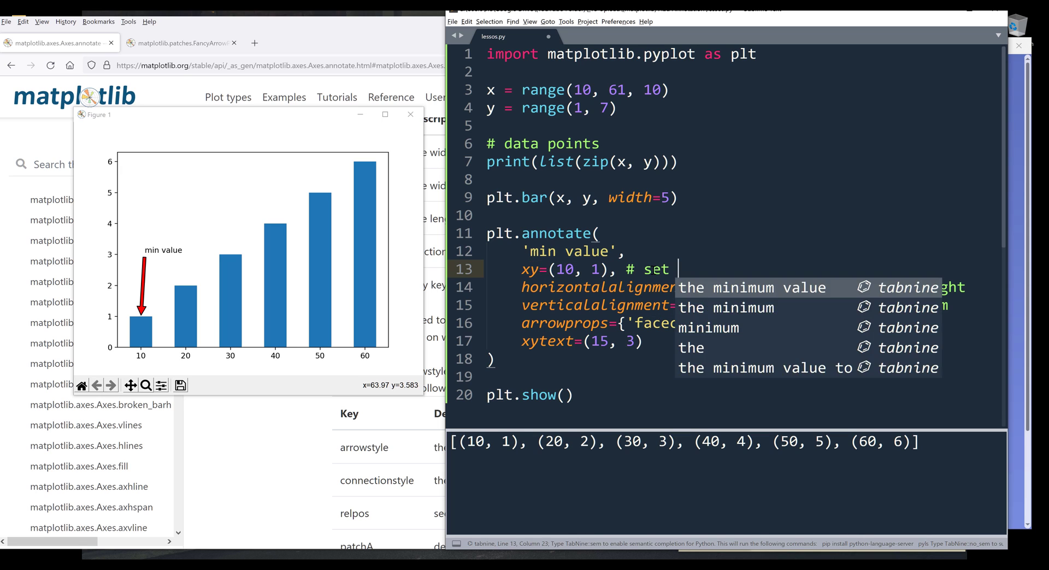
text(the where the arrow head is going to)
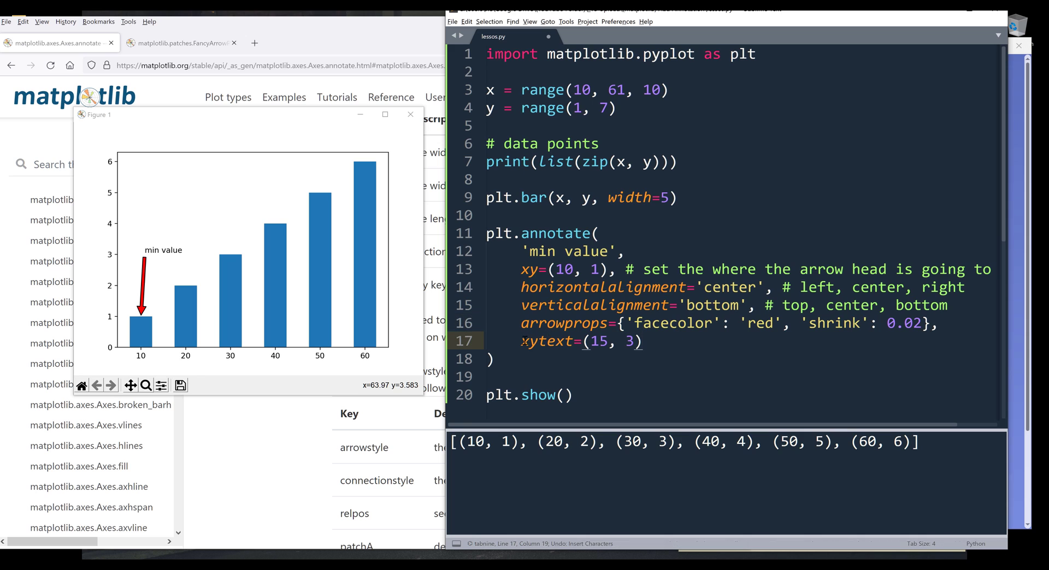
text(# insert t)
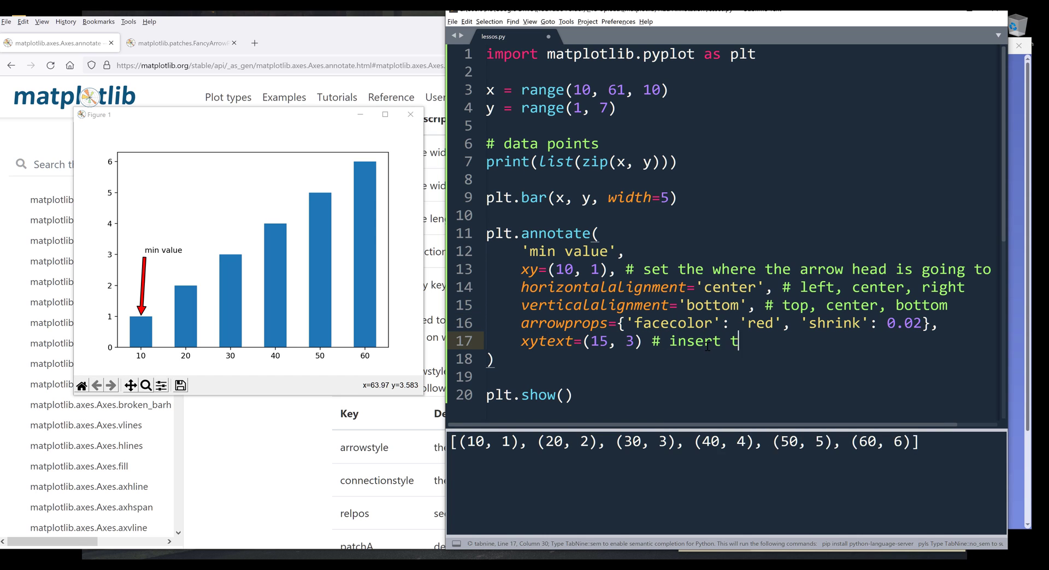
text(he line where the text and the bar object is located)
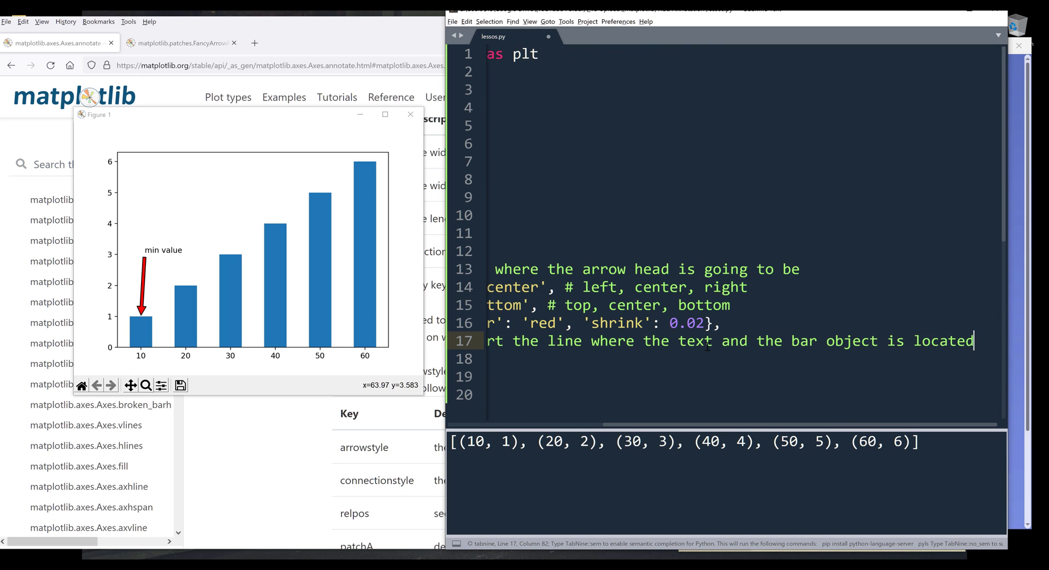
scroll(left, 3)
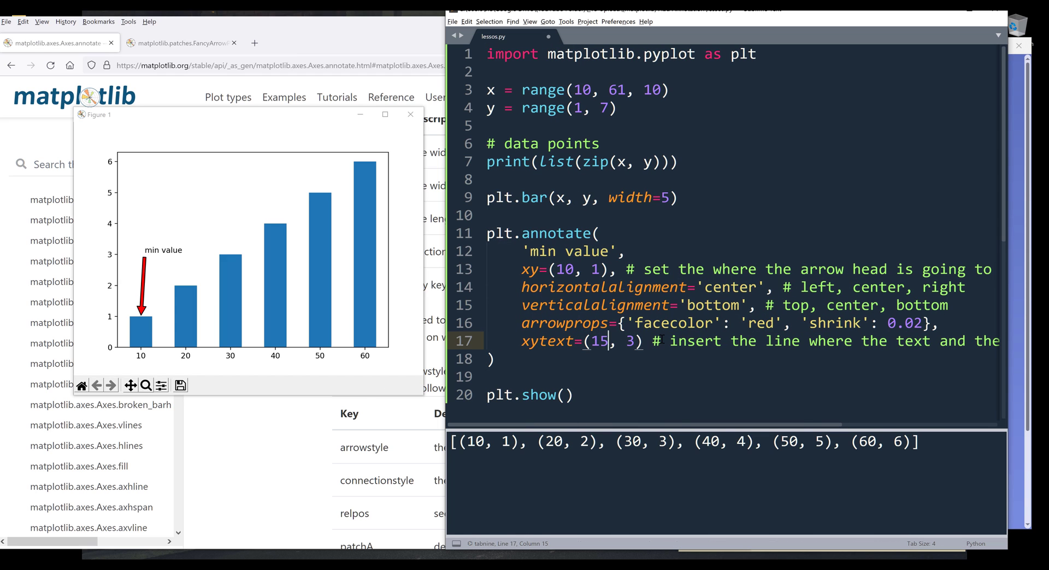
Edit the xytext tuple from (15, 3) to (60, 6)
text(70)
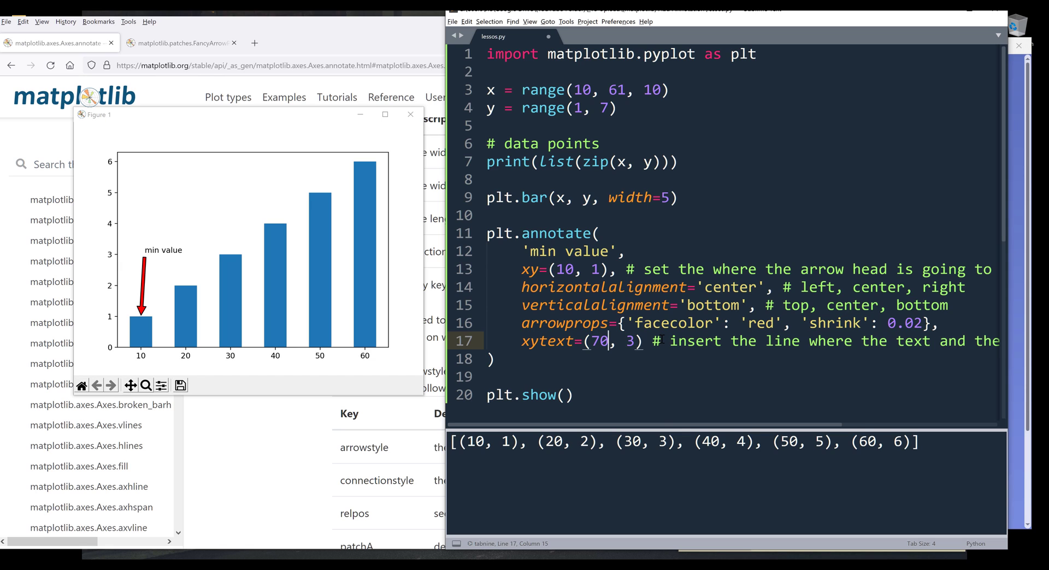
text(60)
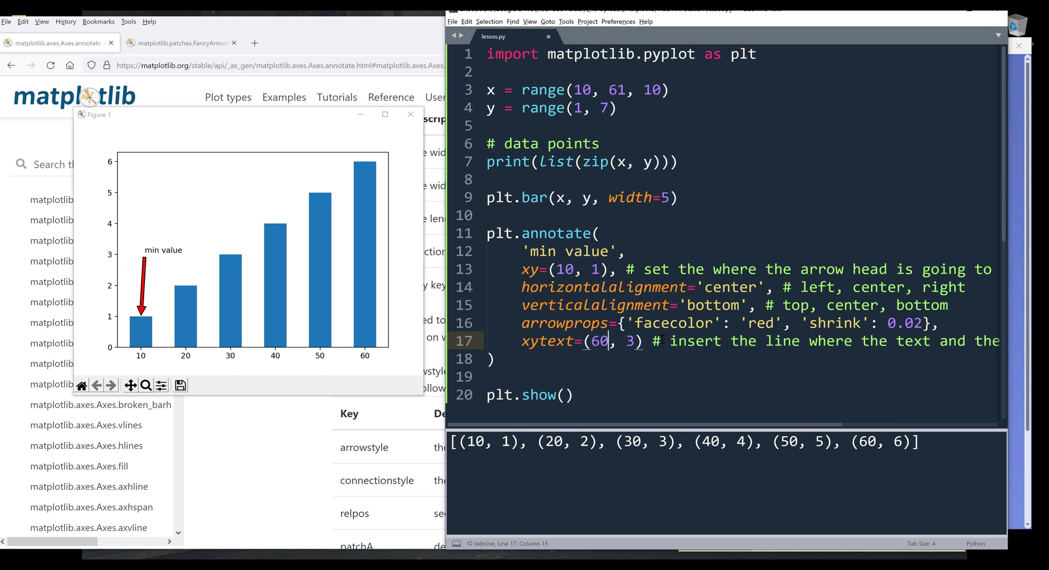
mouse_move(140, 168)
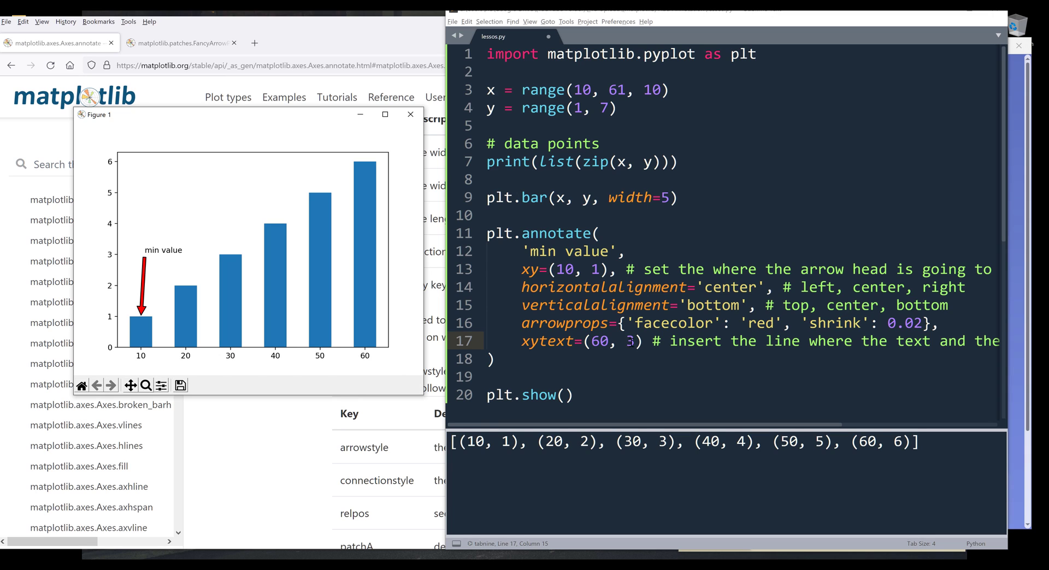
text(6)
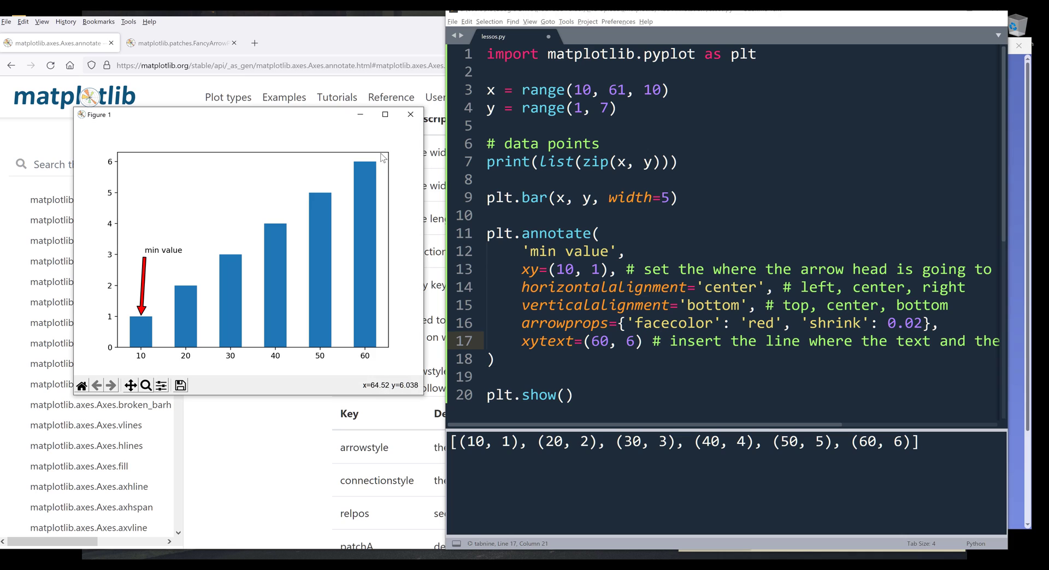
mouse_move(365, 163)
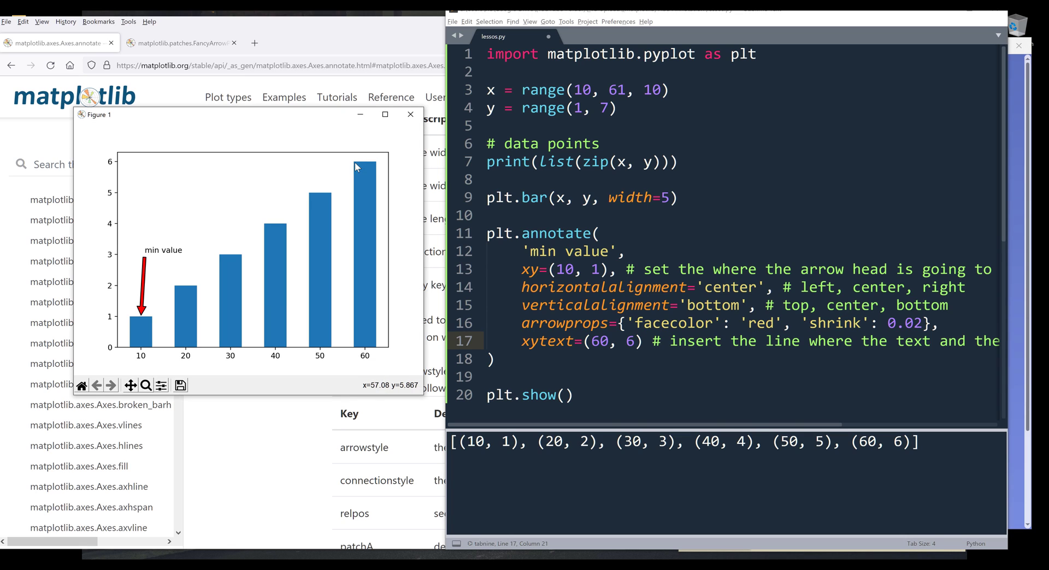
mouse_move(138, 332)
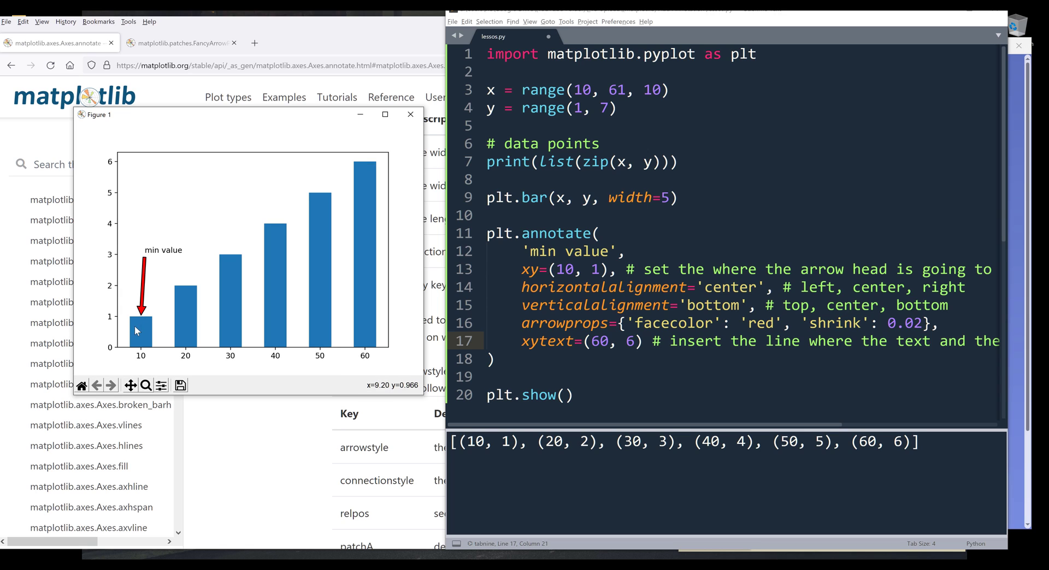
mouse_move(141, 319)
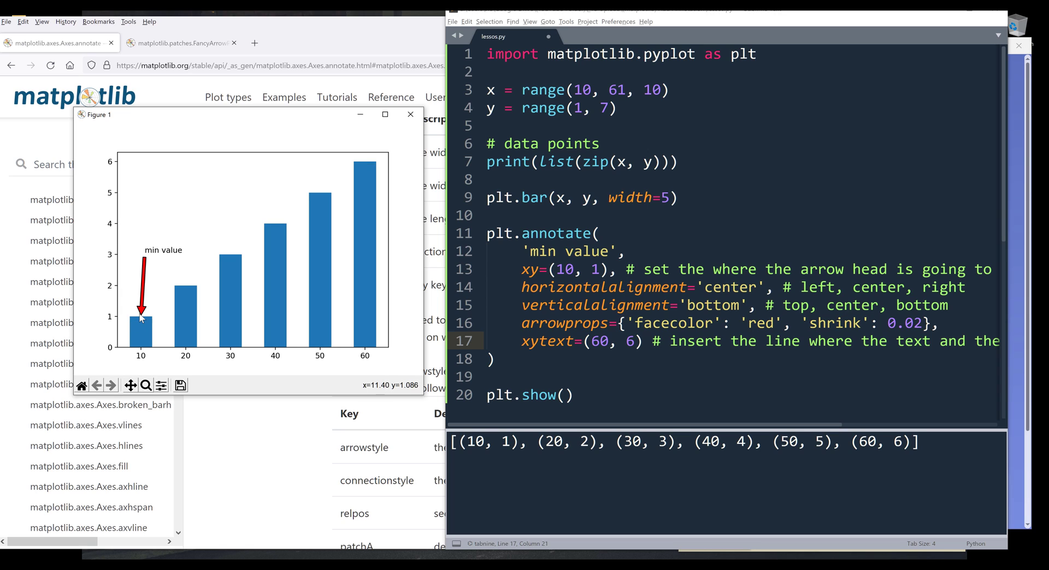